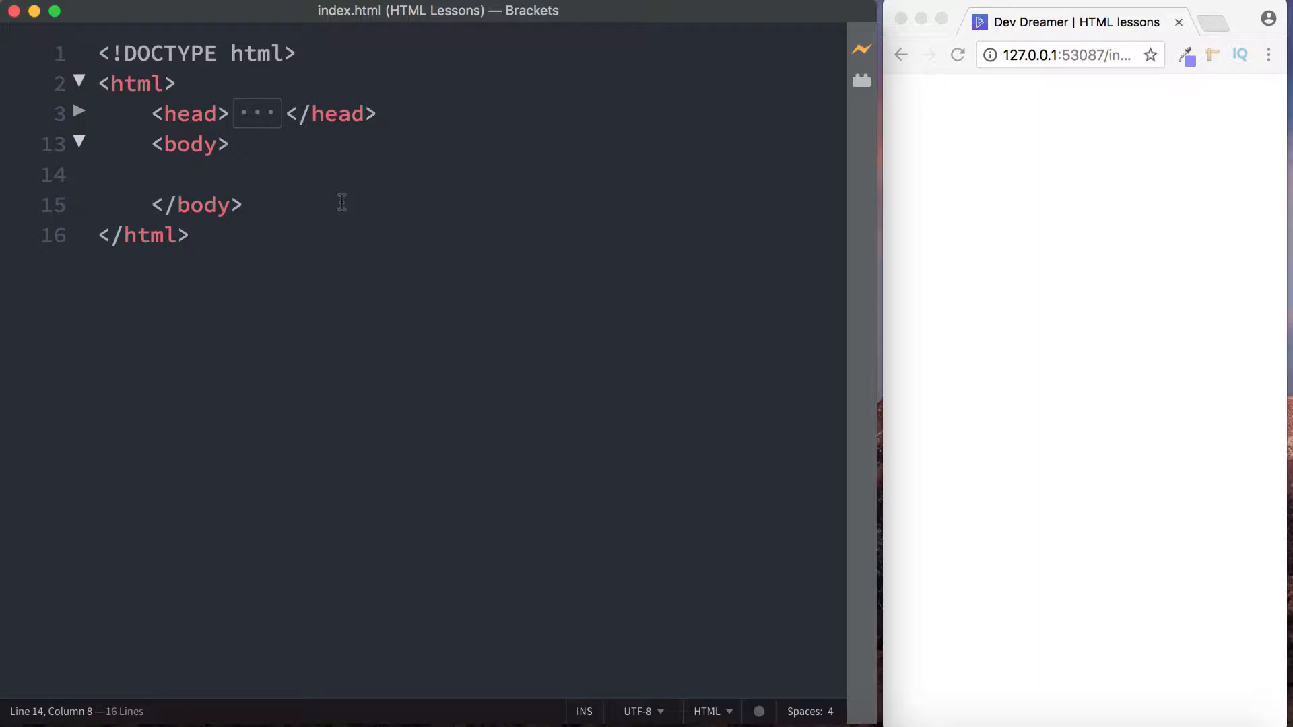
- Add a table element with one empty tr row inside the page body
click(189, 175)
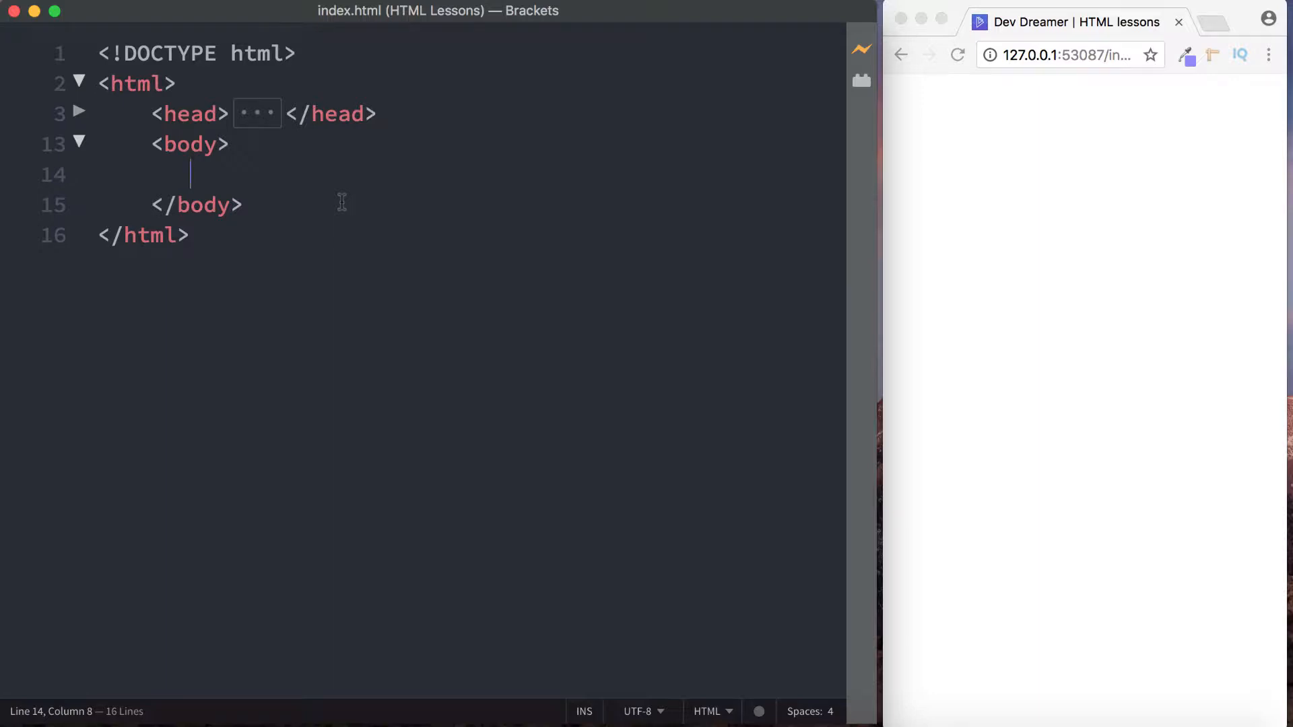
text(table>)
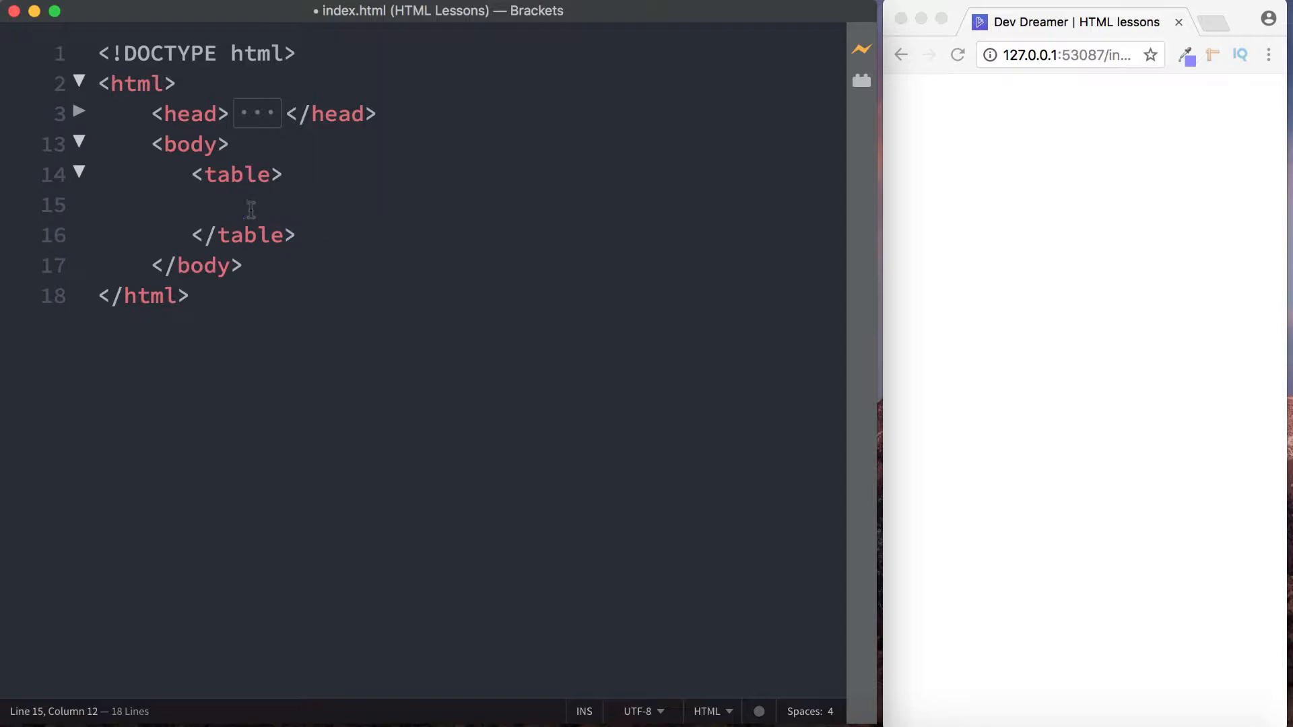
text(tr></tr>)
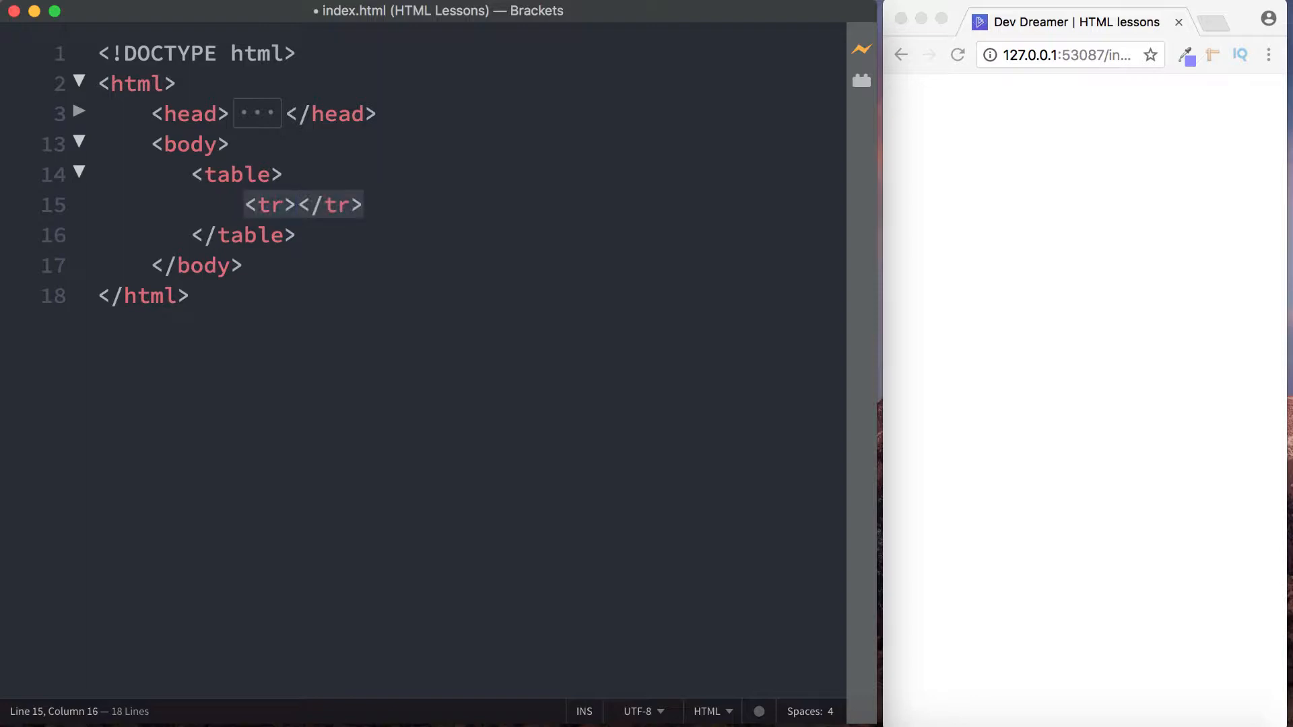
key(enter)
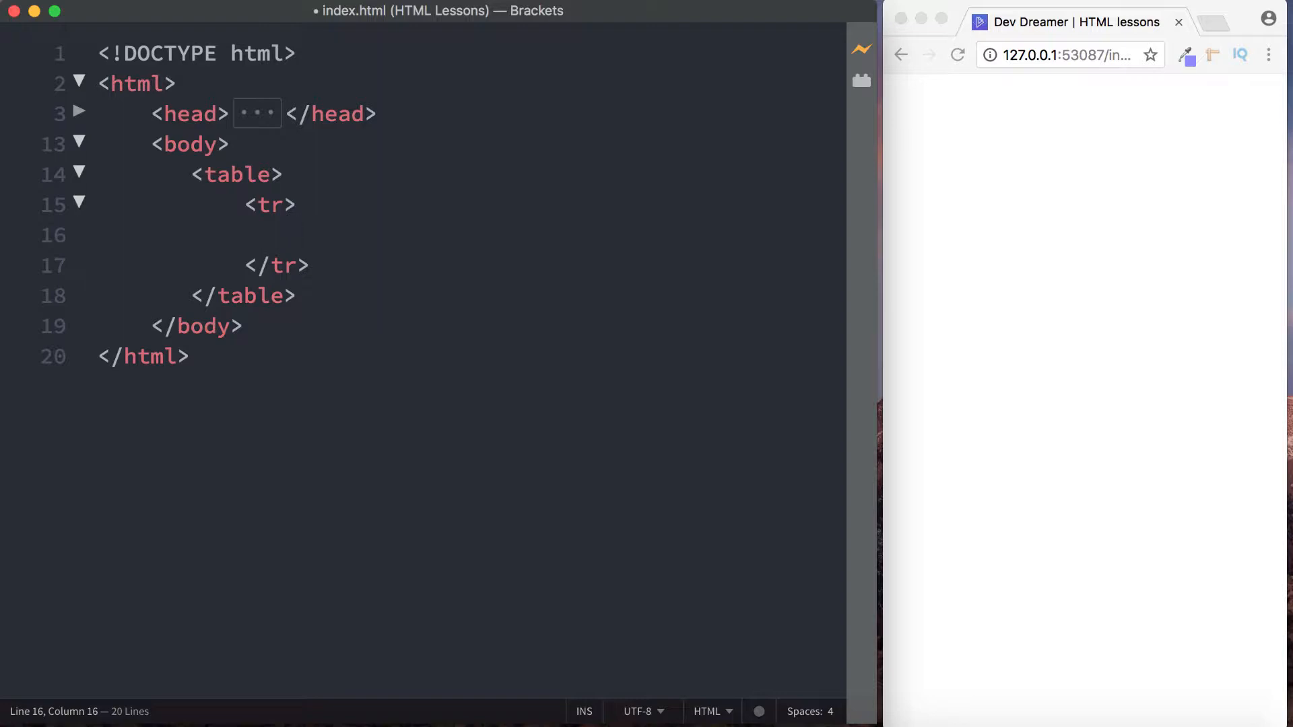
- Fill the row with th cells reading Heading one, Heading two and Heading three
text(th></th>)
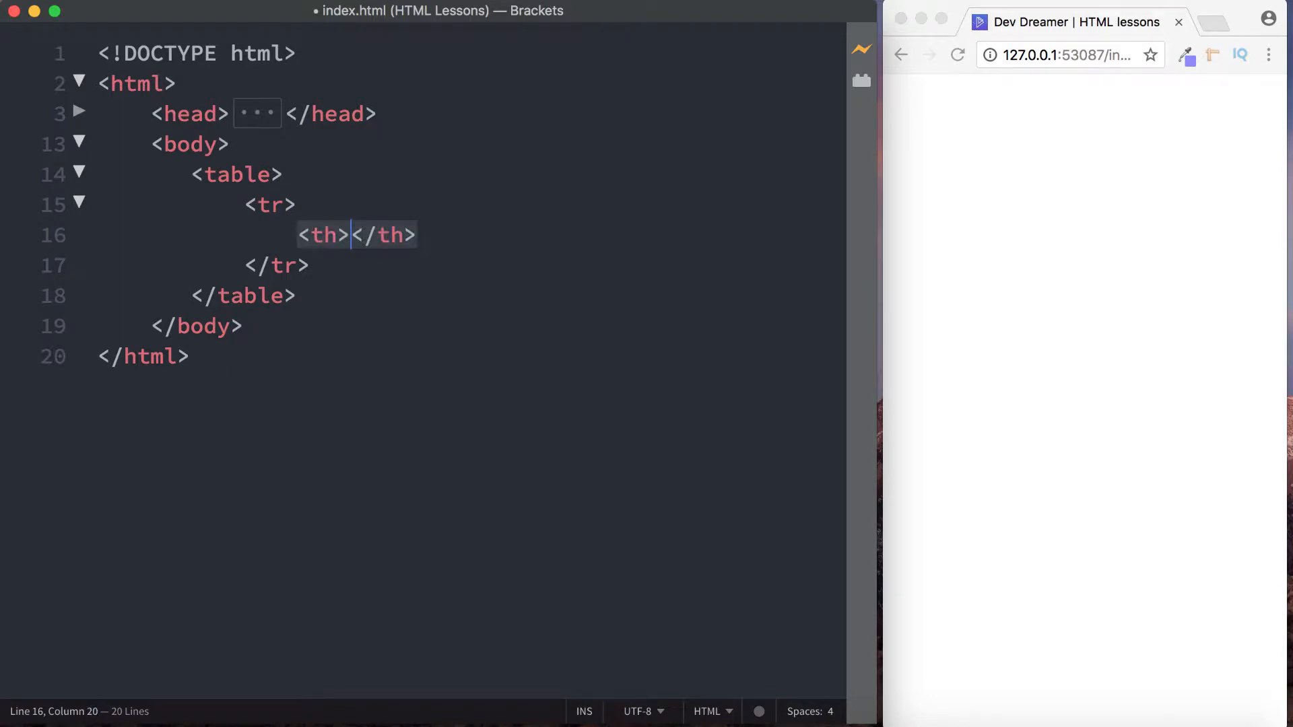
text(Heading)
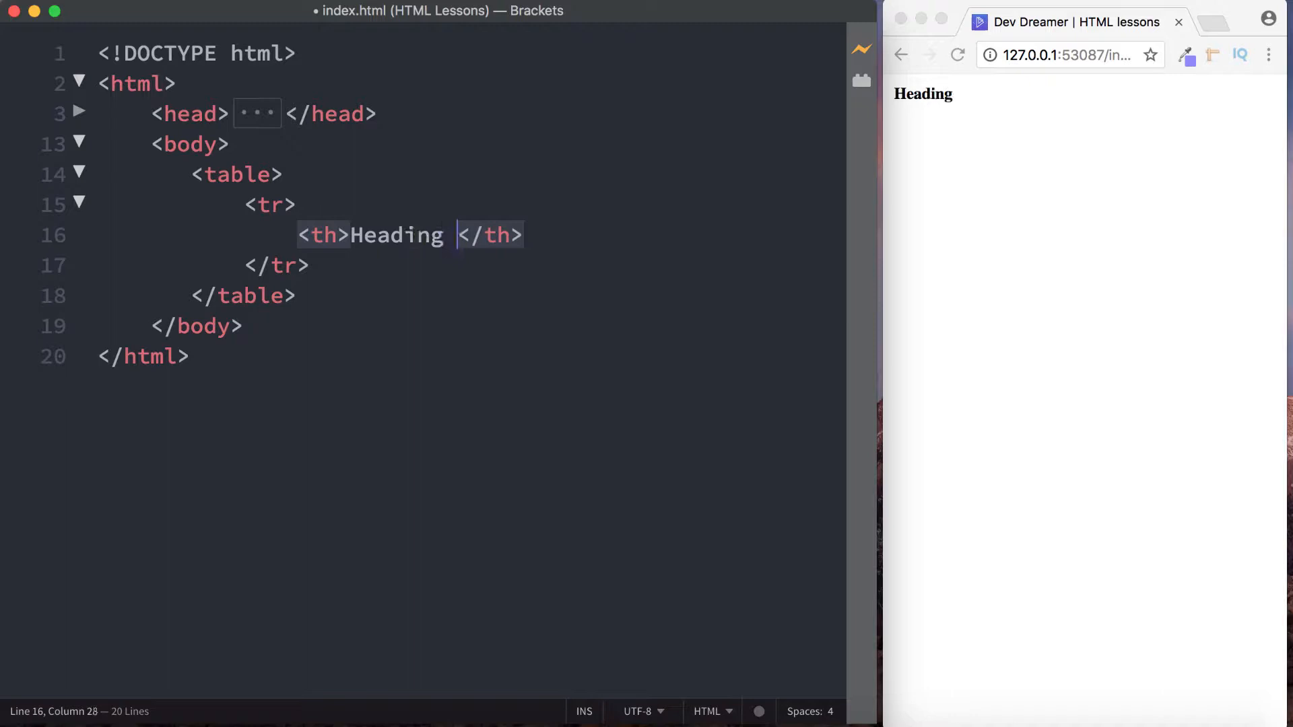
text(one)
text(<th>he</th>)
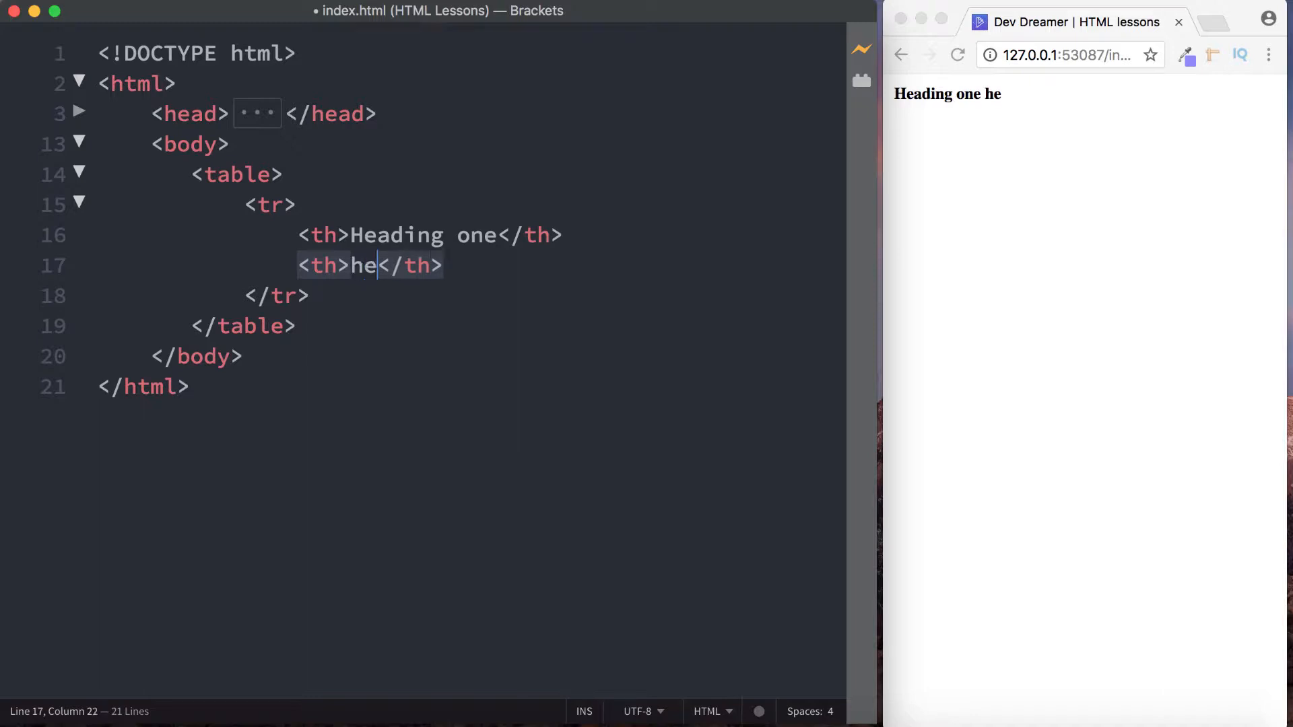
key(Backspace)
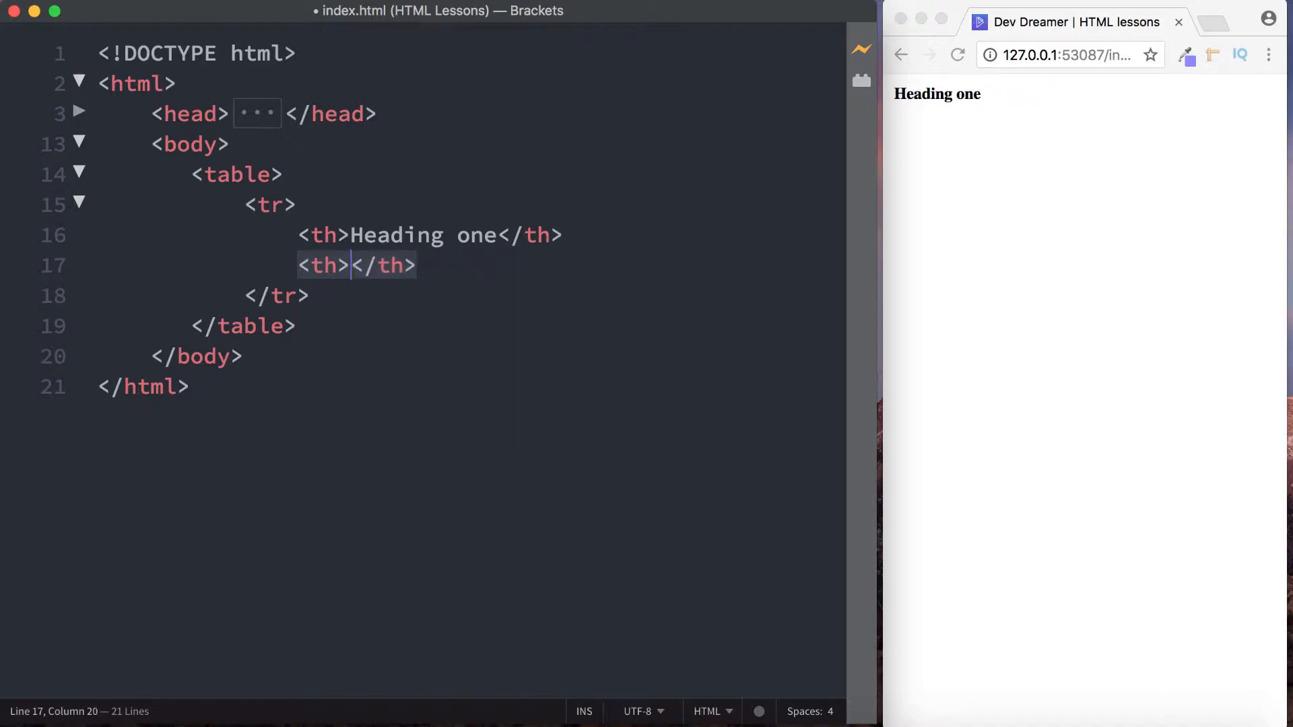
text(Heading)
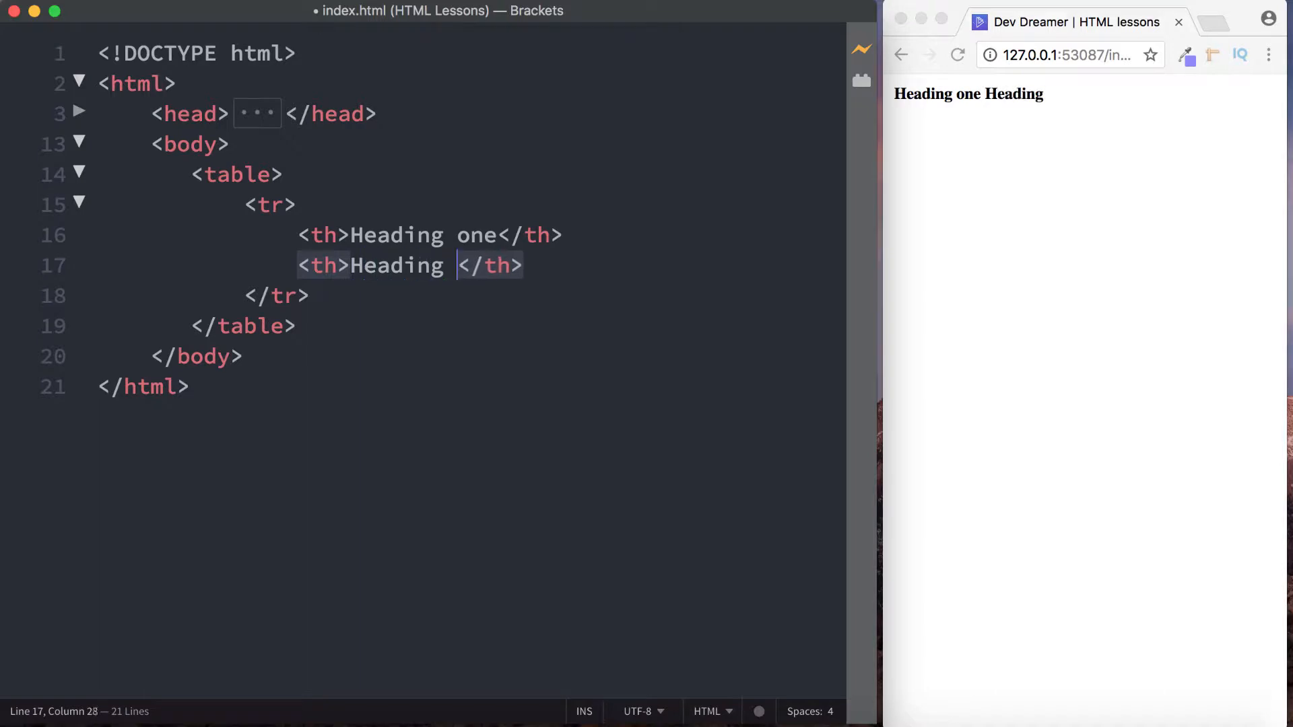
text(two)
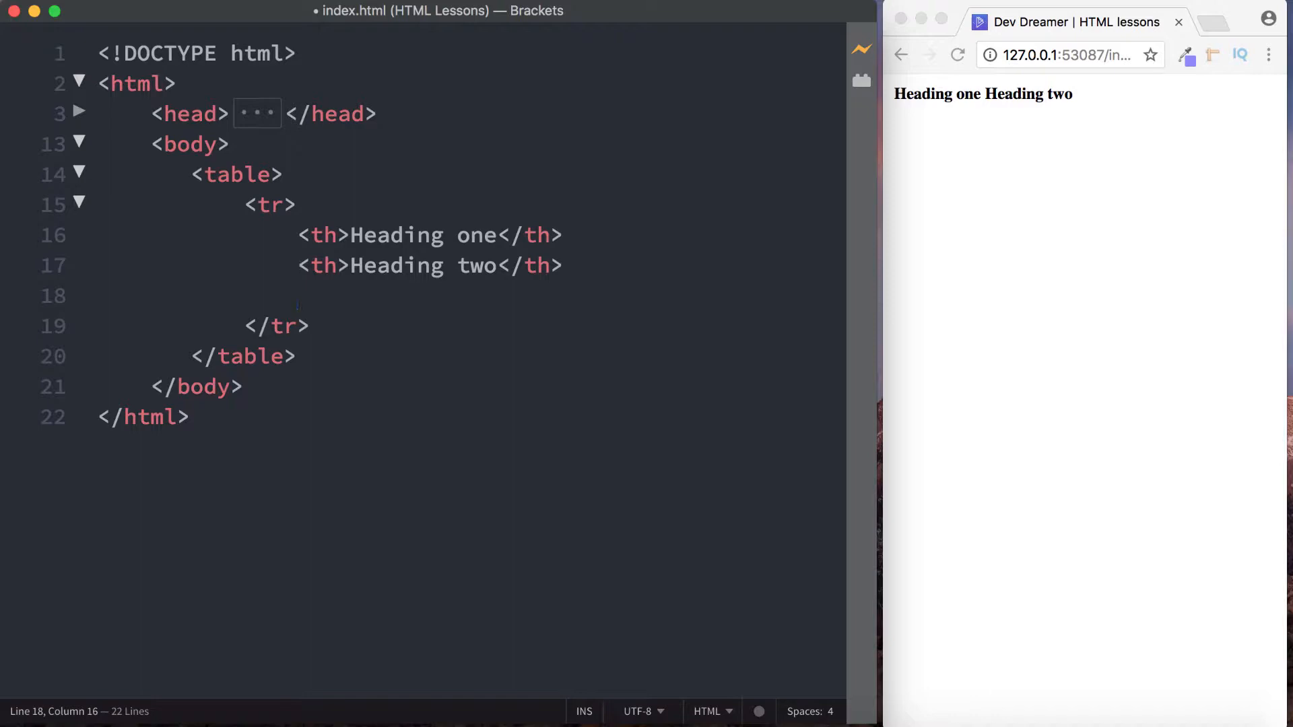
text(Hea</th>)
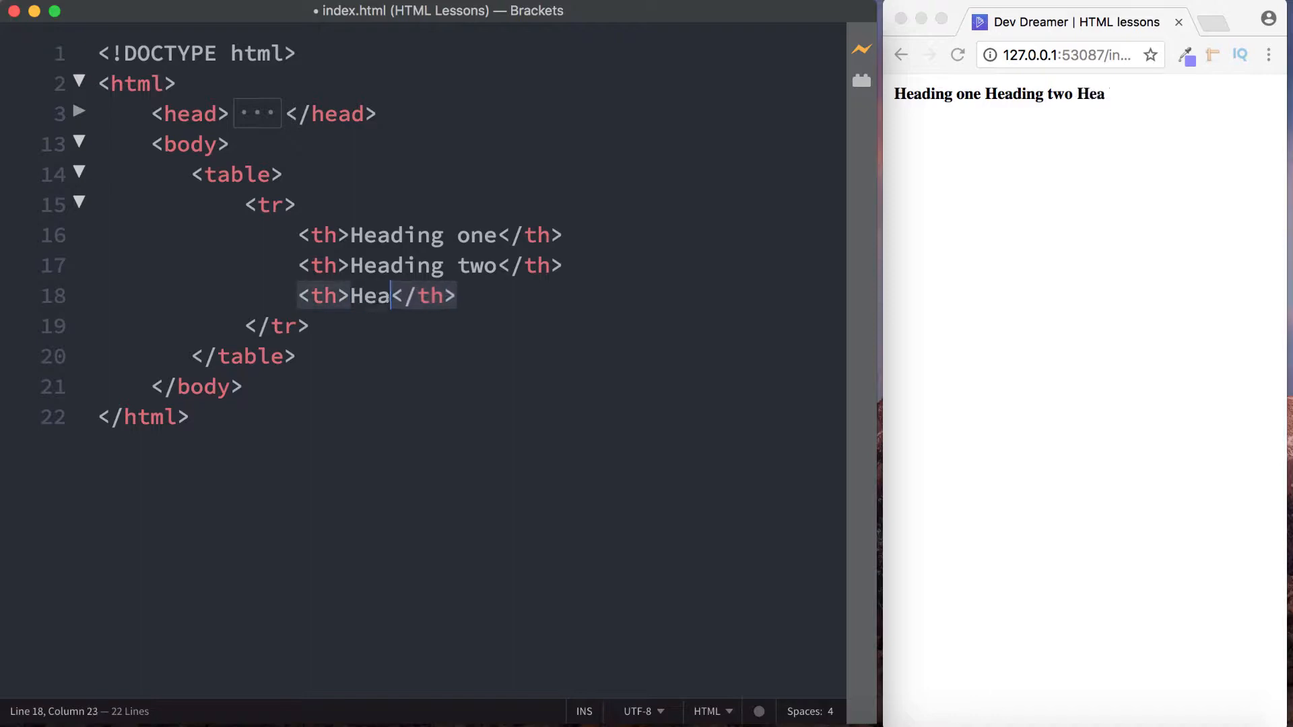
text(doi)
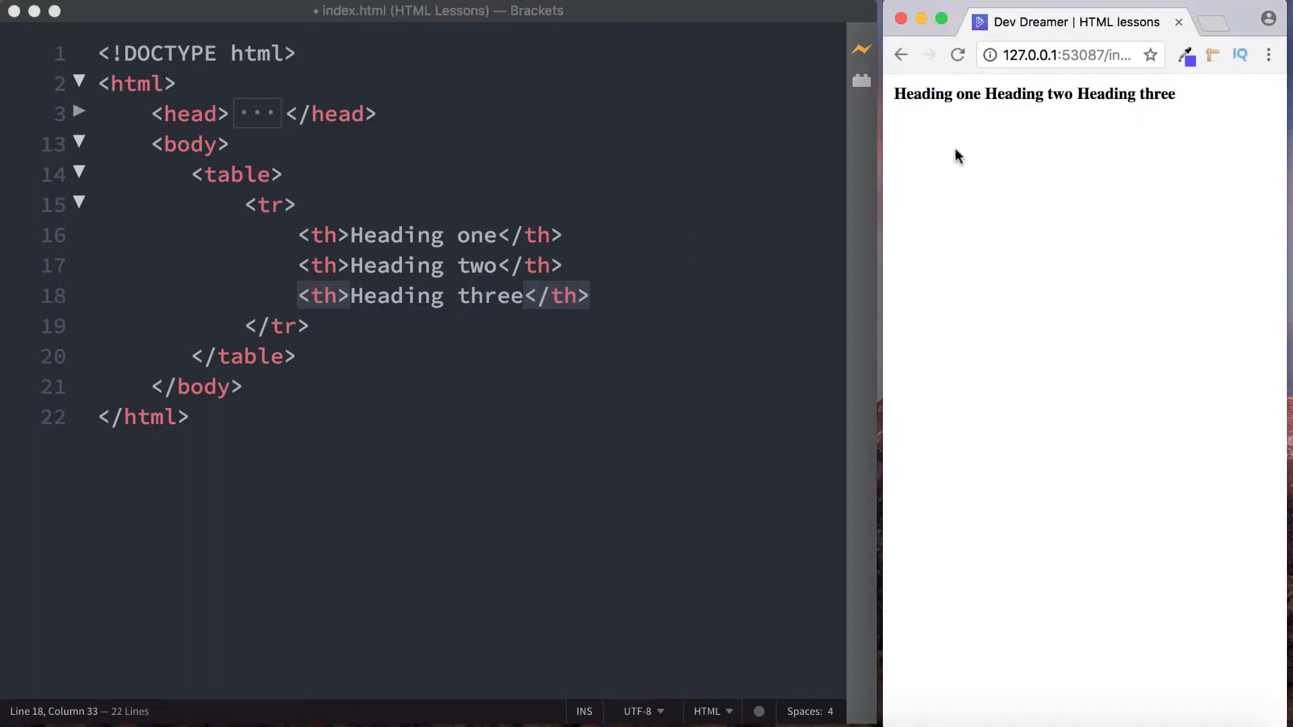
mouse_move(463, 249)
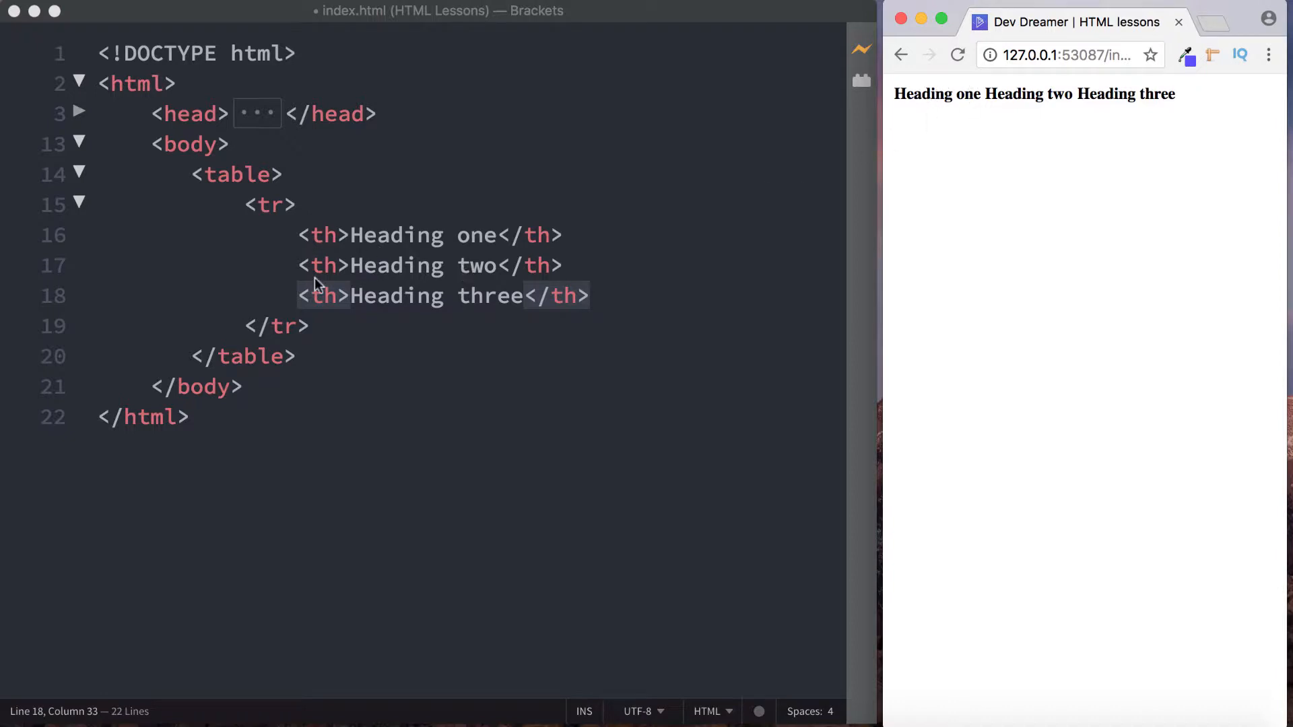
mouse_move(472, 282)
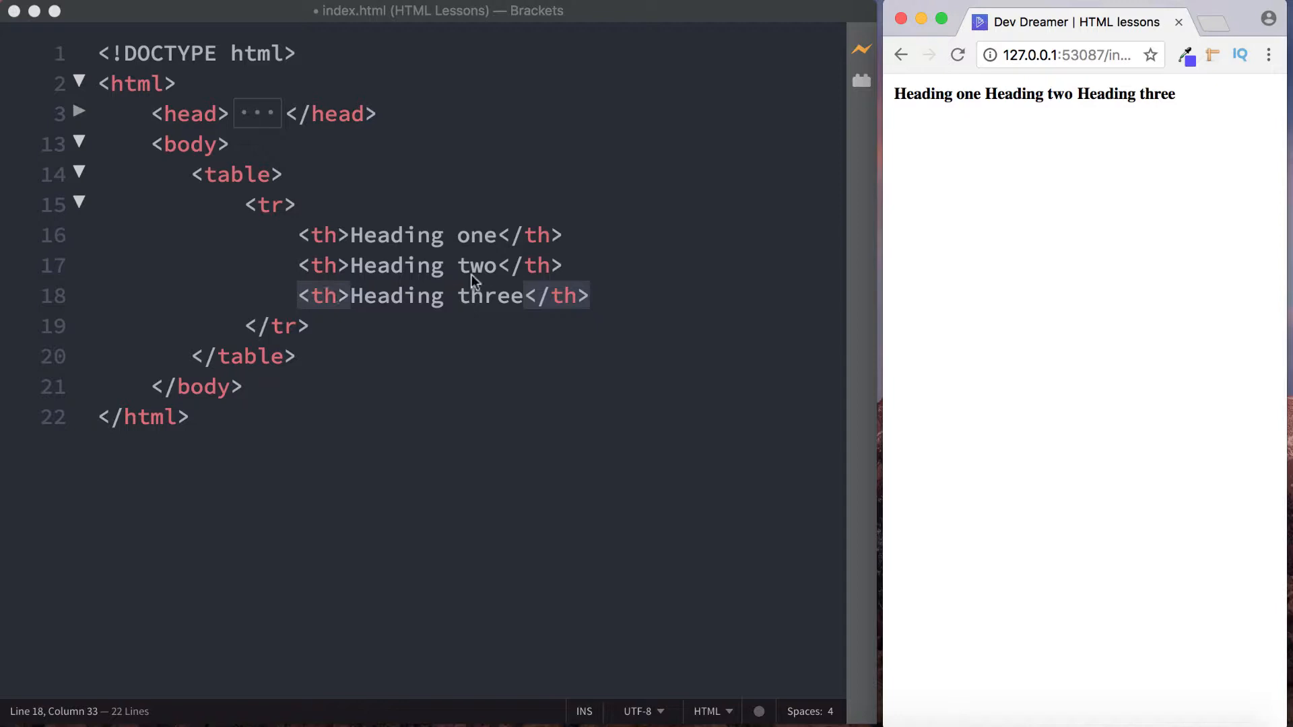
mouse_move(399, 283)
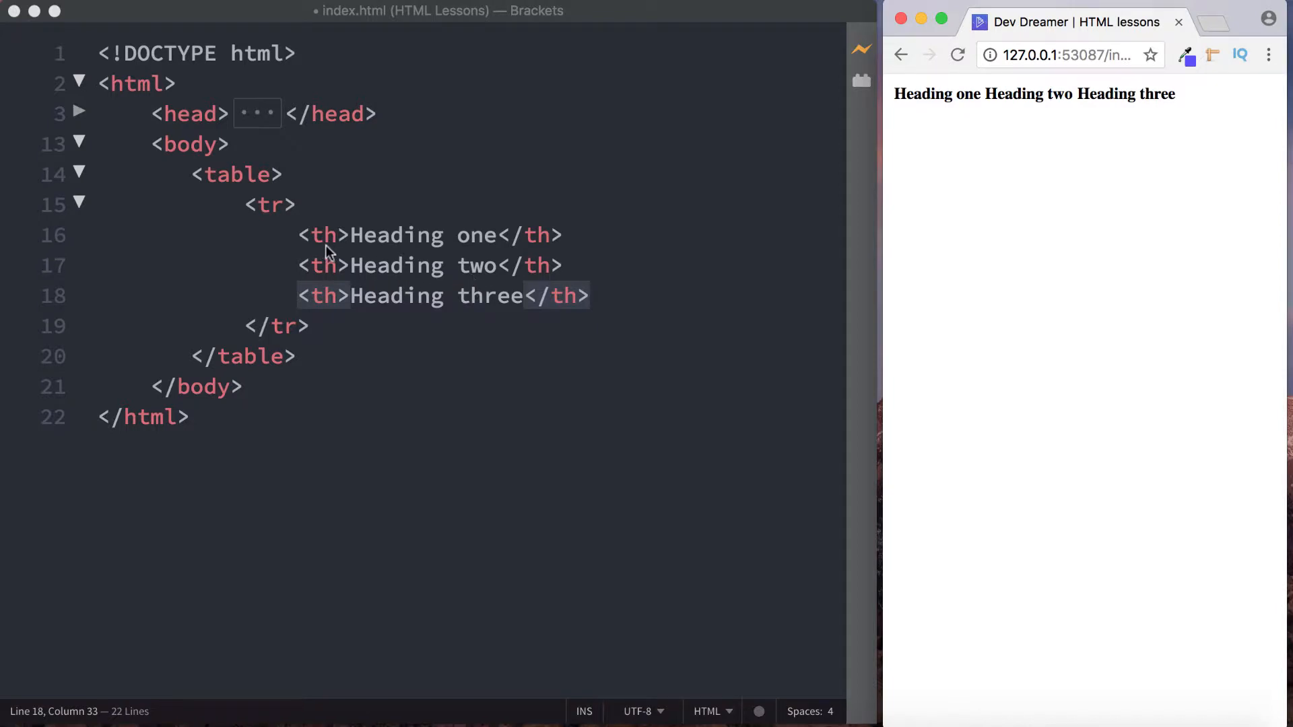
mouse_move(394, 230)
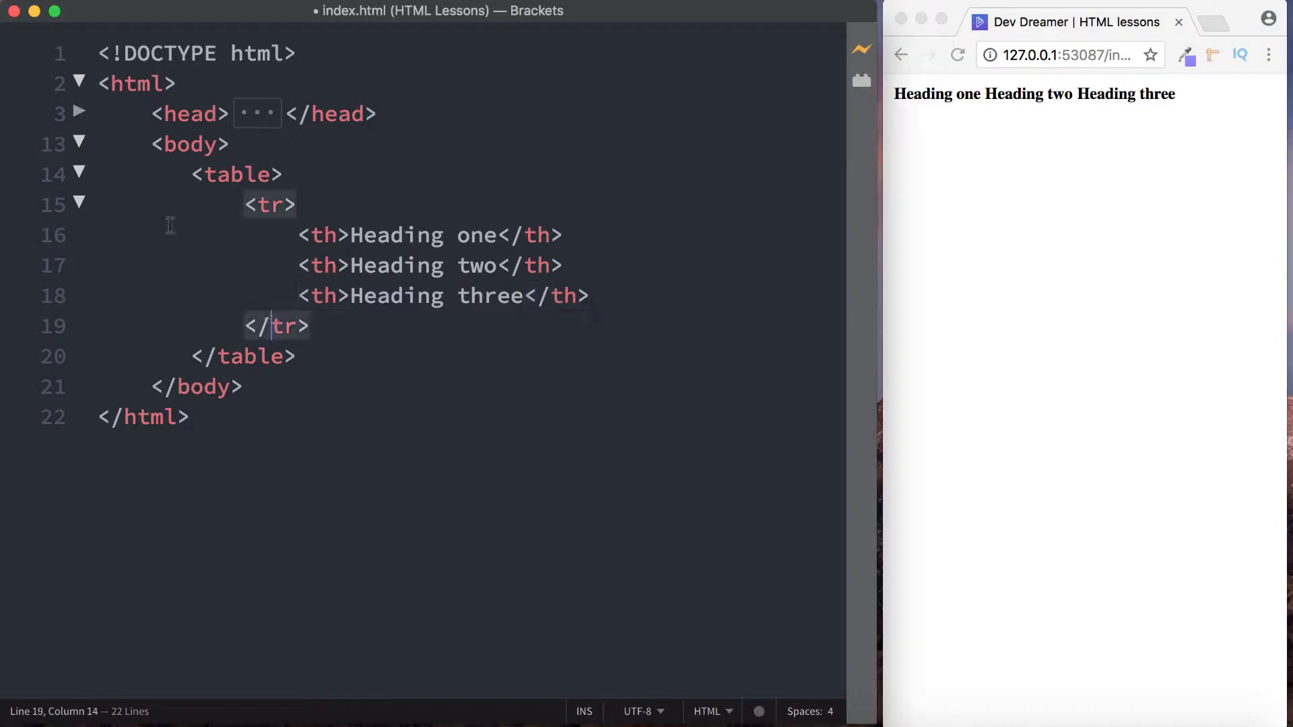
- Collapse the header row and add a second tr with td cells Item 1, Item 2, Item 3
click(79, 204)
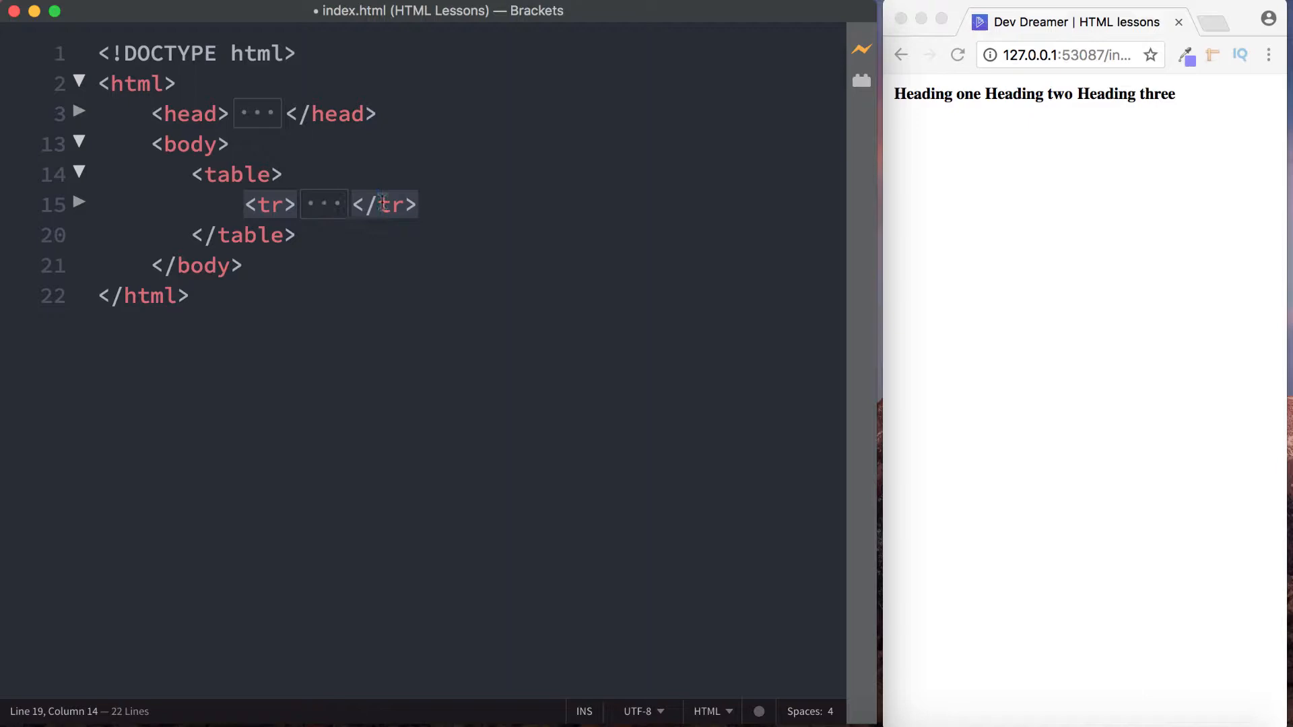
mouse_move(781, 144)
text(<tr>)
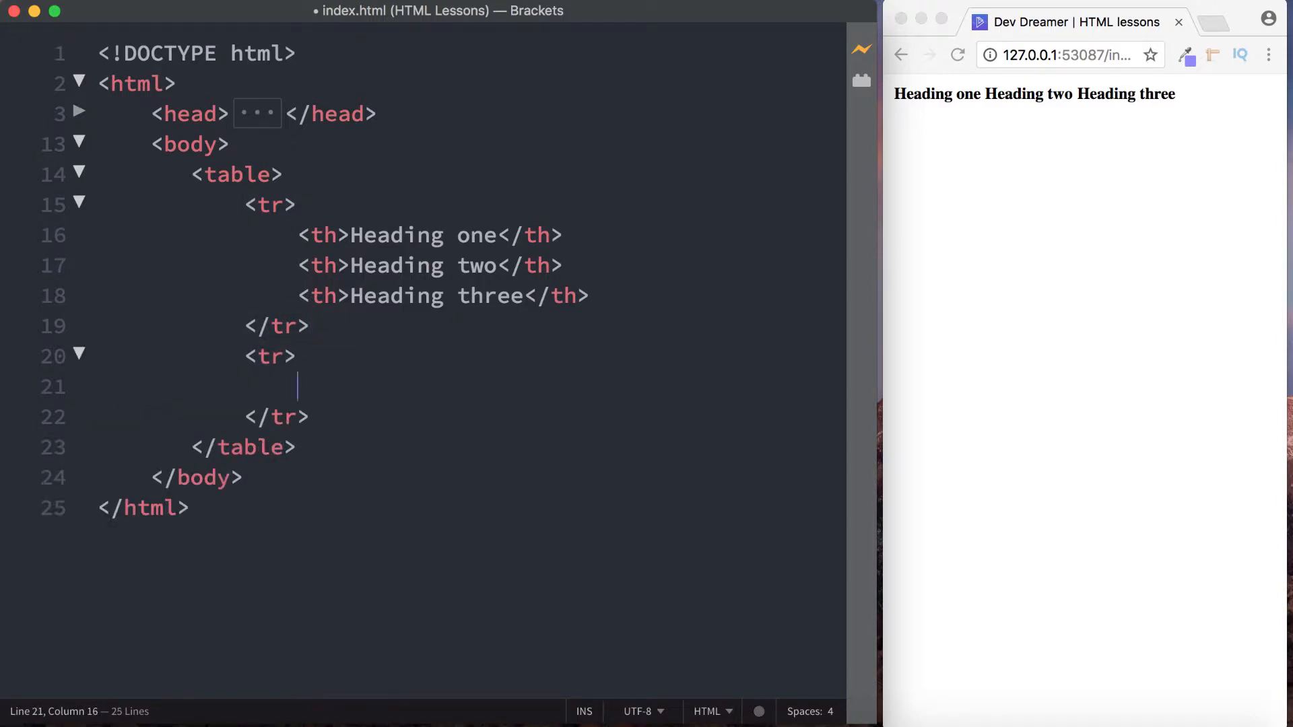
mouse_move(733, 41)
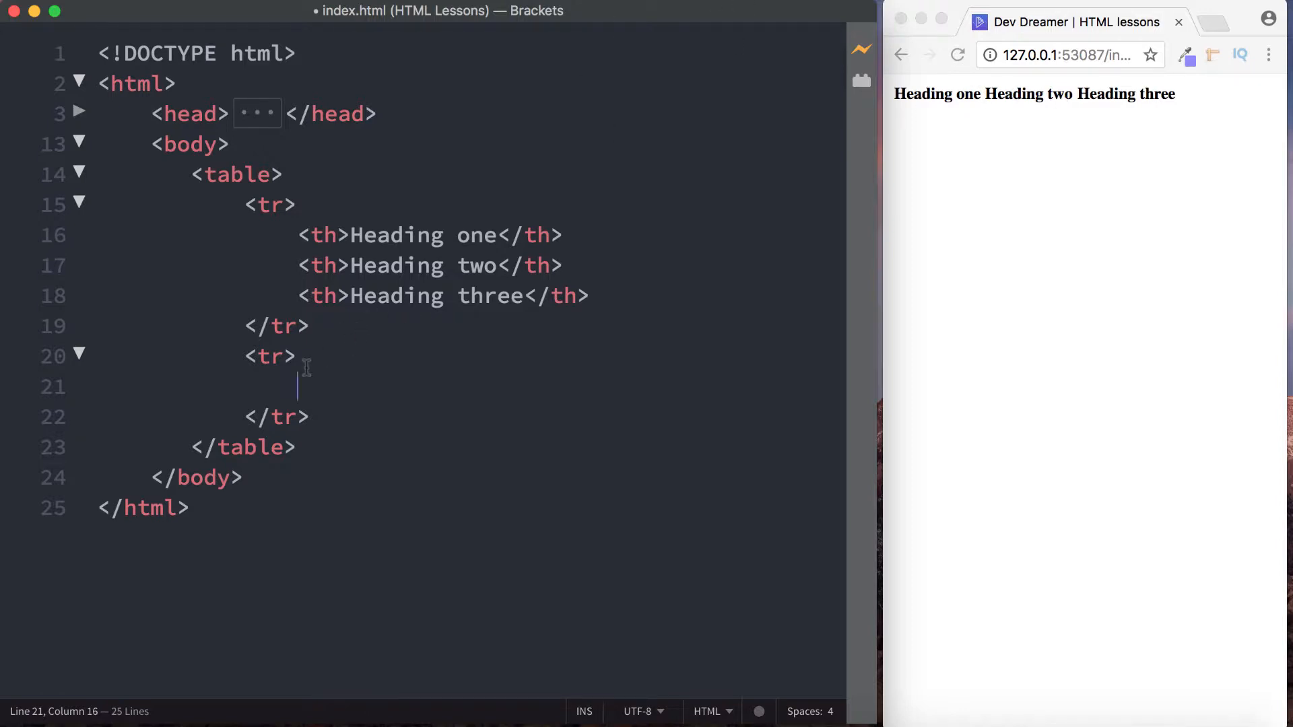
text(td></td>)
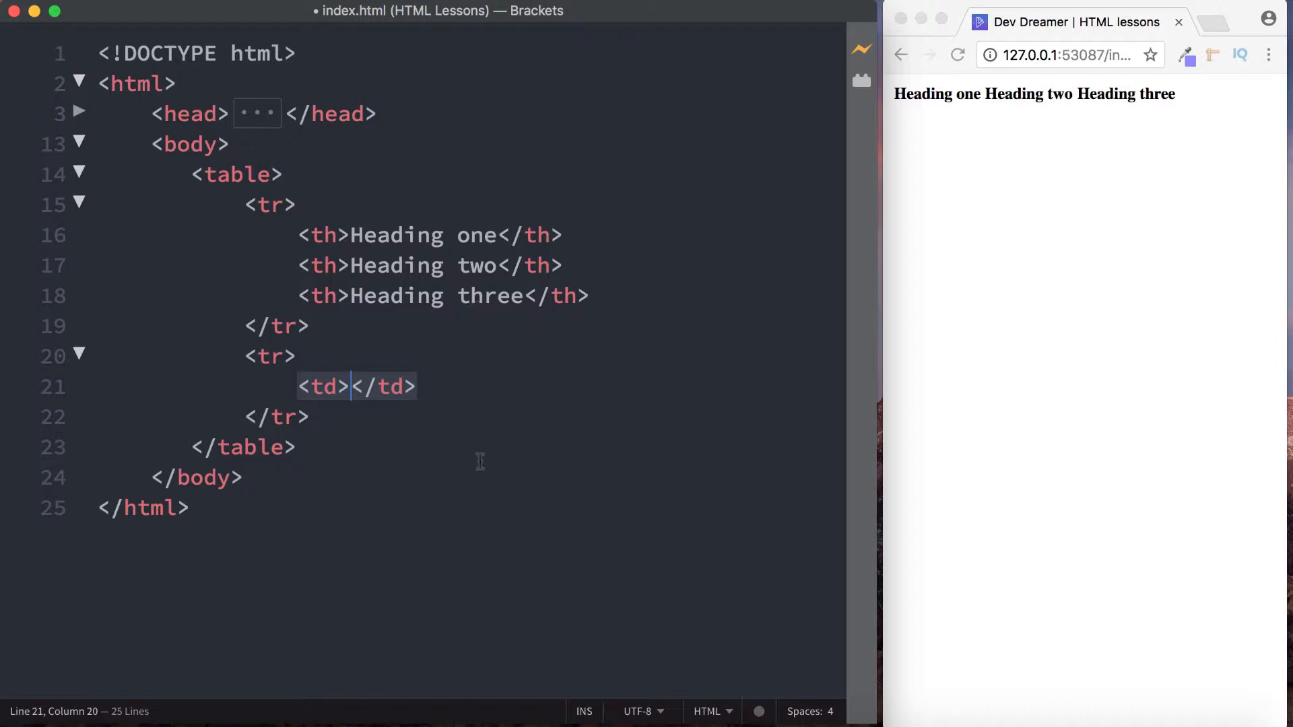
text(Item 1)
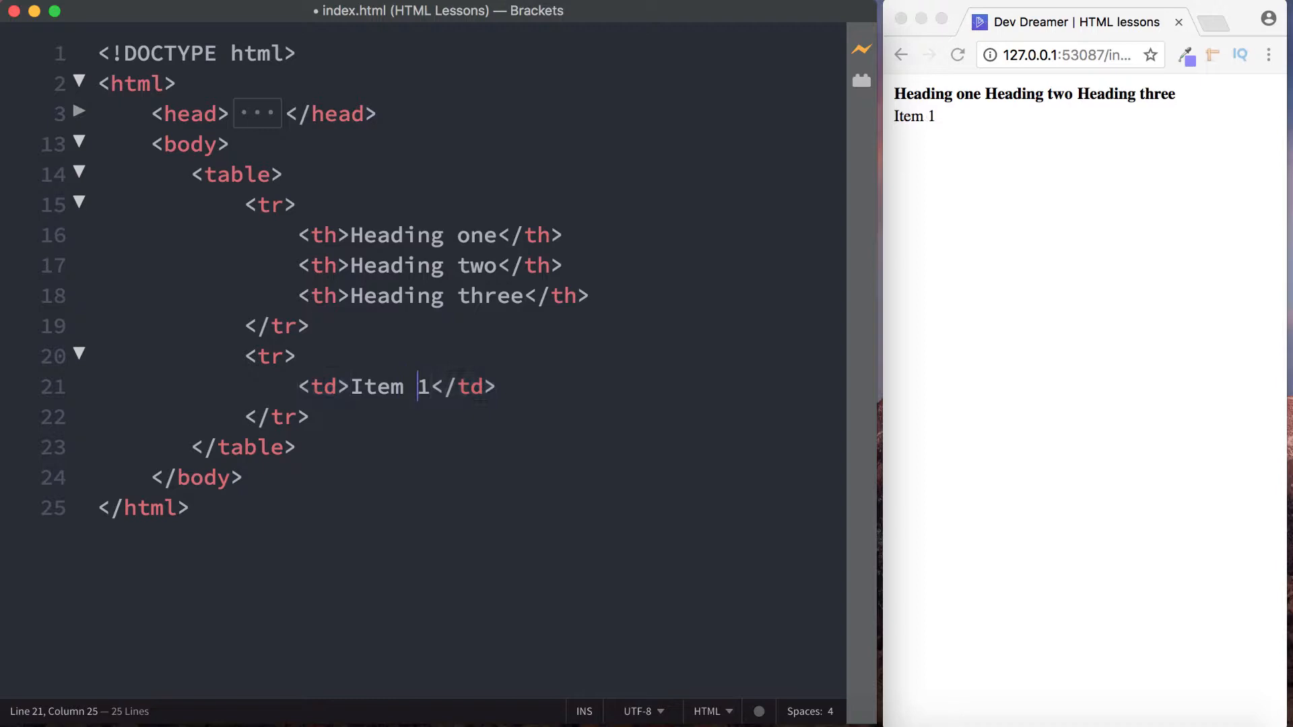
mouse_move(906, 125)
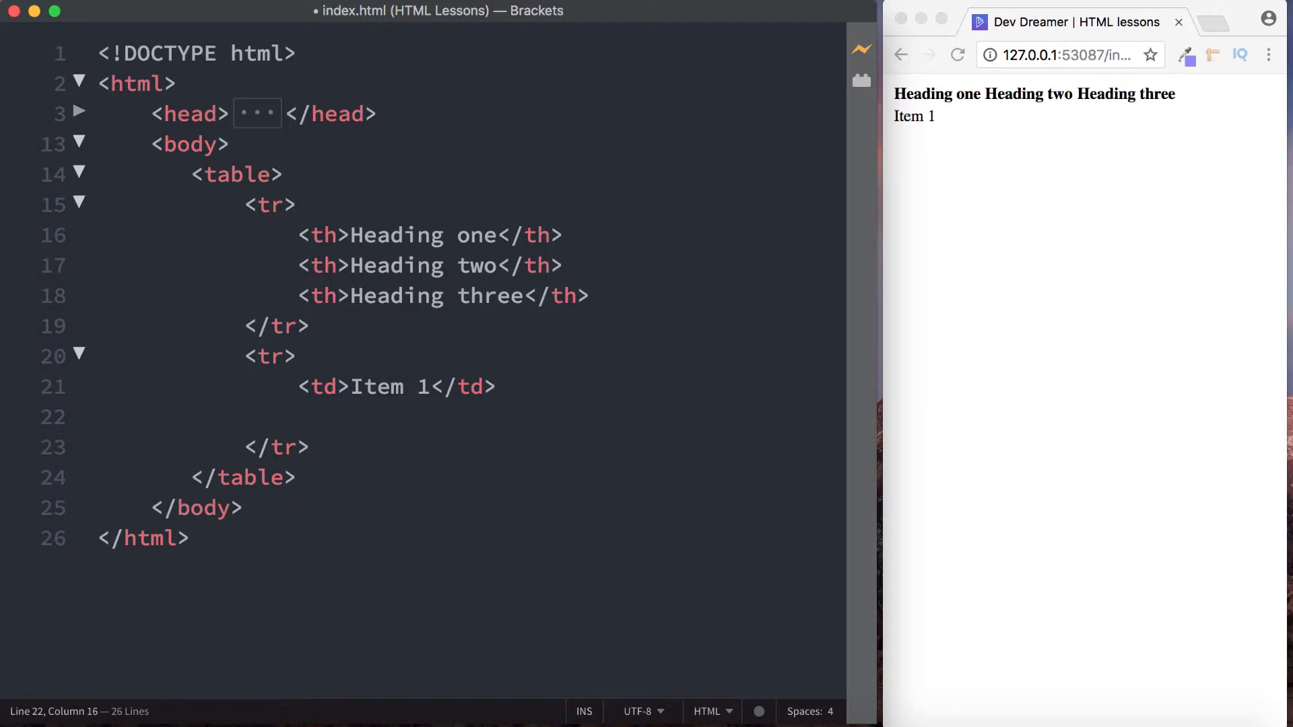
text(<td>Item</td>)
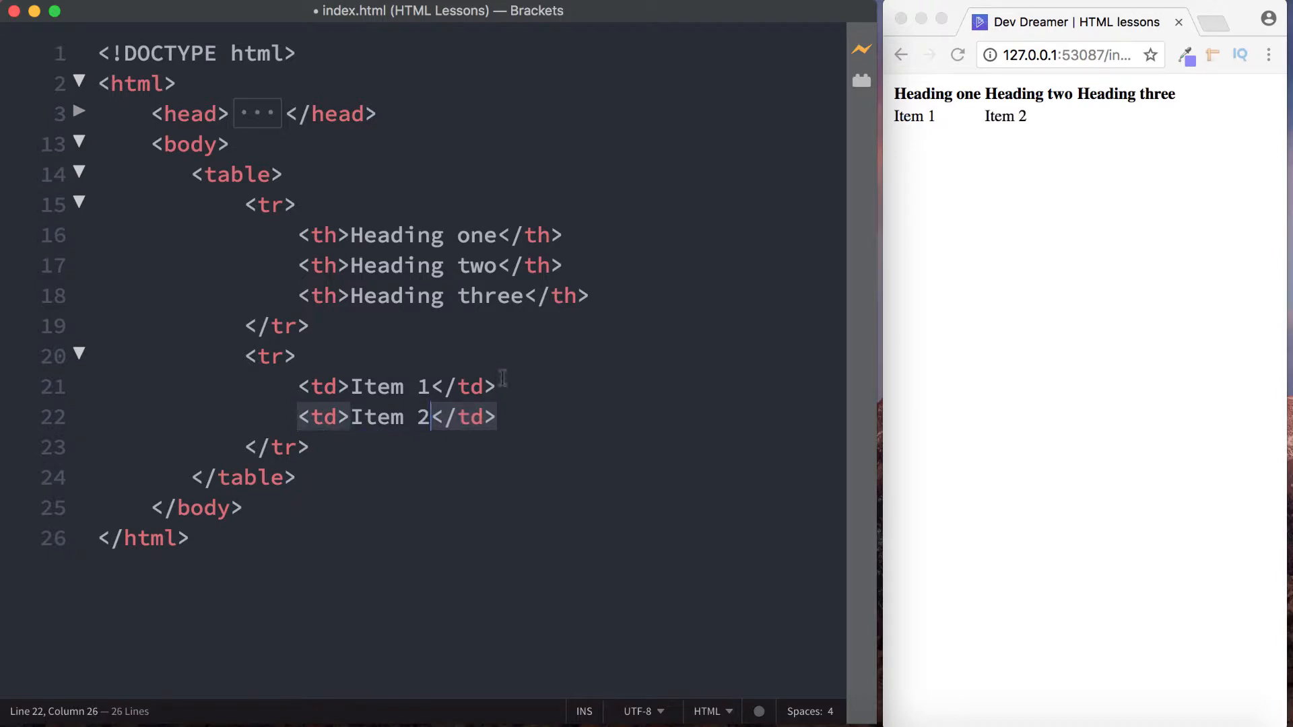
mouse_move(541, 481)
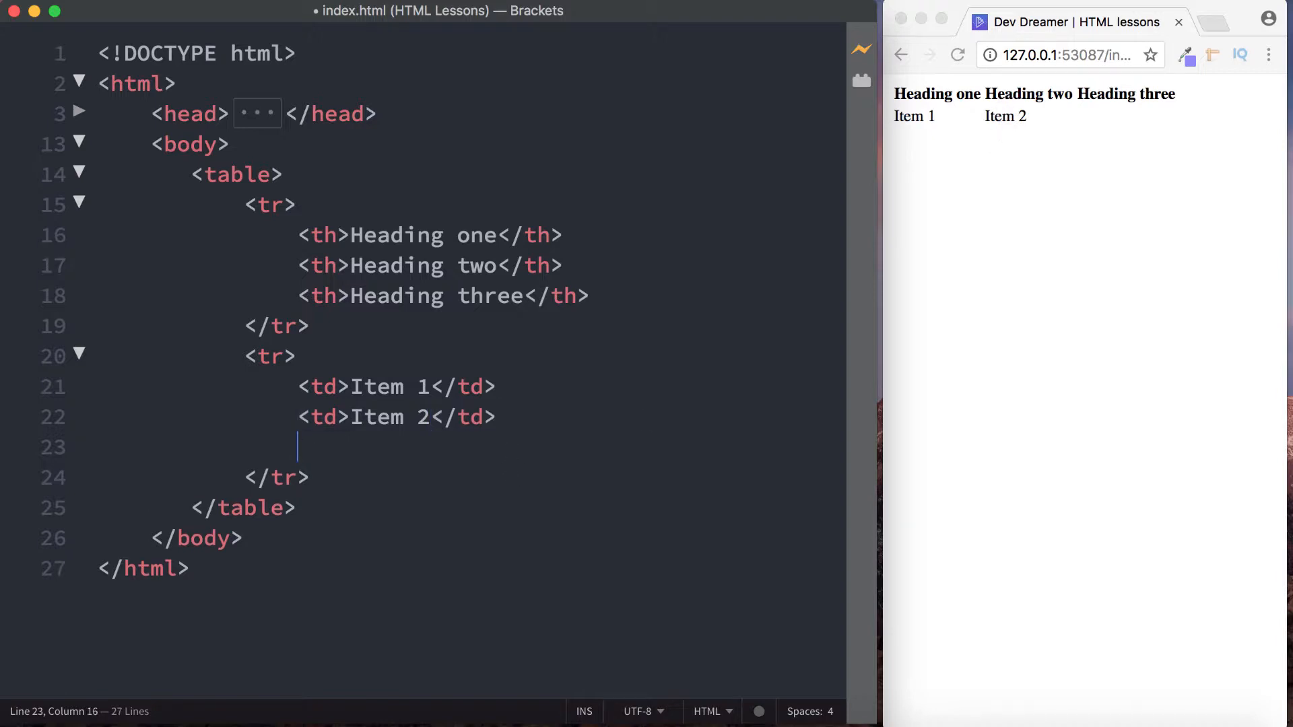
text(Ite</td>)
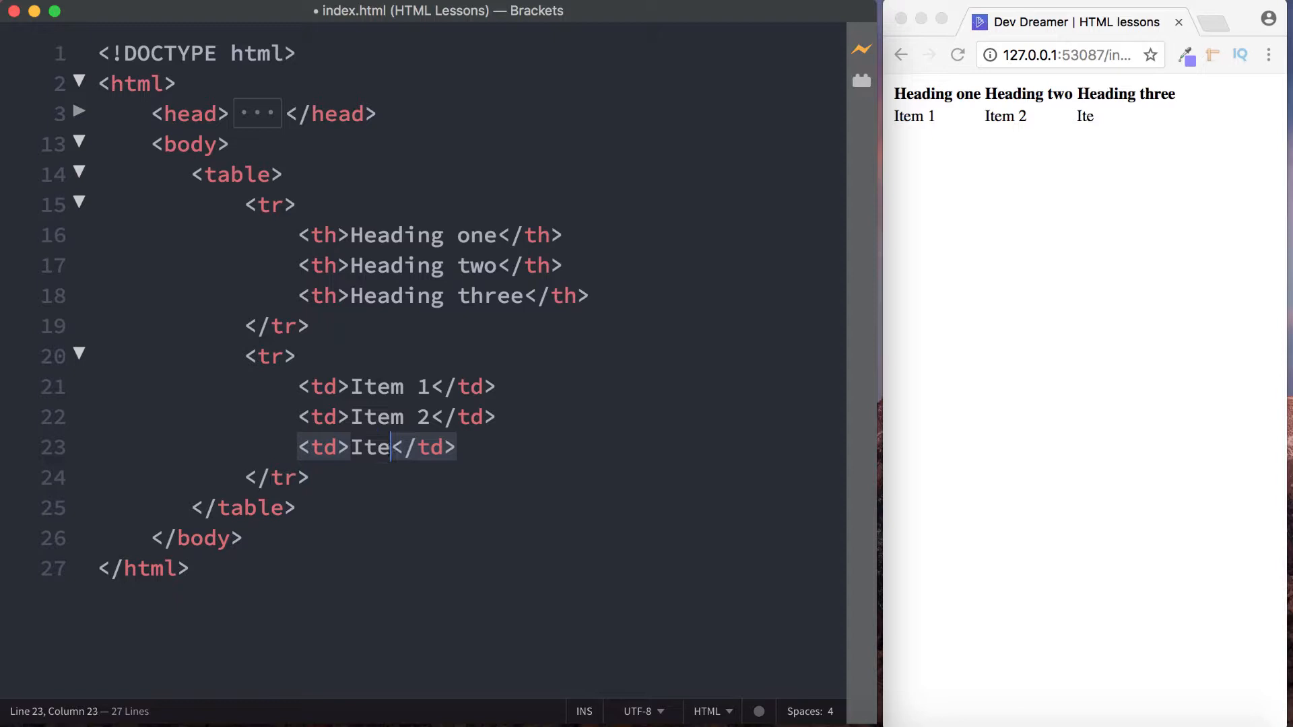
text(m 3)
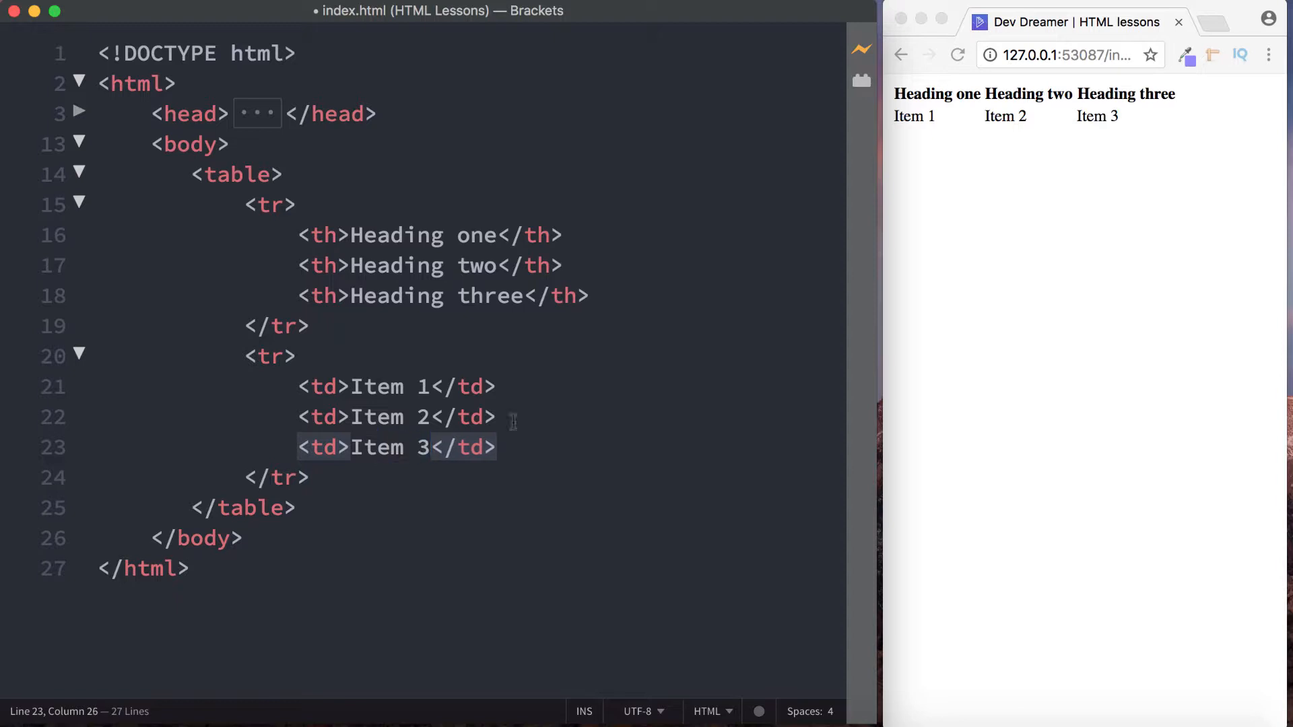
mouse_move(1097, 118)
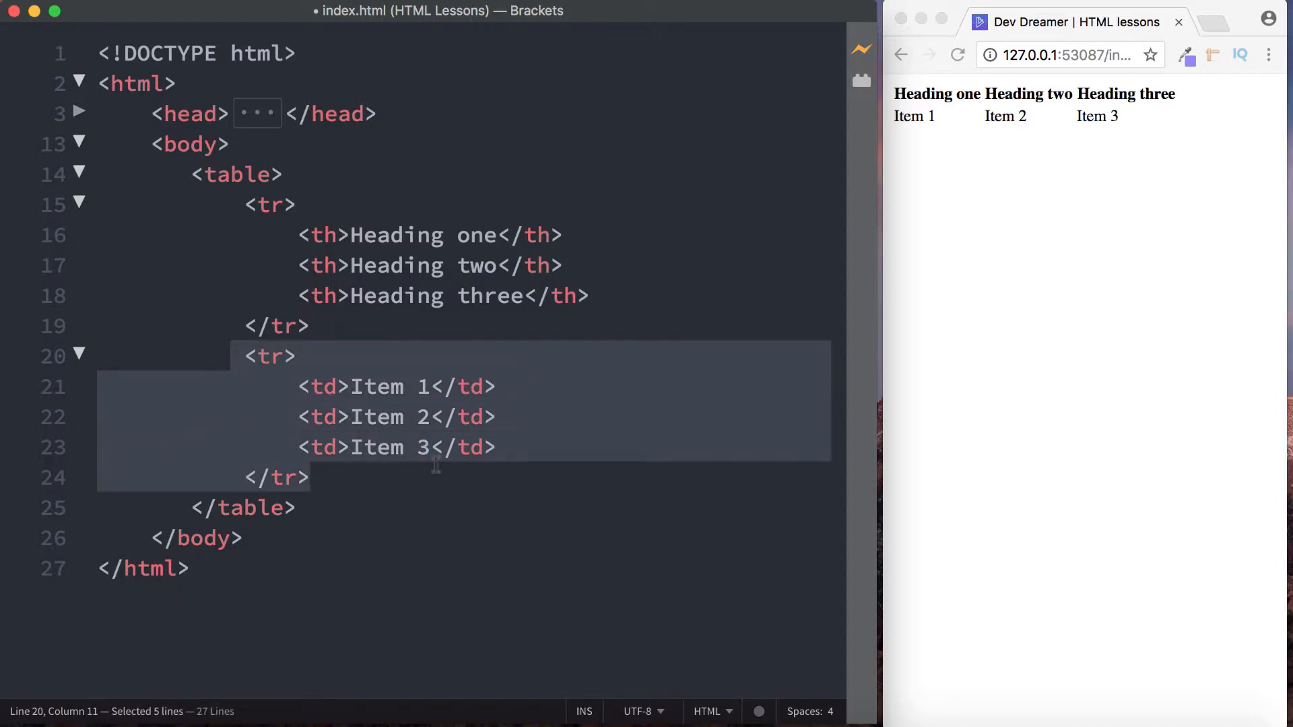
- Paste a duplicate Item 1–3 row, then select and delete it again
key(cmd+v)
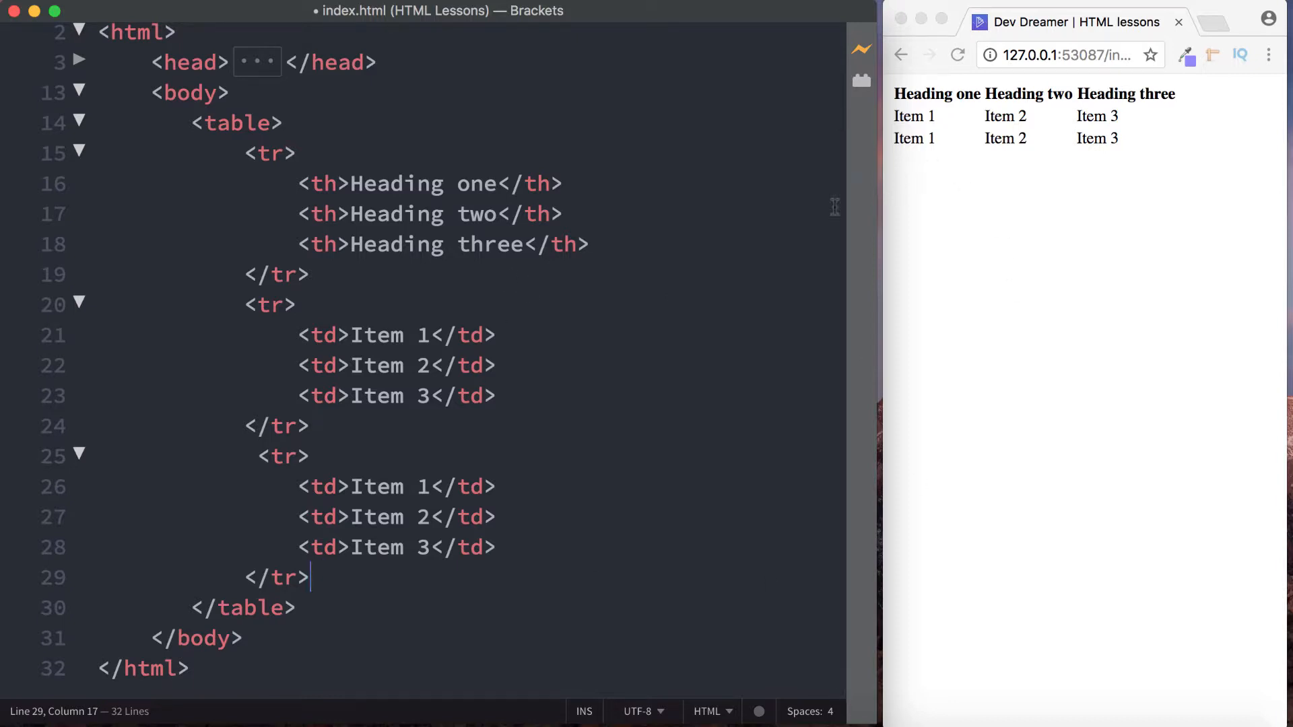
drag(324, 183, 560, 183)
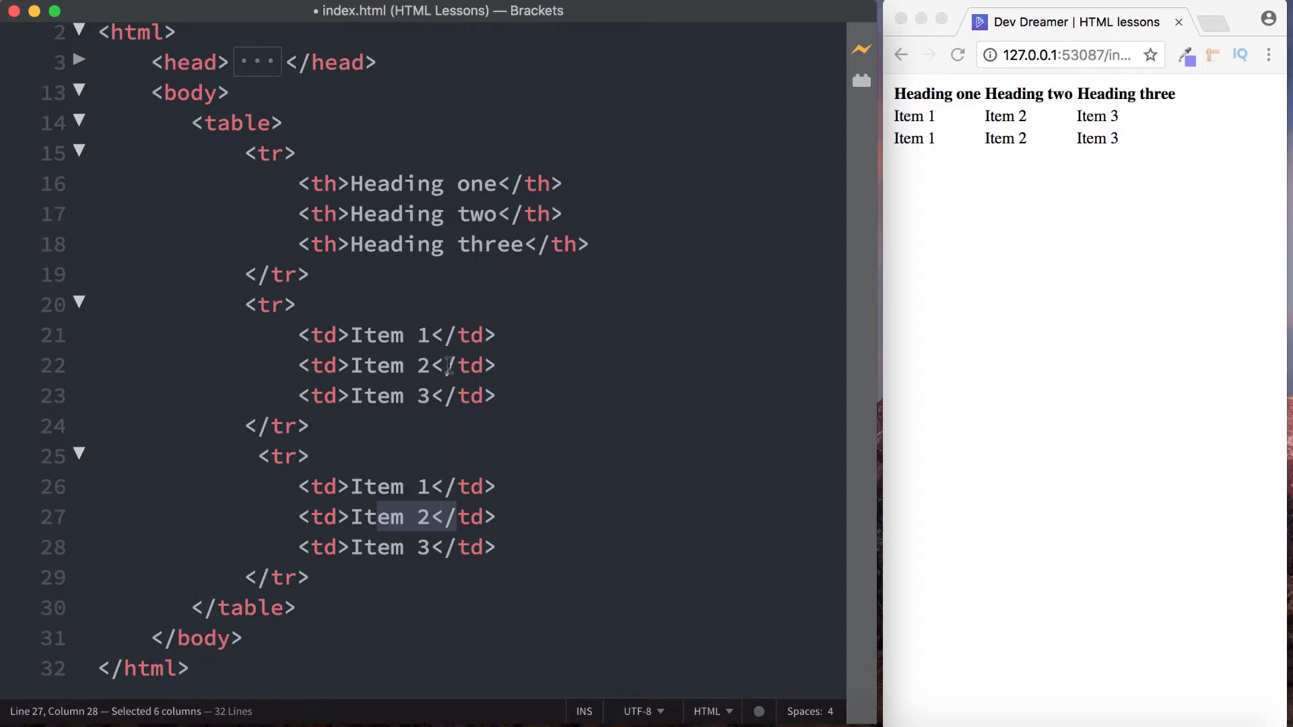
mouse_move(336, 614)
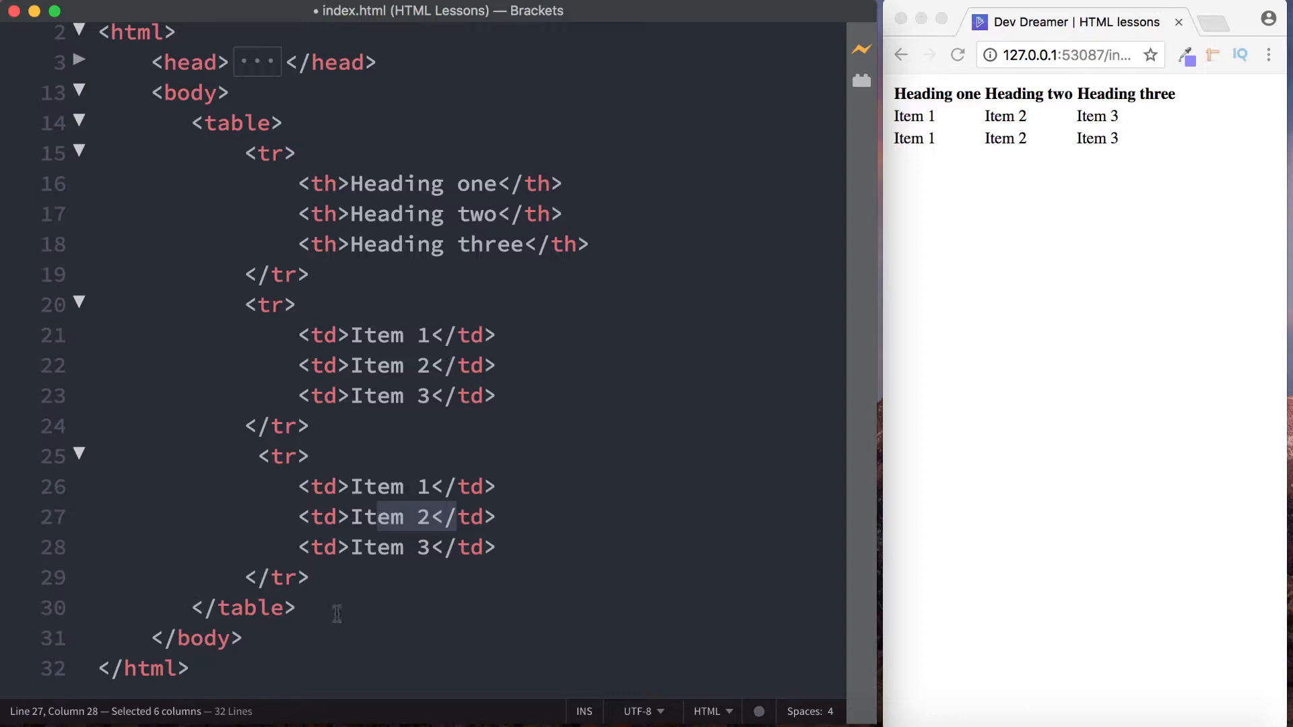
key(Delete)
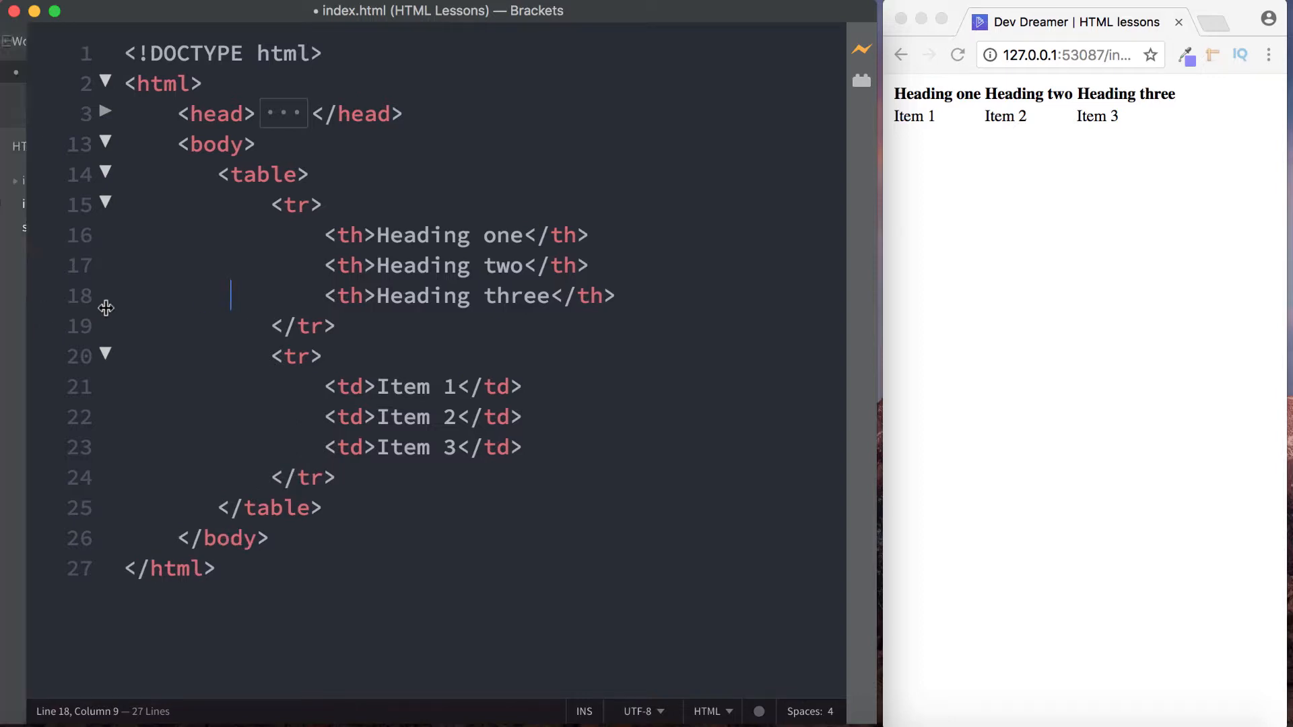
- In style.css, give table, th, td a border of 1px solid black
click(48, 94)
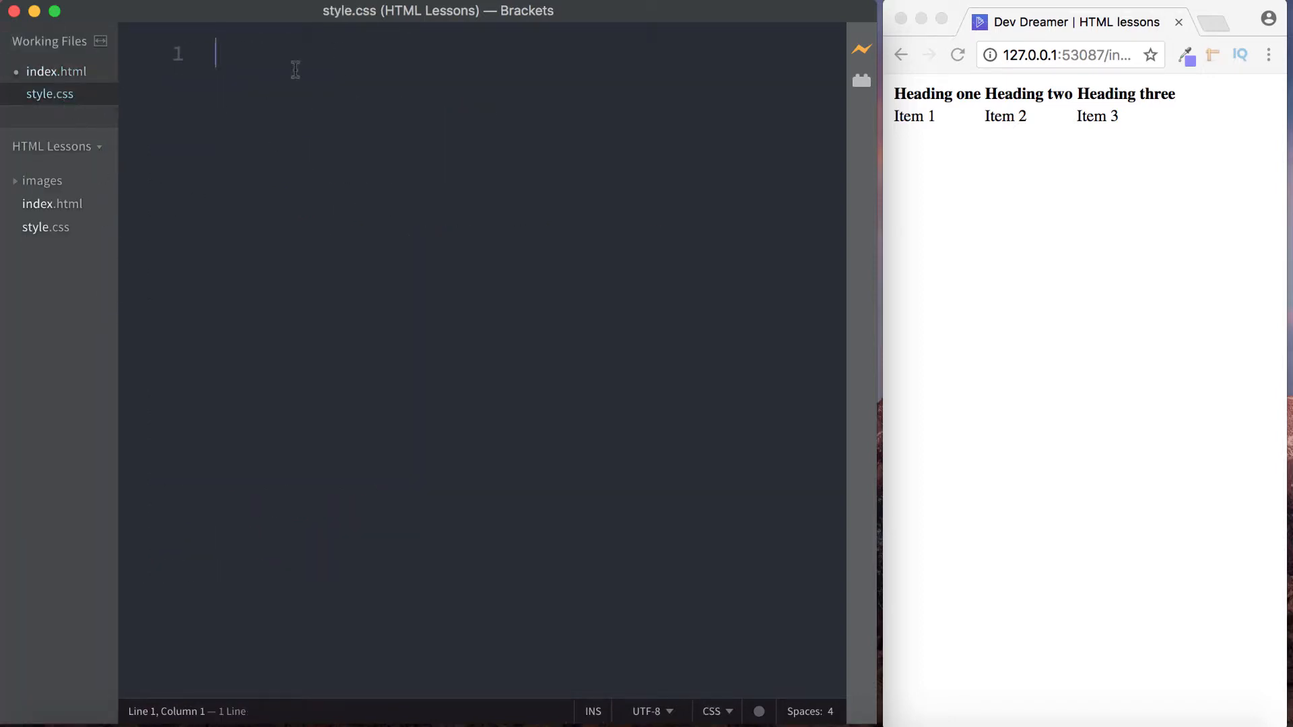
text(table,)
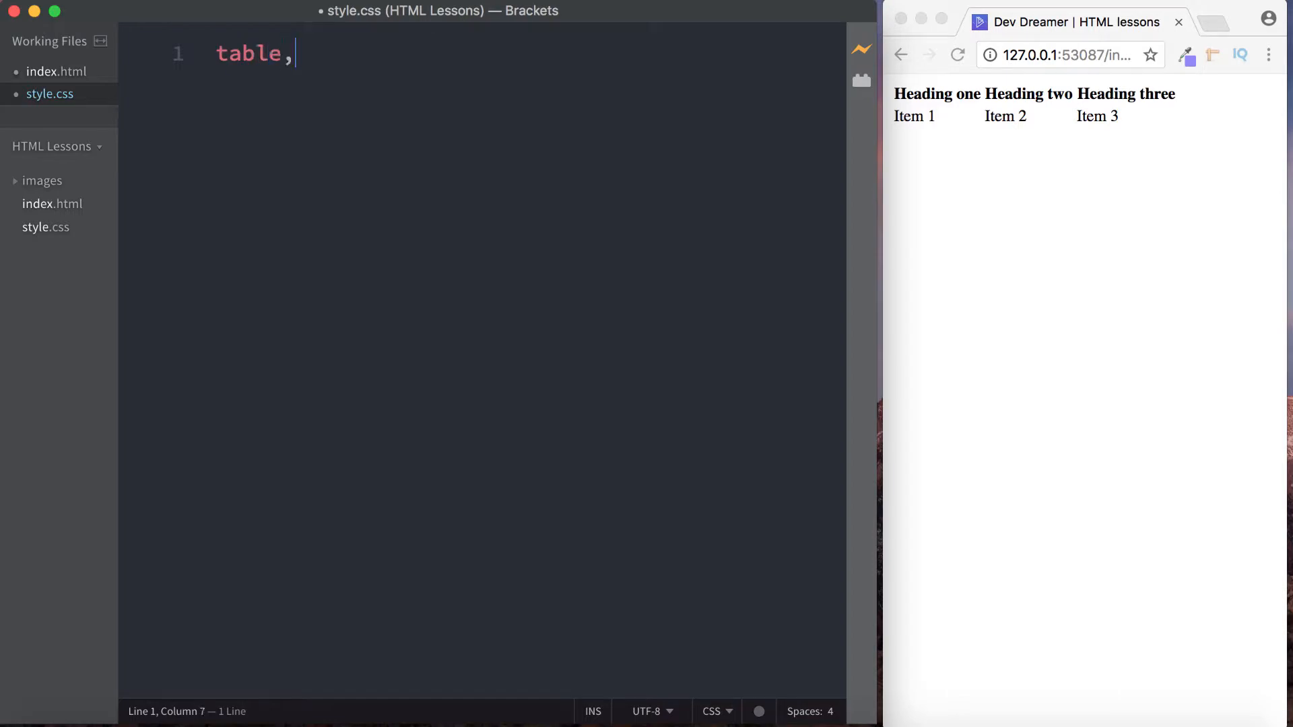
text(th)
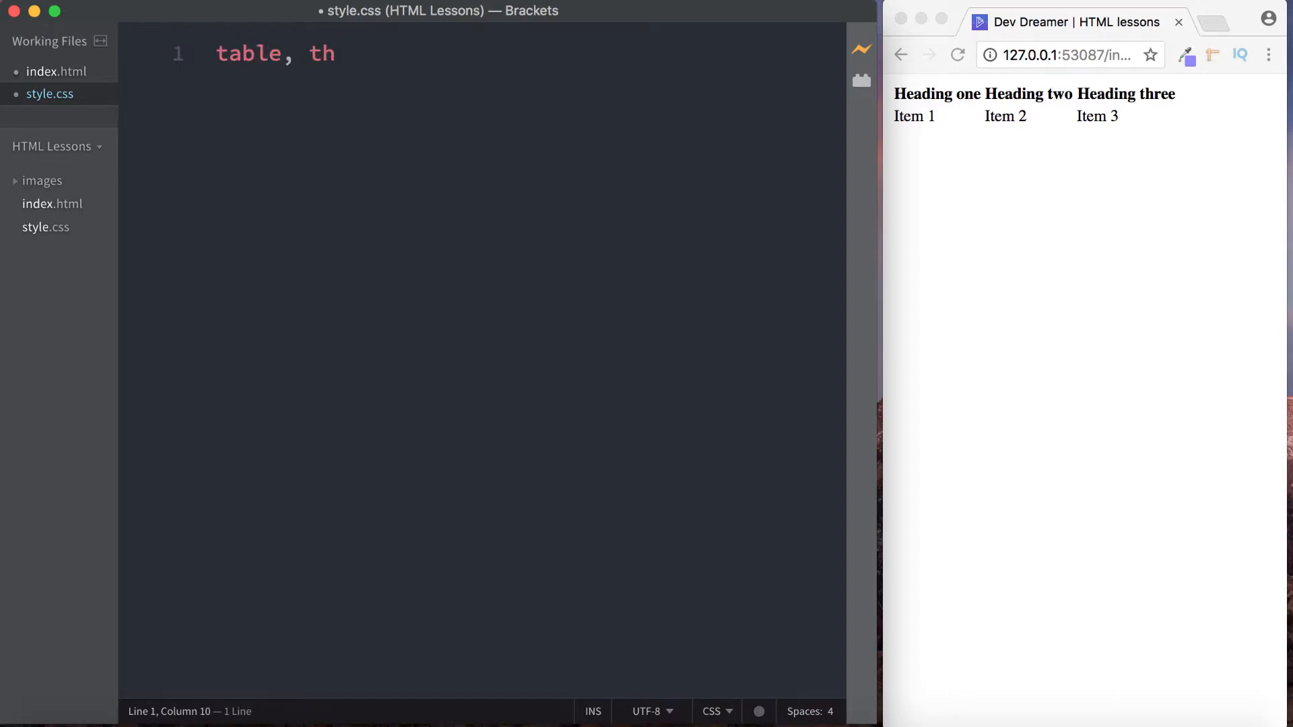
mouse_move(482, 101)
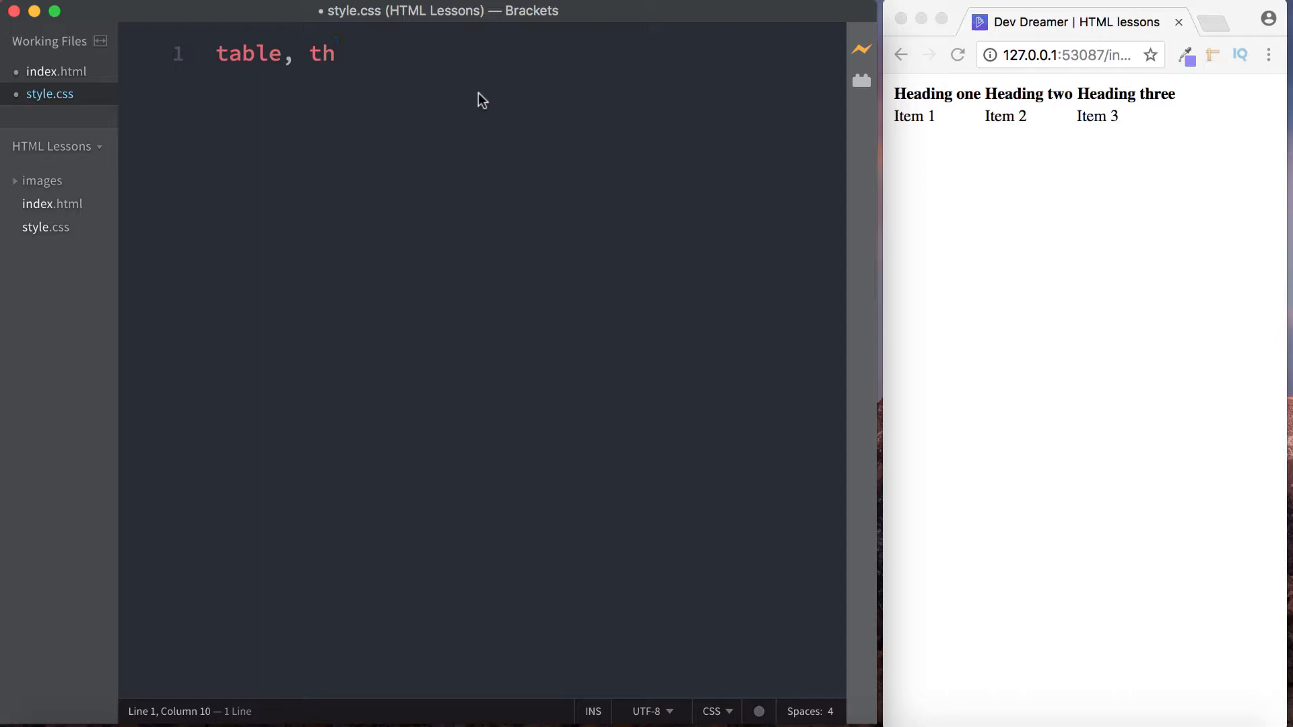
text(, td)
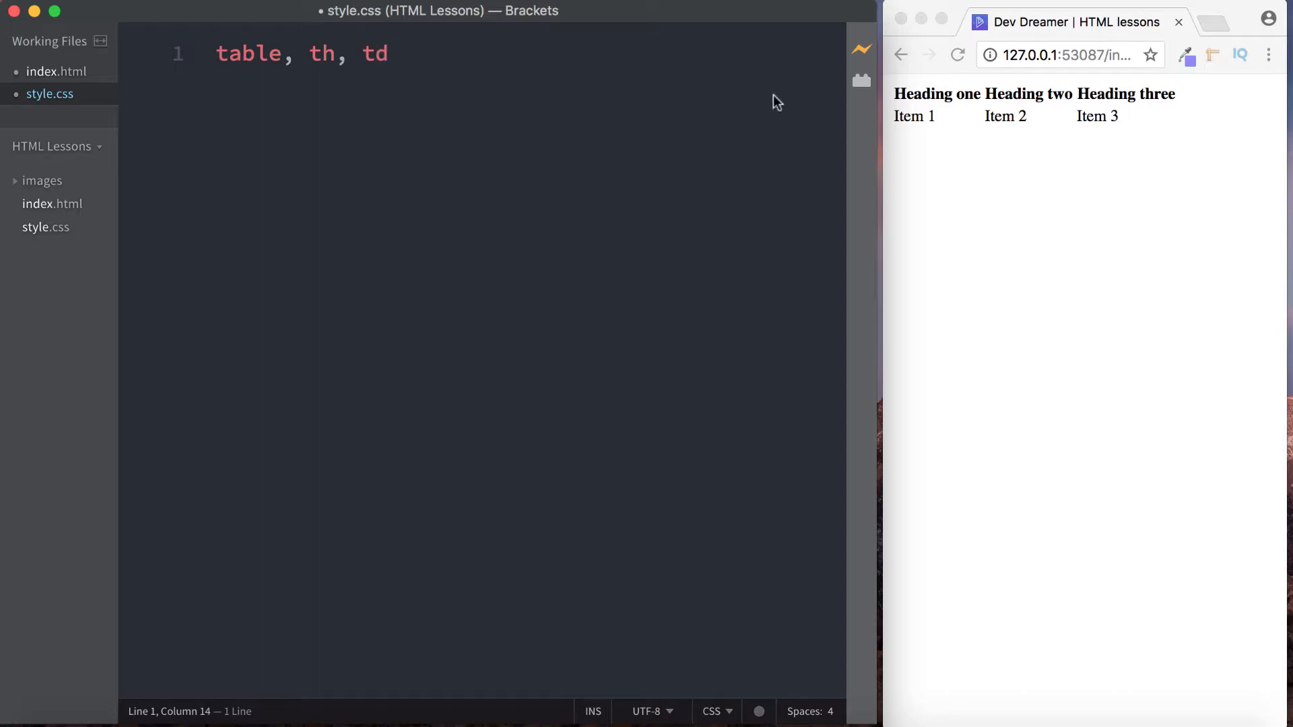
text({)
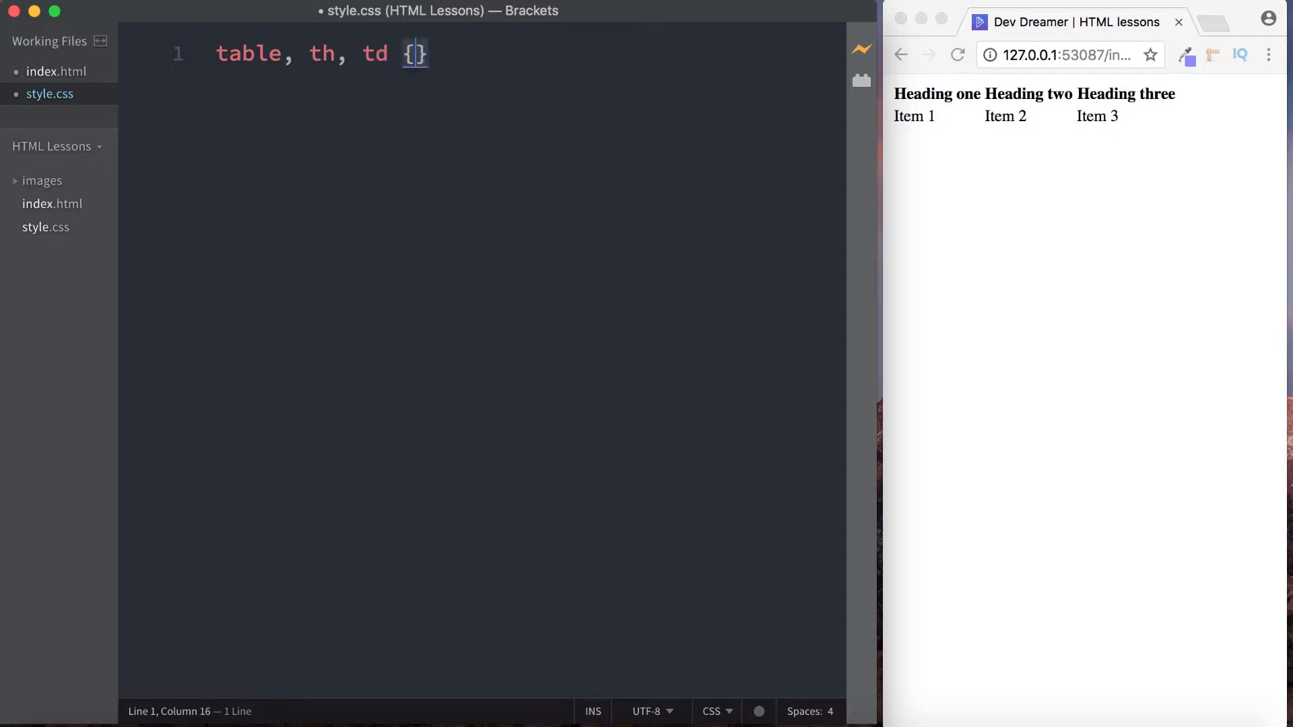
text(borde)
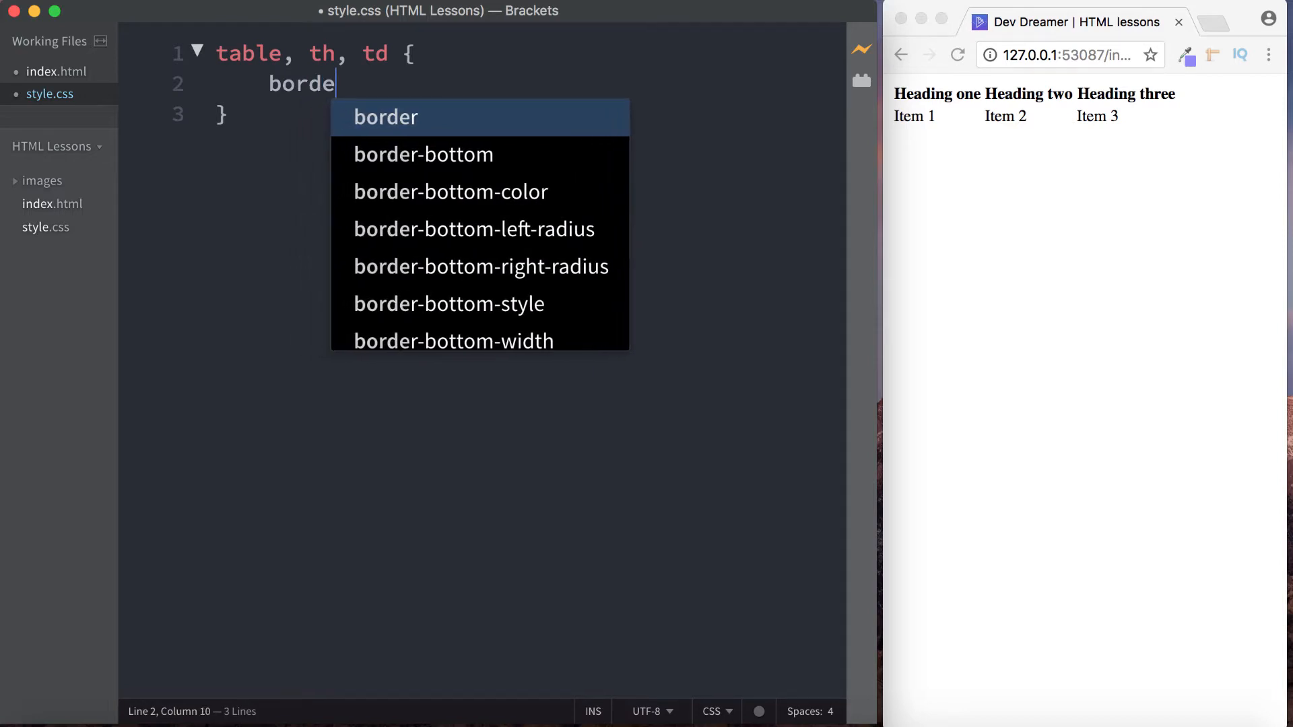
text(r: 1px soli)
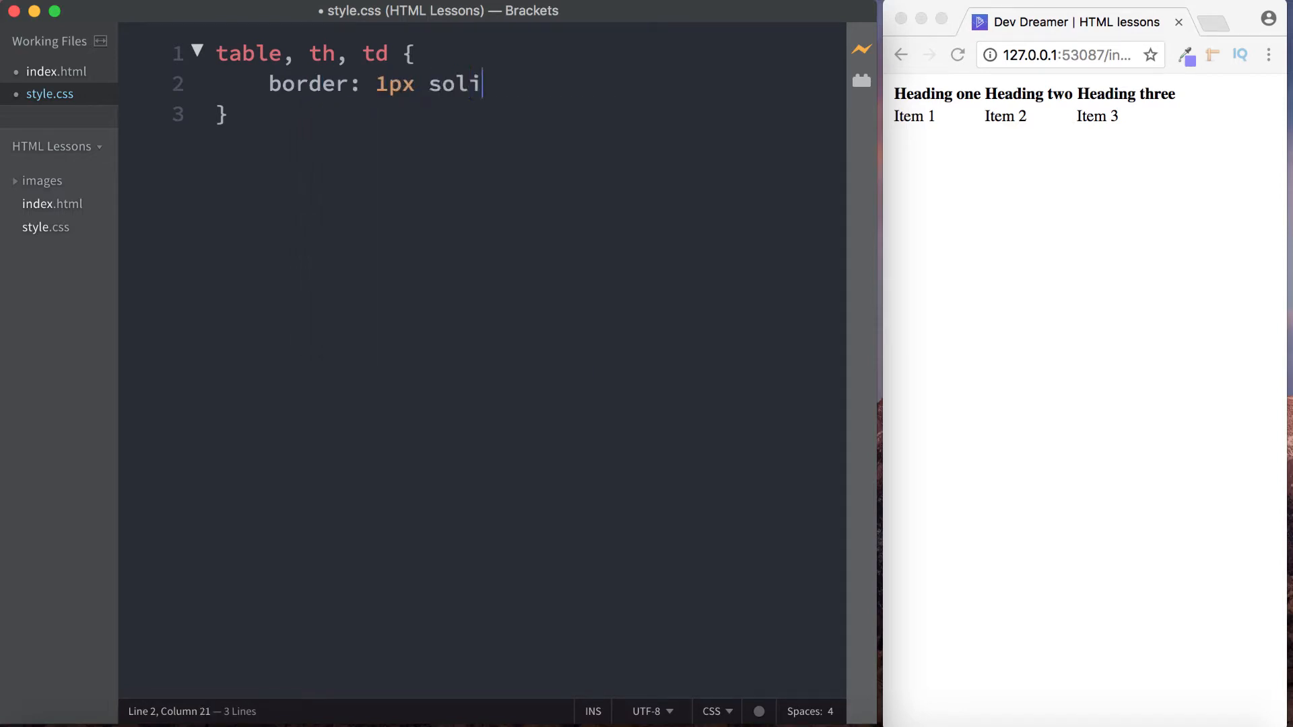
text(d black;)
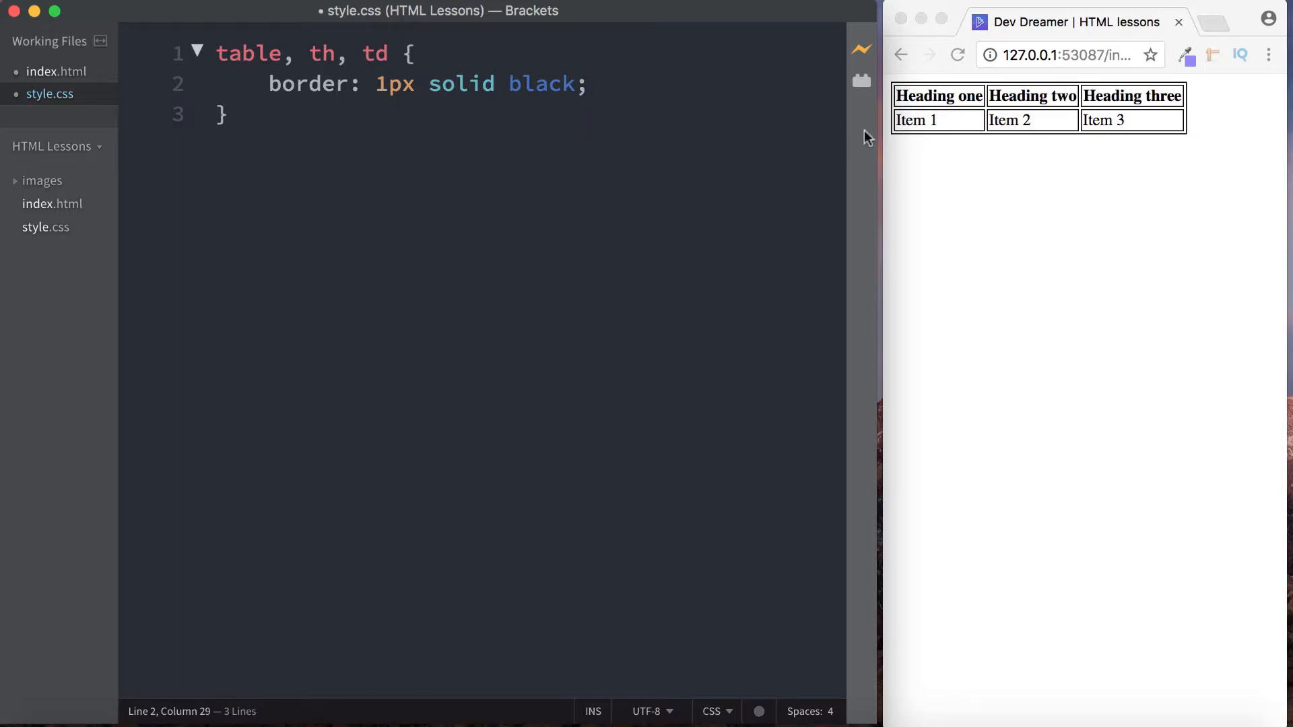
mouse_move(906, 128)
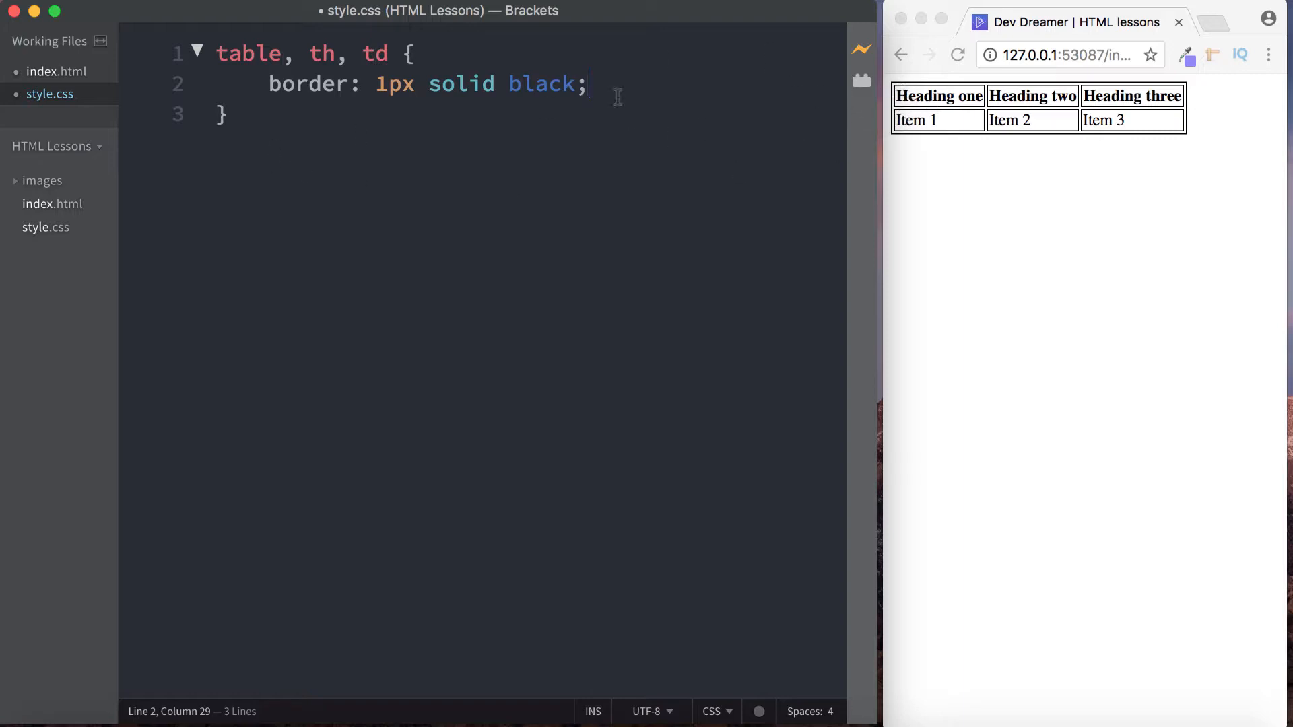
- Add border-collapse: collapse to the same rule so borders merge into single lines
text(b)
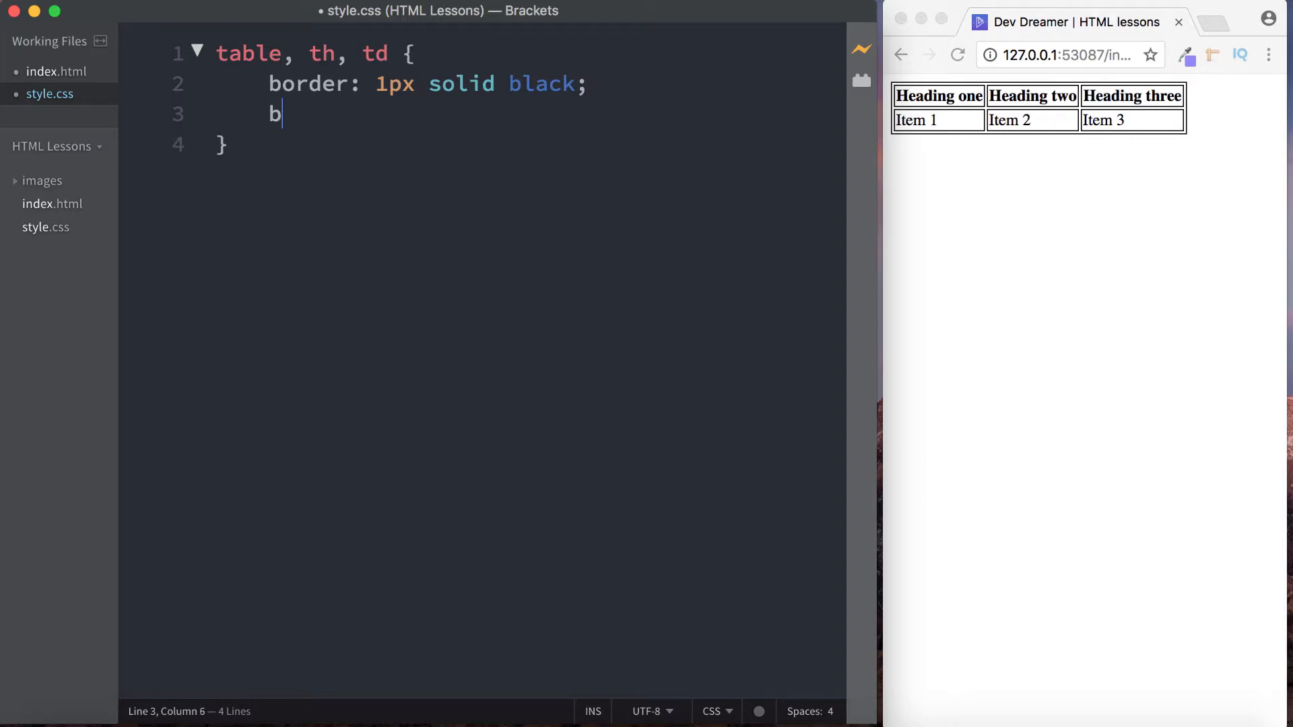
text(order-collapse: collapse)
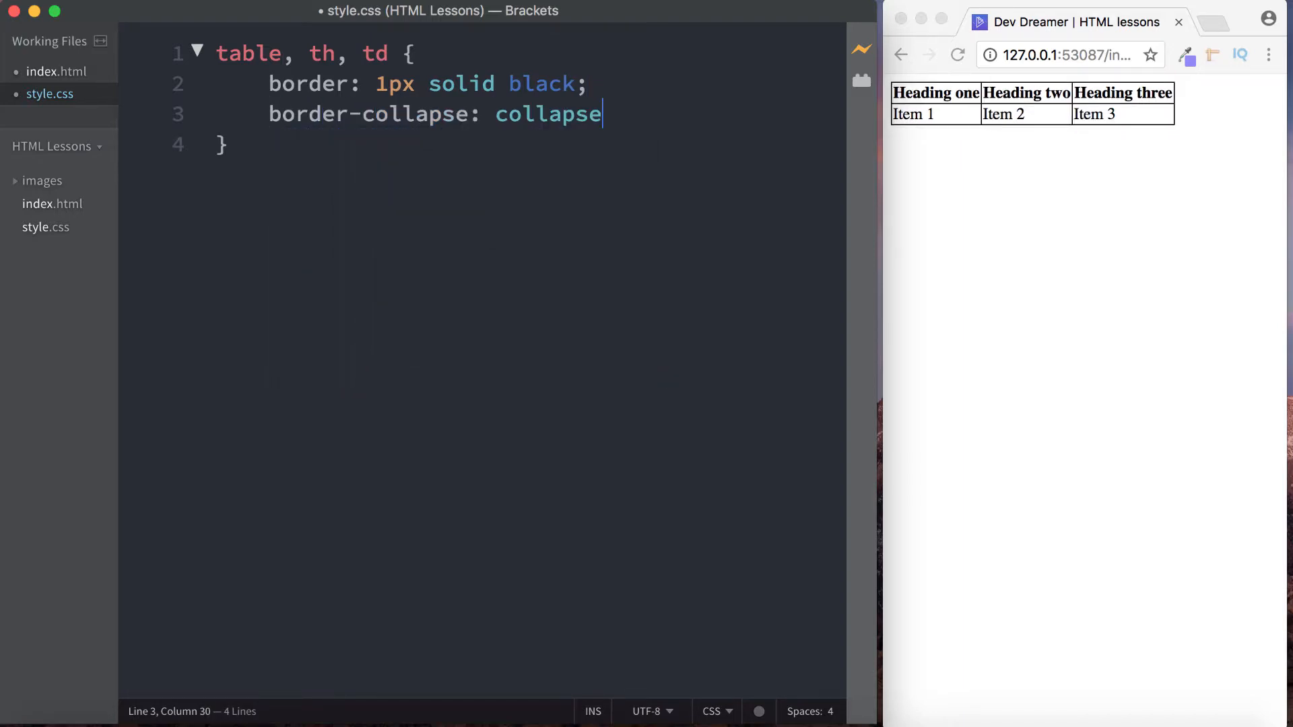
text(;)
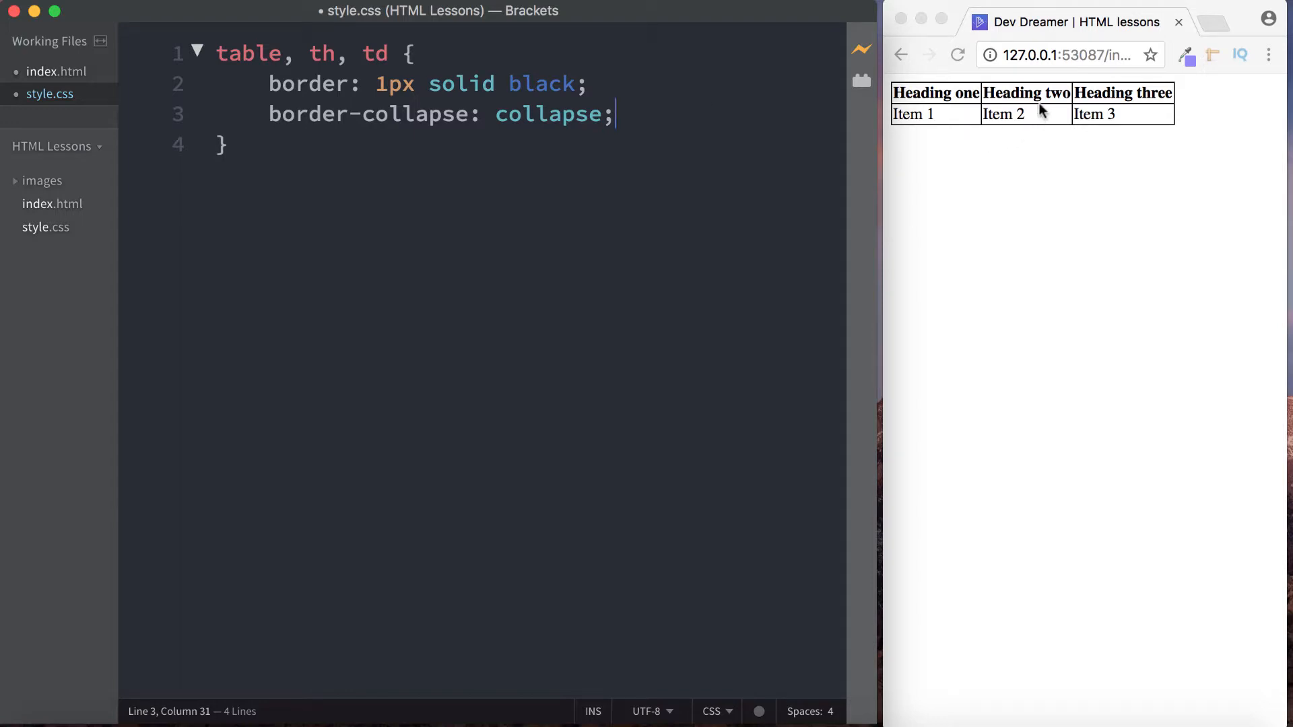
mouse_move(256, 167)
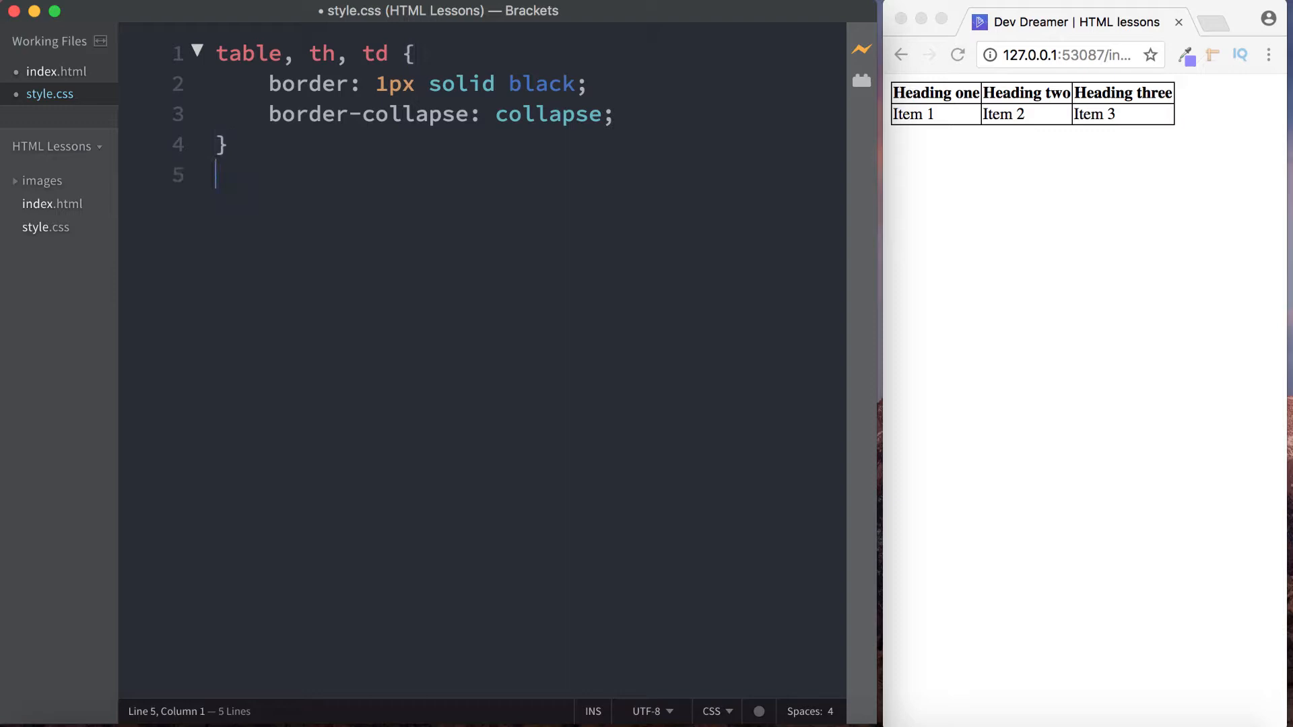
- Add a th rule with background-color: skyblue chosen from autocomplete
text(th)
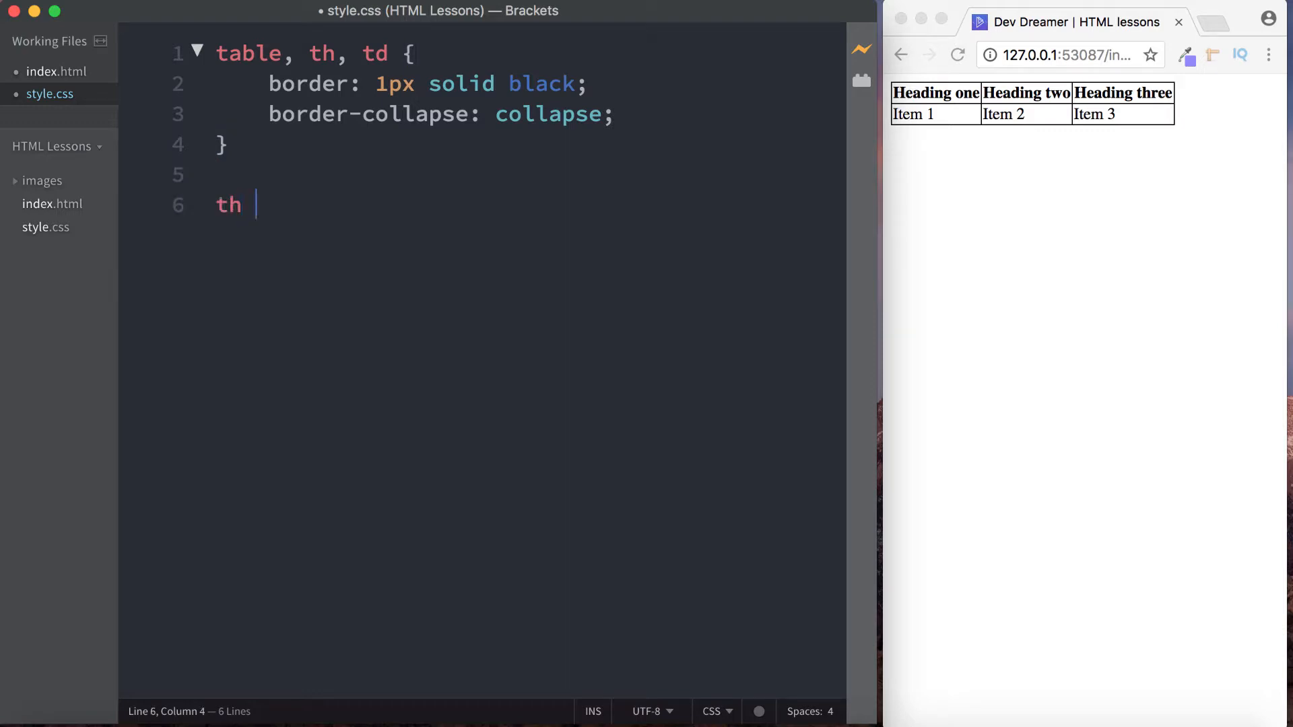
text({)
text(background-color:)
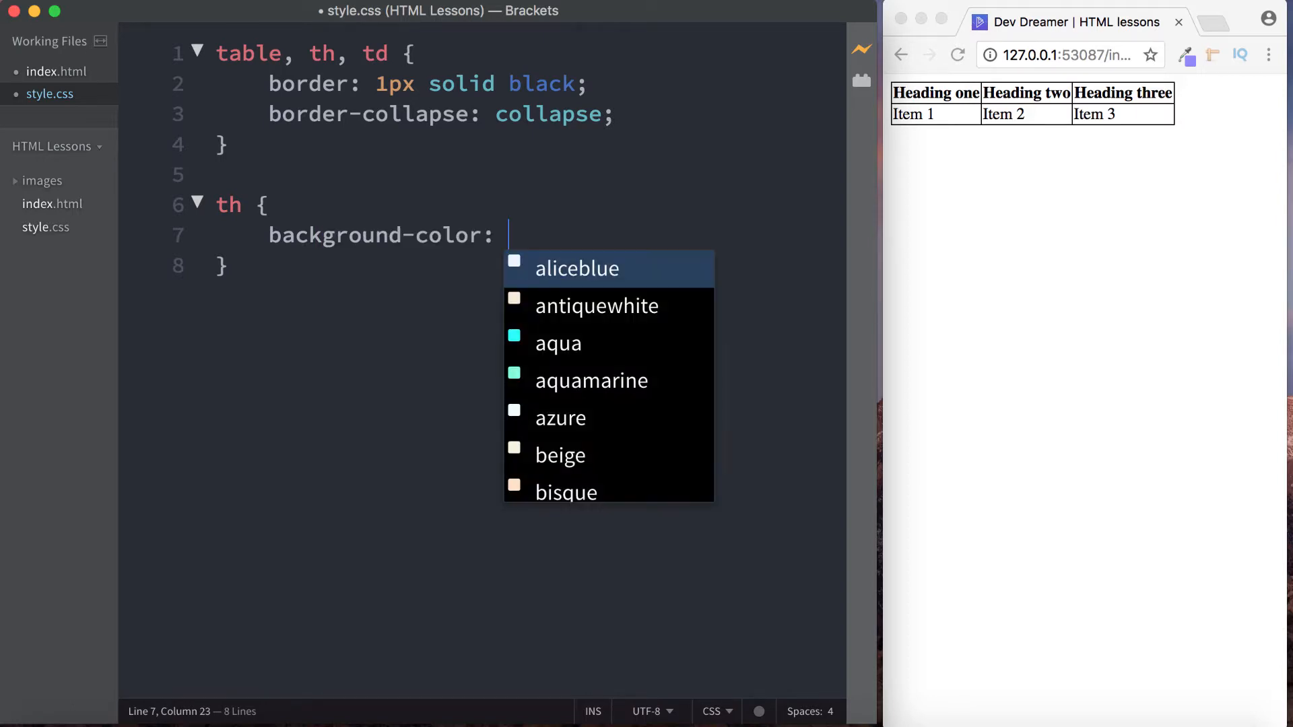
text(sky)
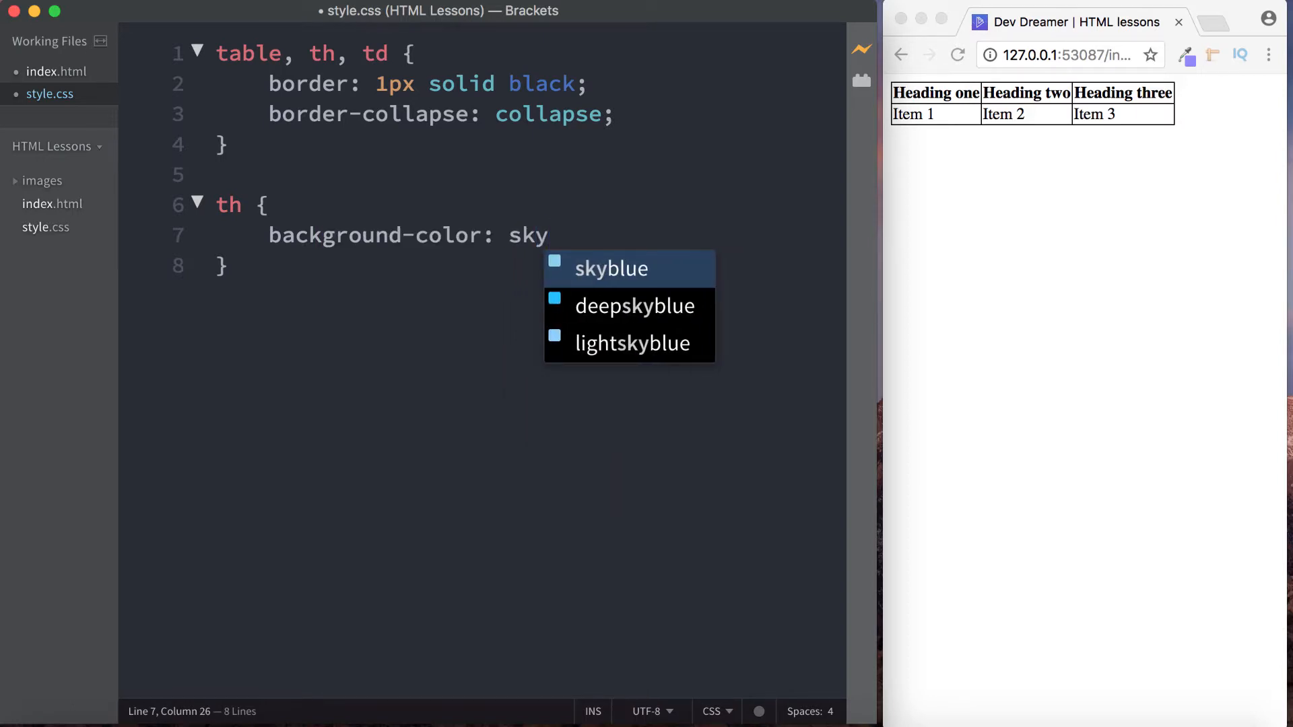
click(612, 268)
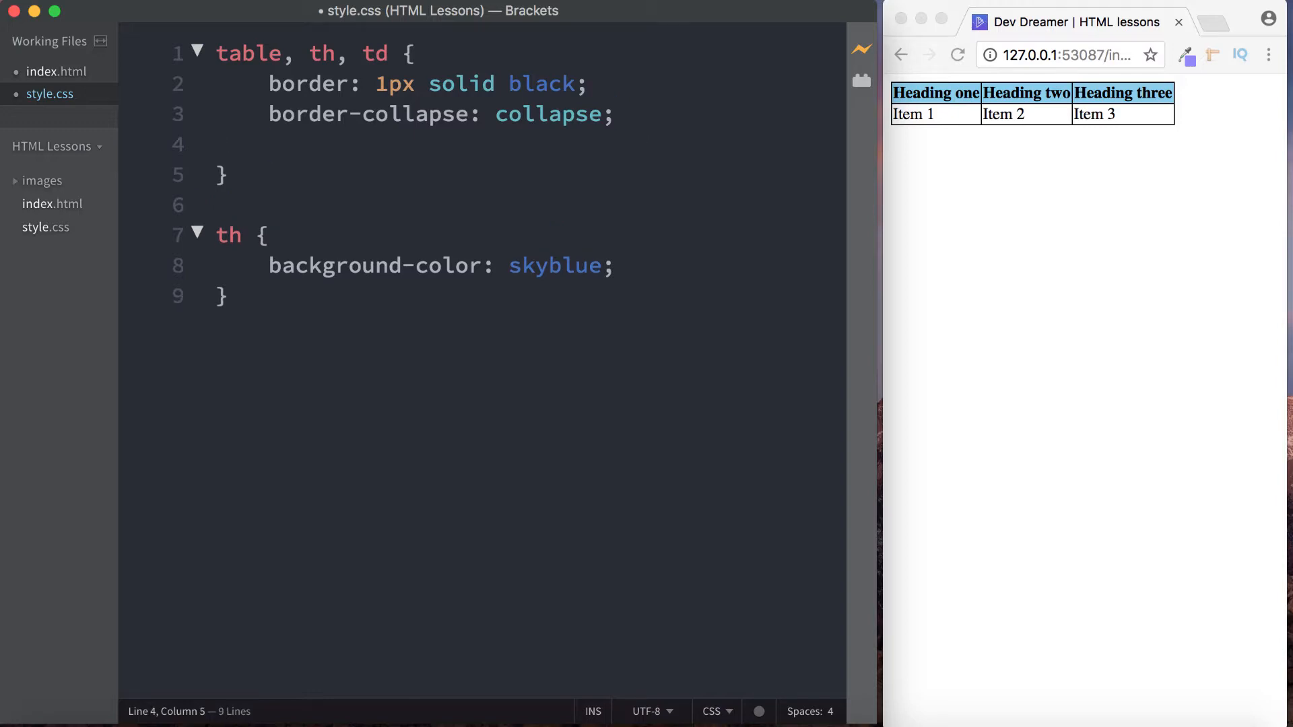
- Add padding: 5px to the table, th, td rule
text(padding)
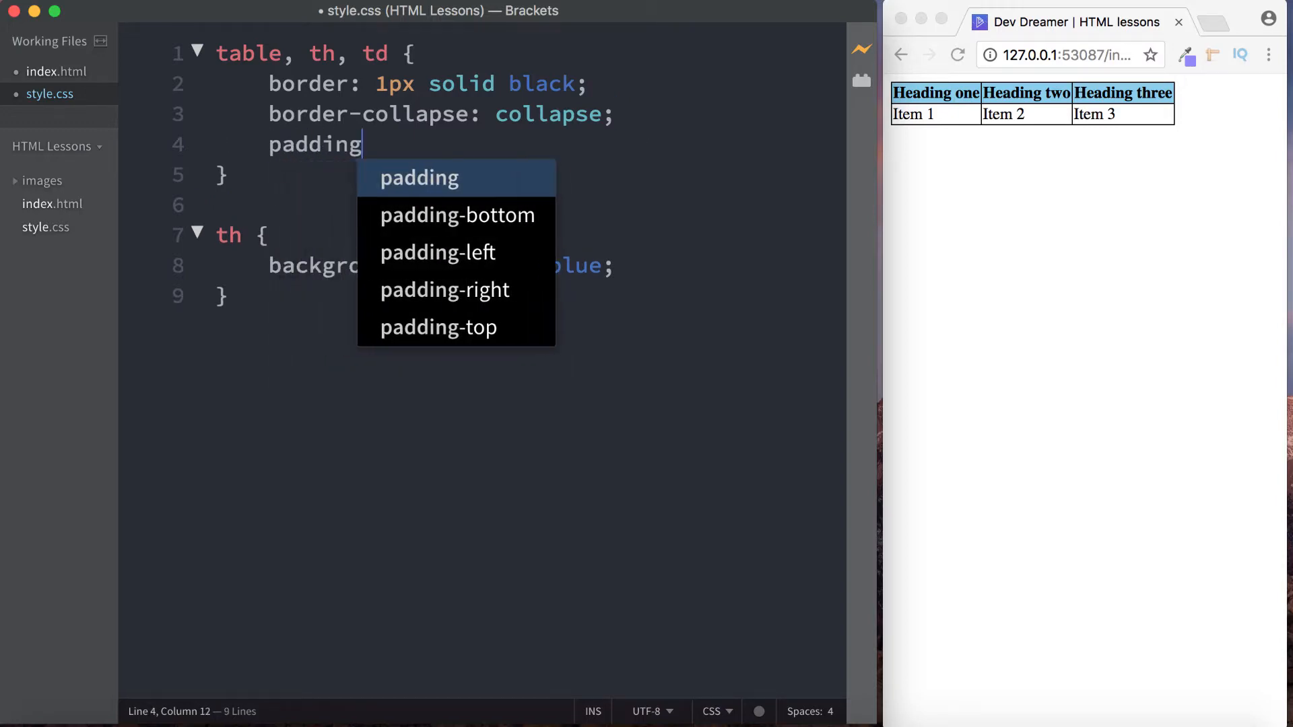
text(: 5px)
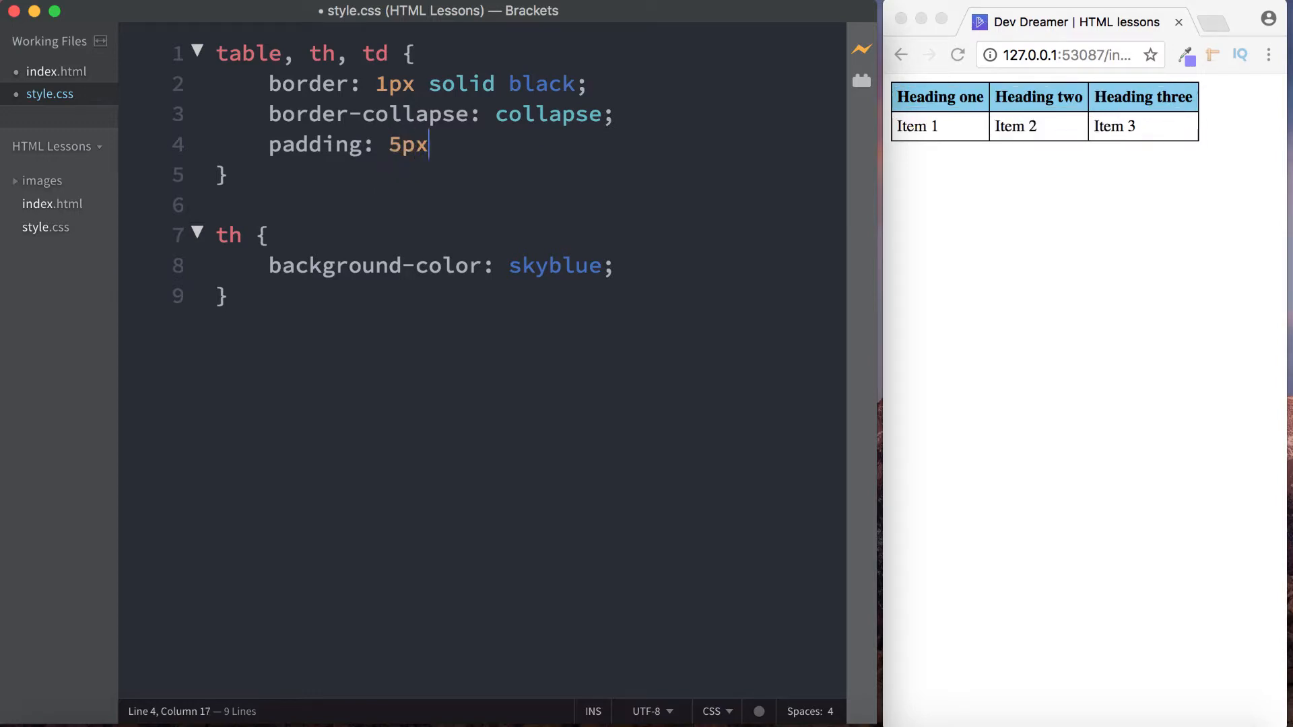
text(;)
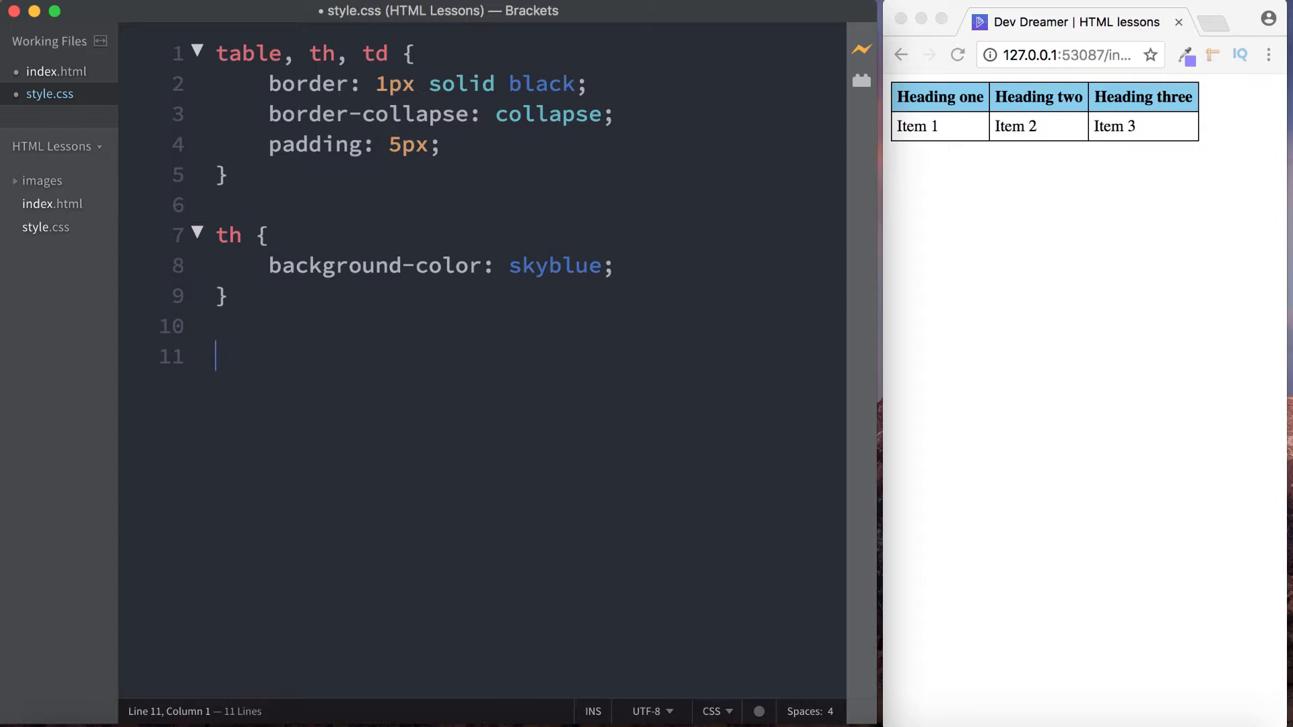
mouse_move(164, 311)
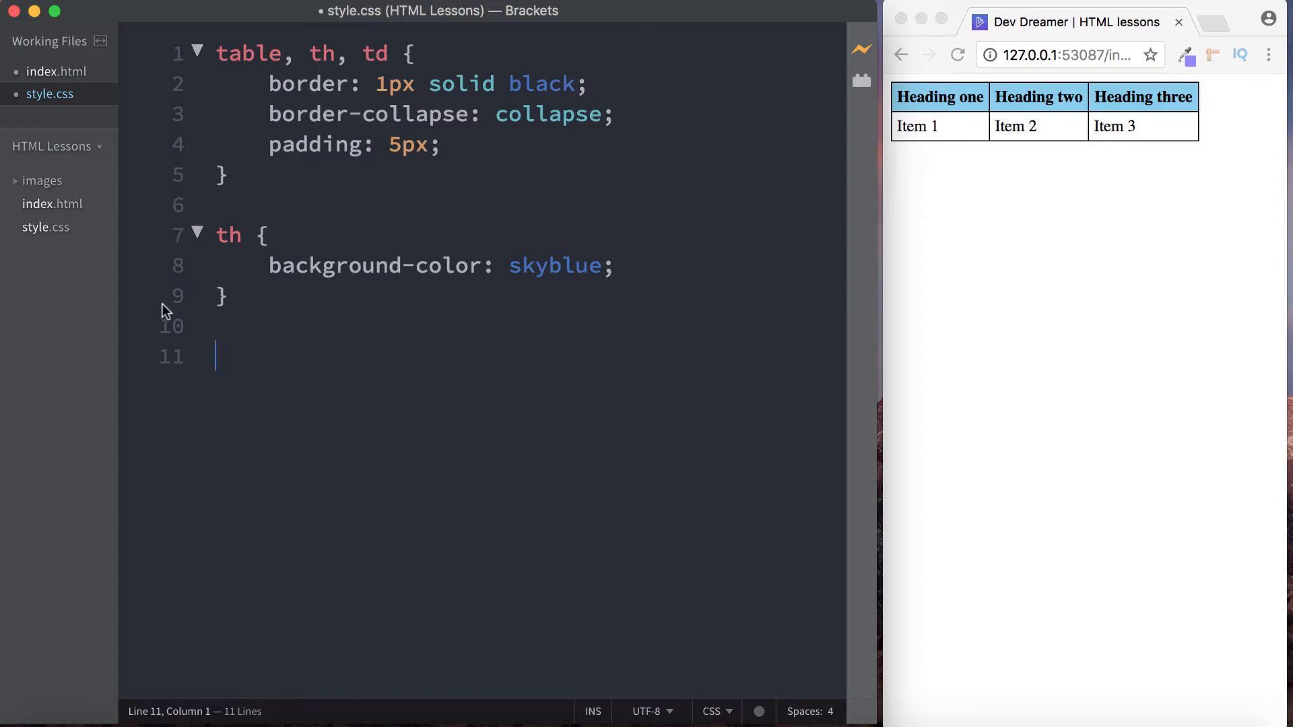
- Save the stylesheet, return to index.html and rename the first heading to Food
key(cmd+s)
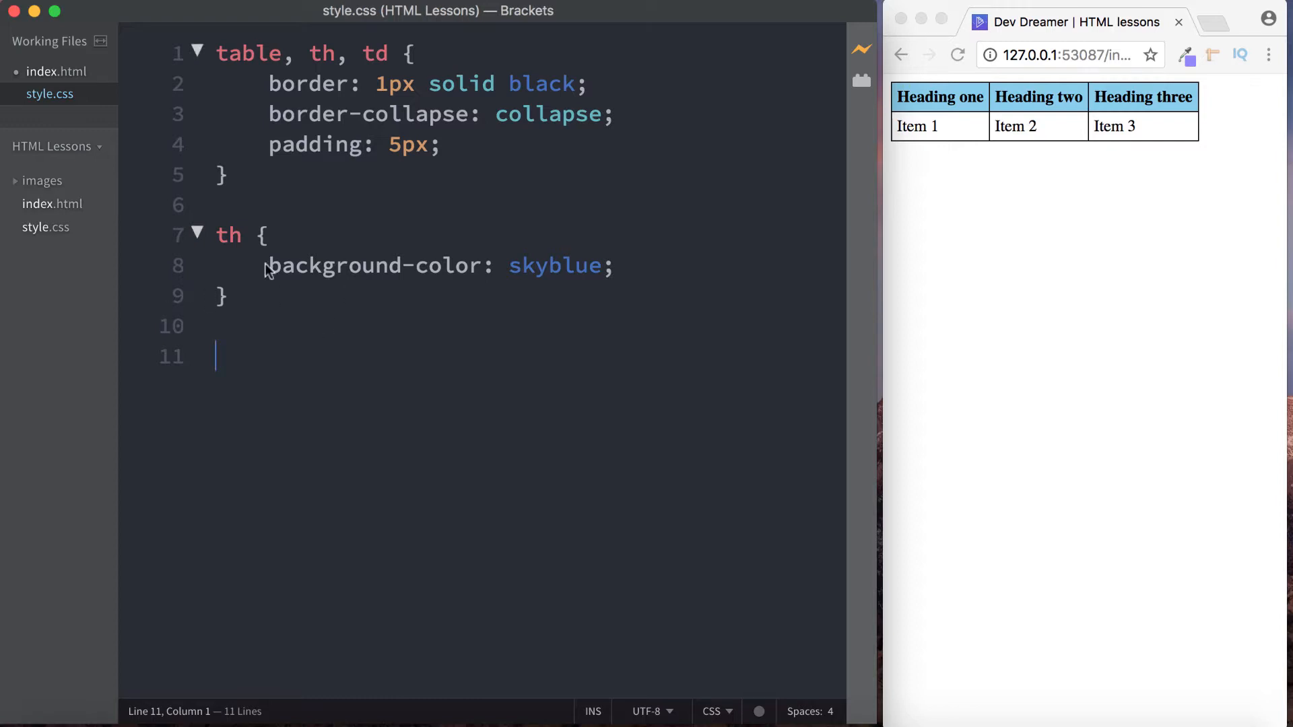
click(53, 71)
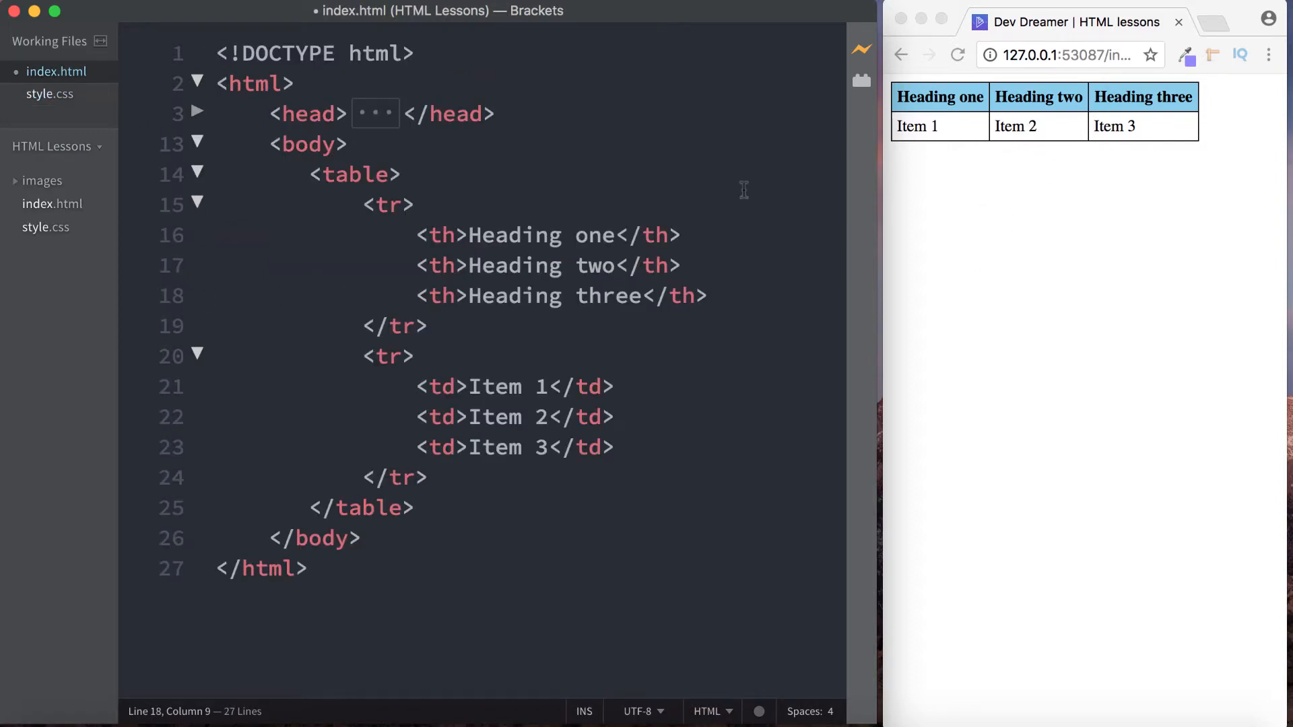
drag(475, 234, 611, 234)
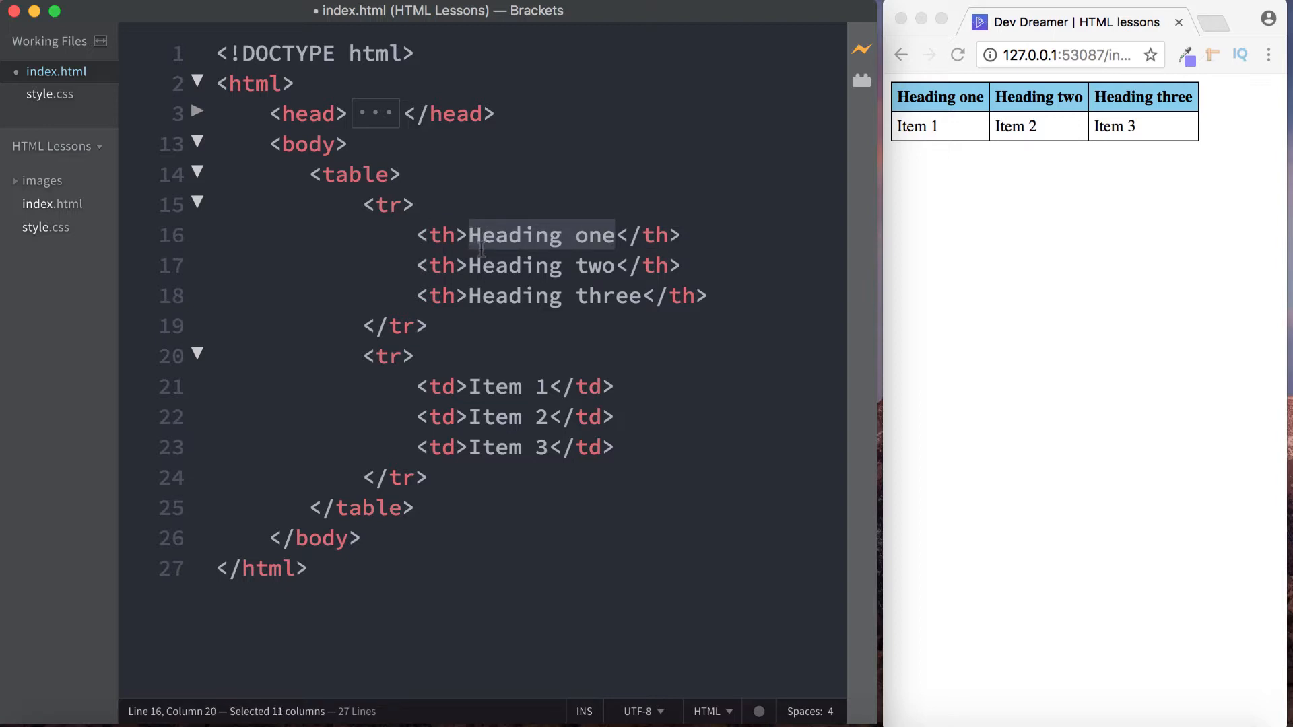
text(F</th>)
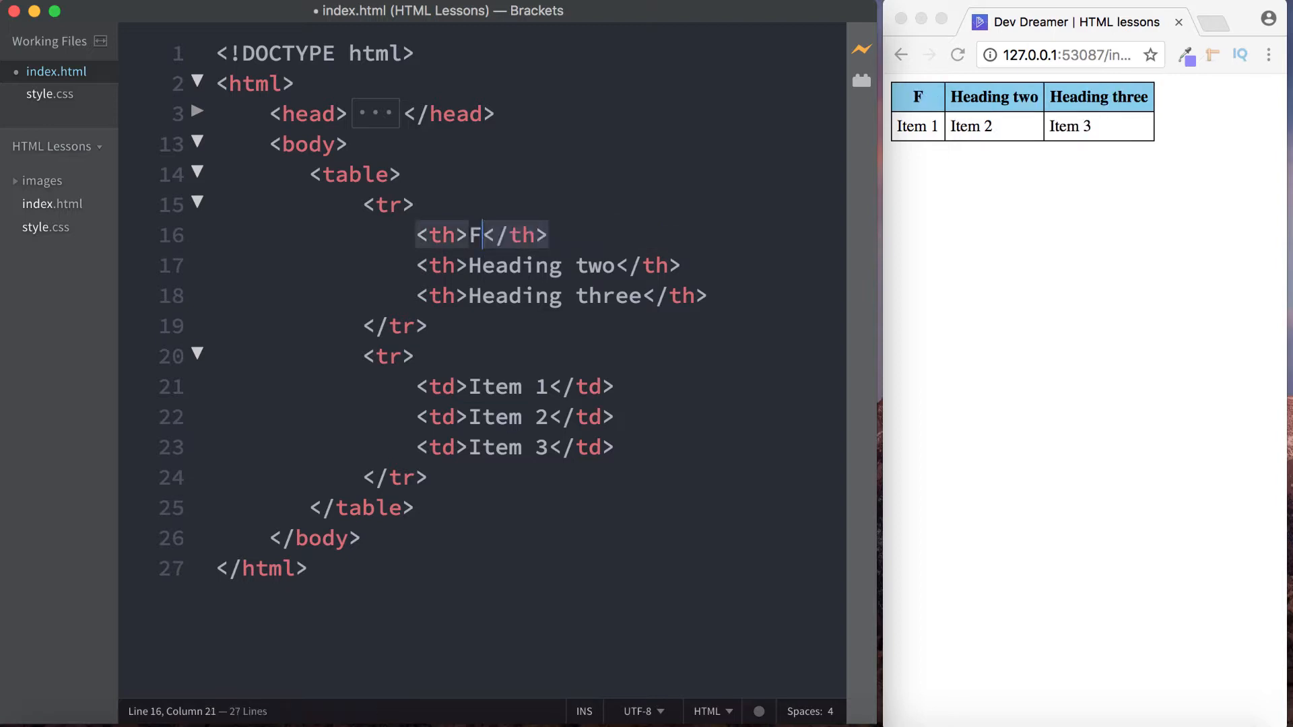
text(ood)
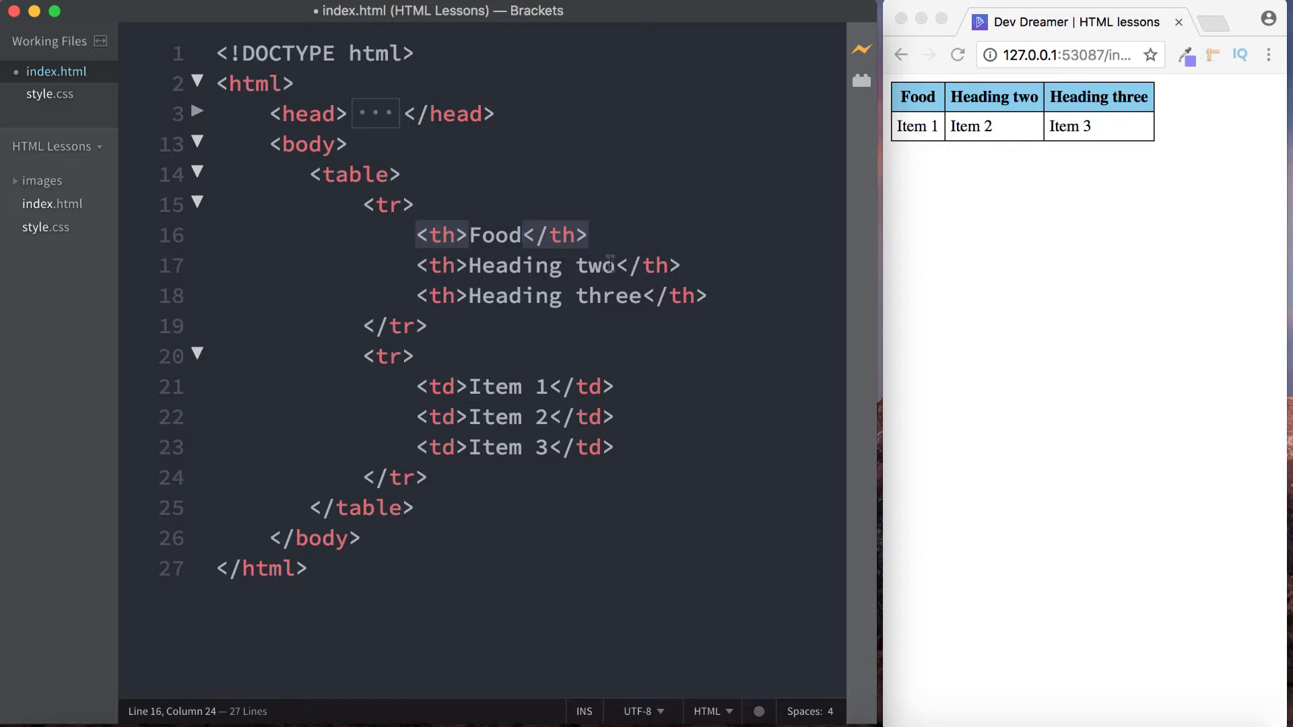
- Rename the second and third headings to Price and Quantity
drag(465, 265, 614, 265)
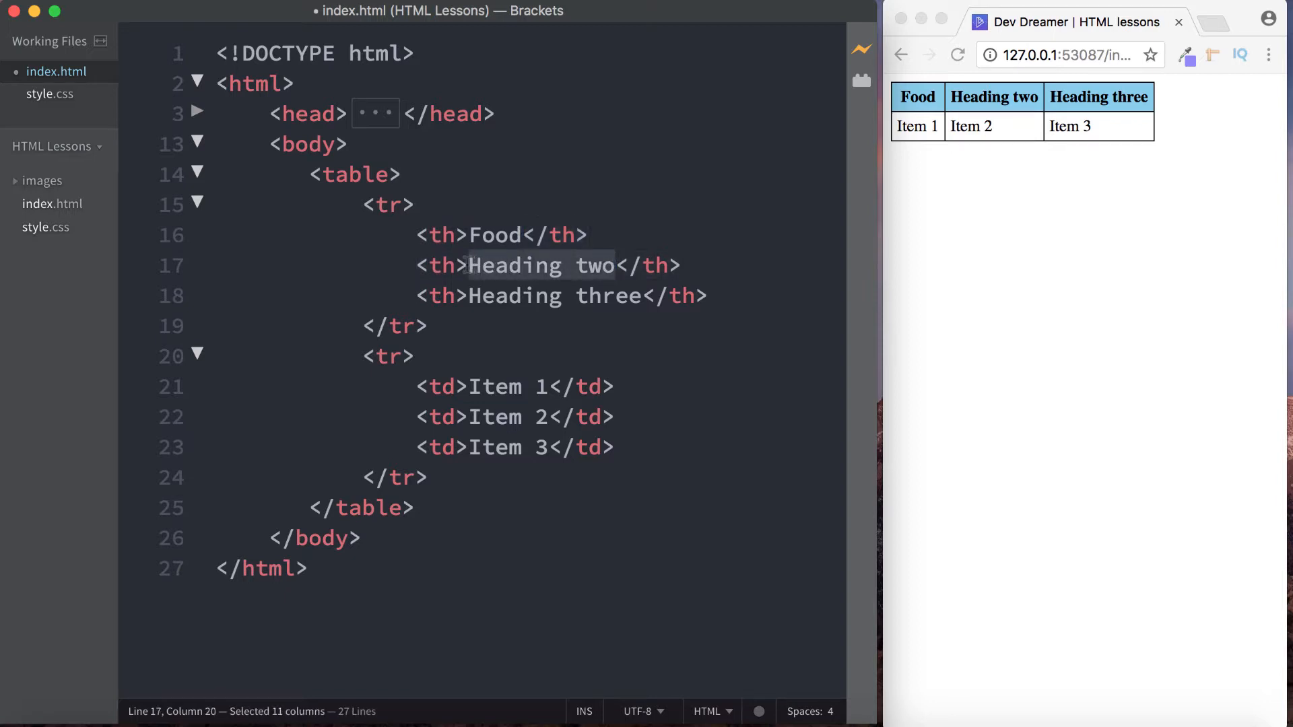
text(Price)
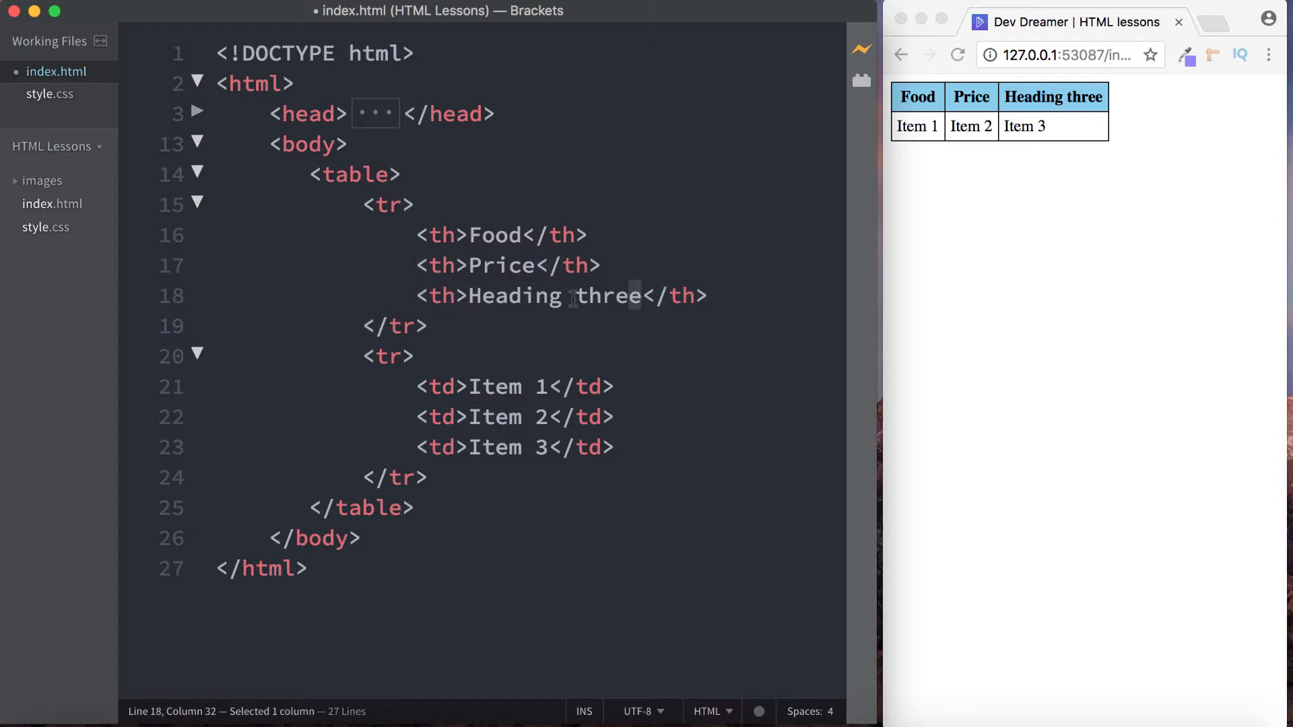
key(Delete)
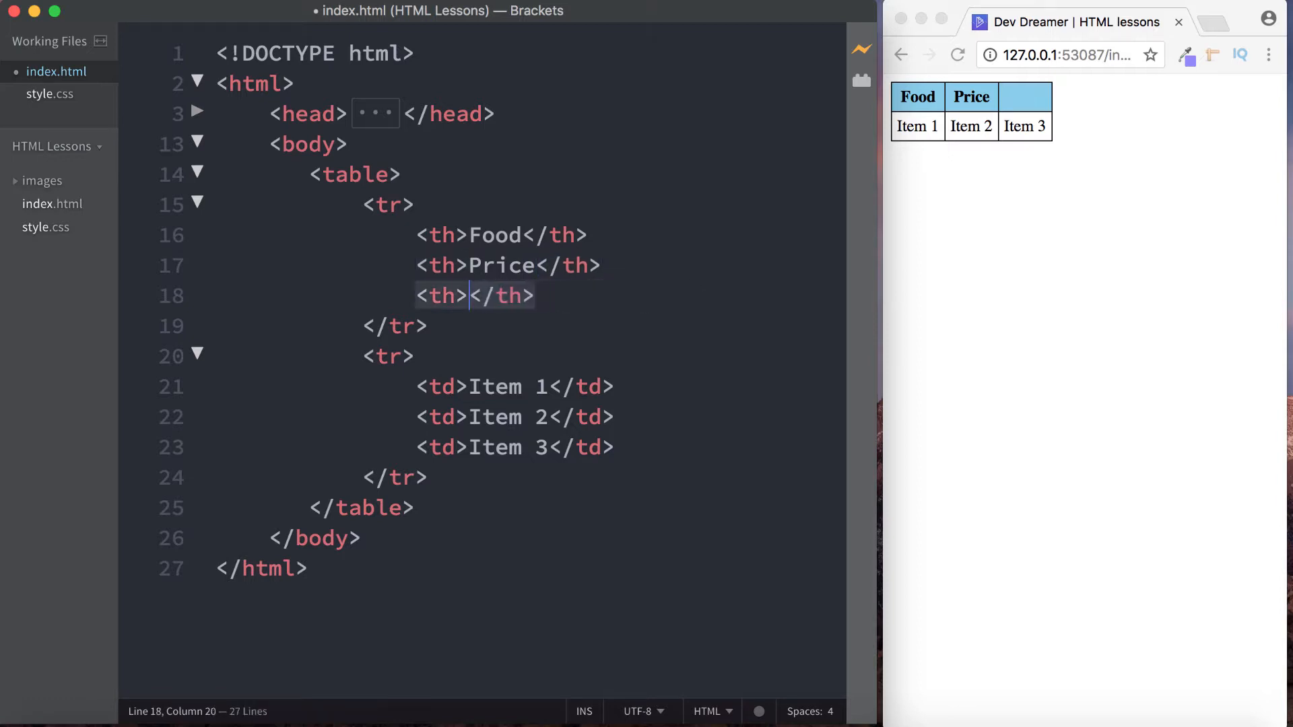
text(Quantity)
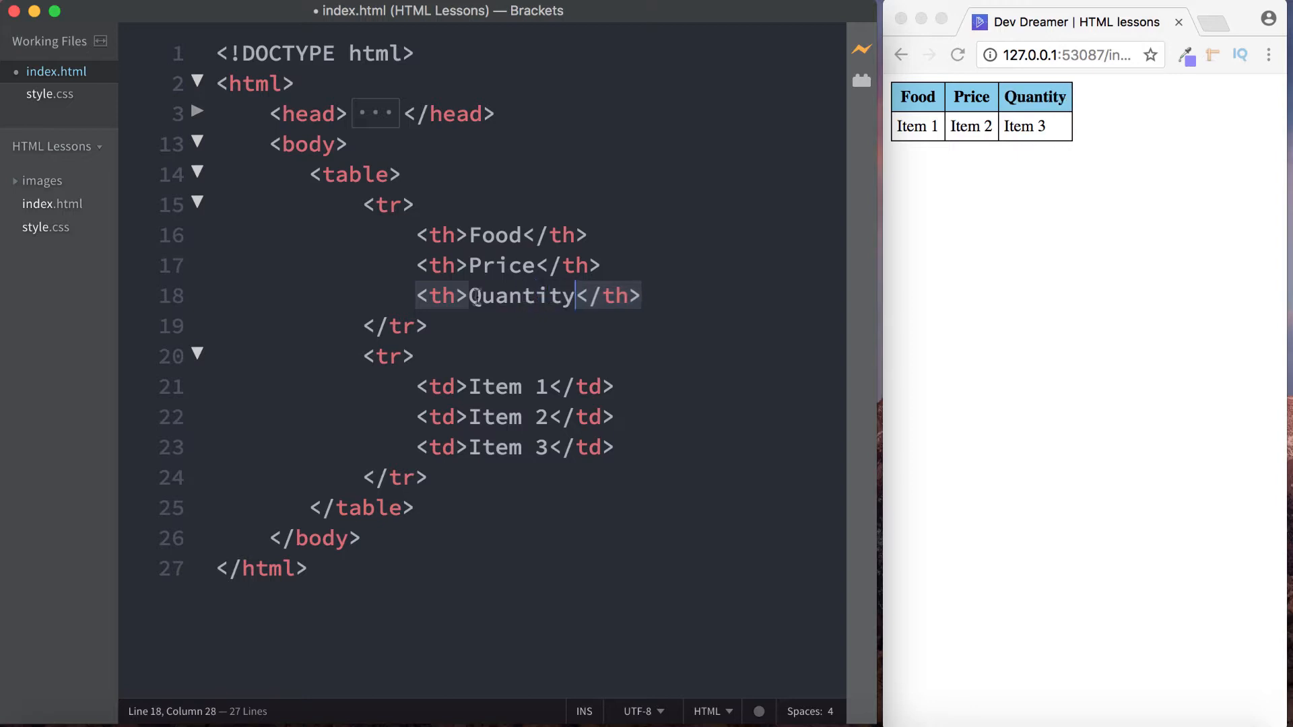
- Replace Item 1, Item 2, Item 3 with Milk, £1.99 and 1
double_click(508, 387)
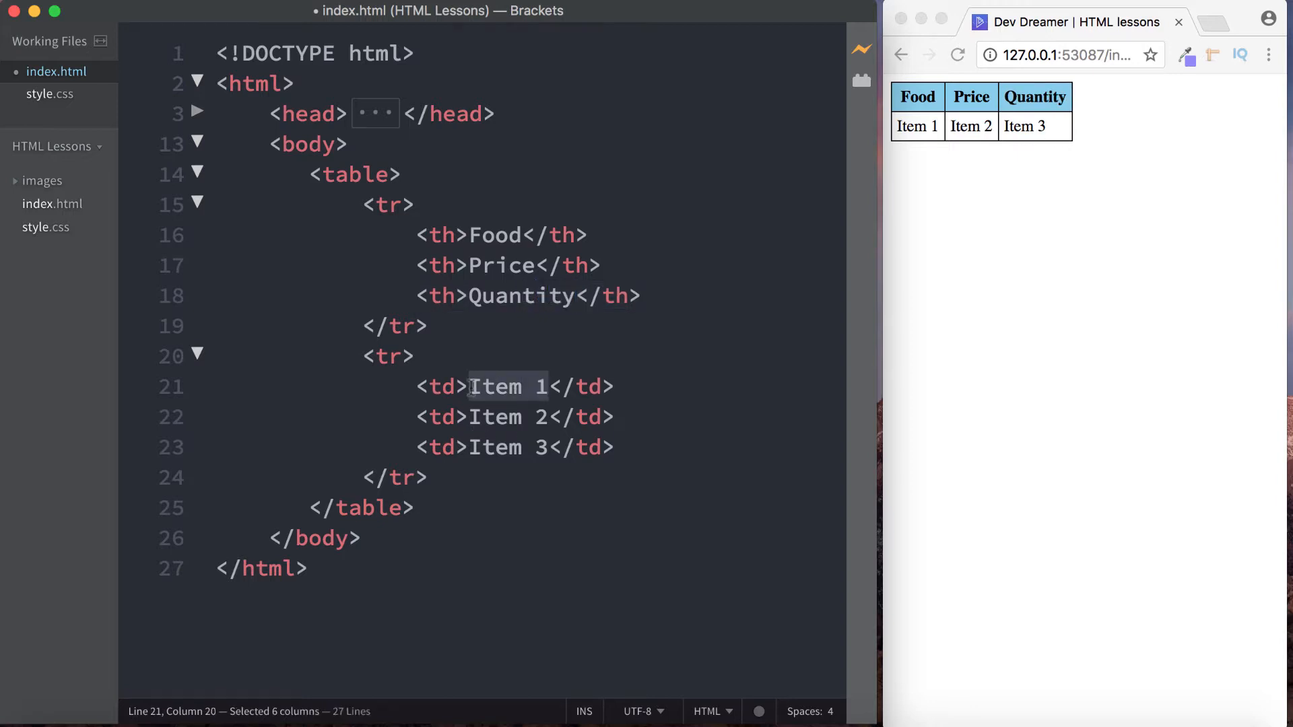
text(Milk)
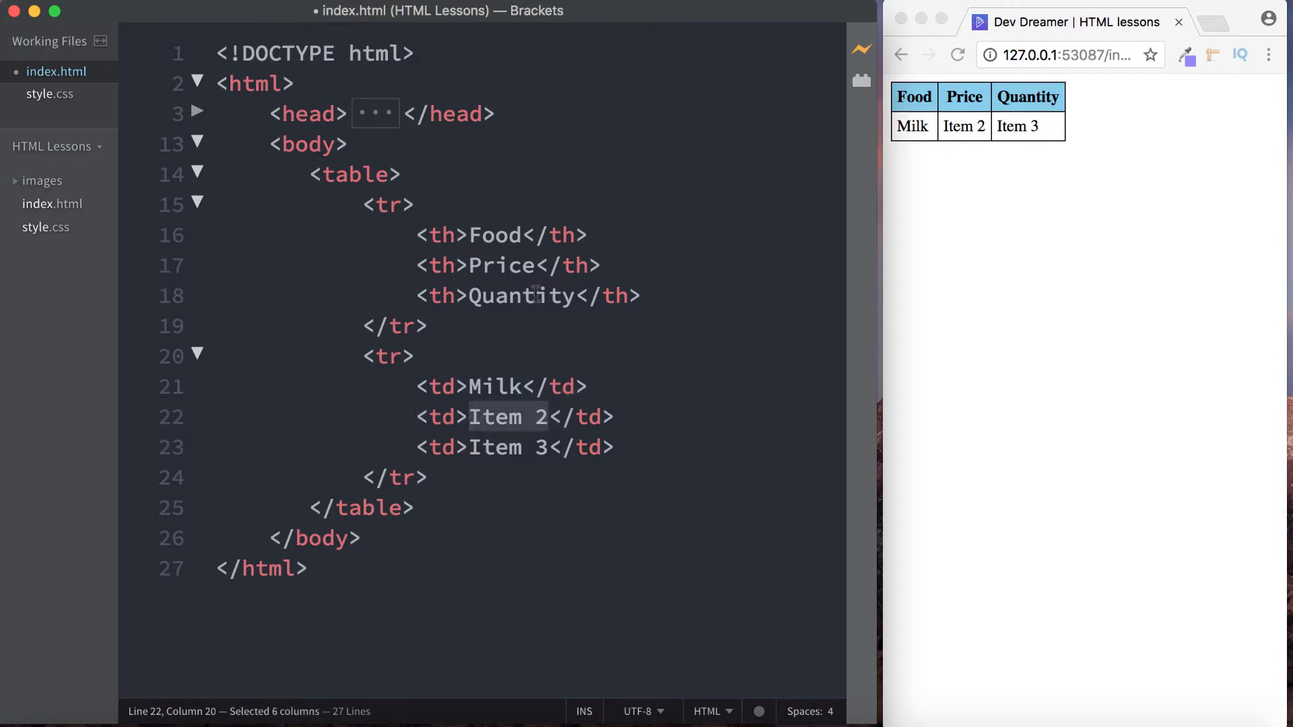
mouse_move(522, 347)
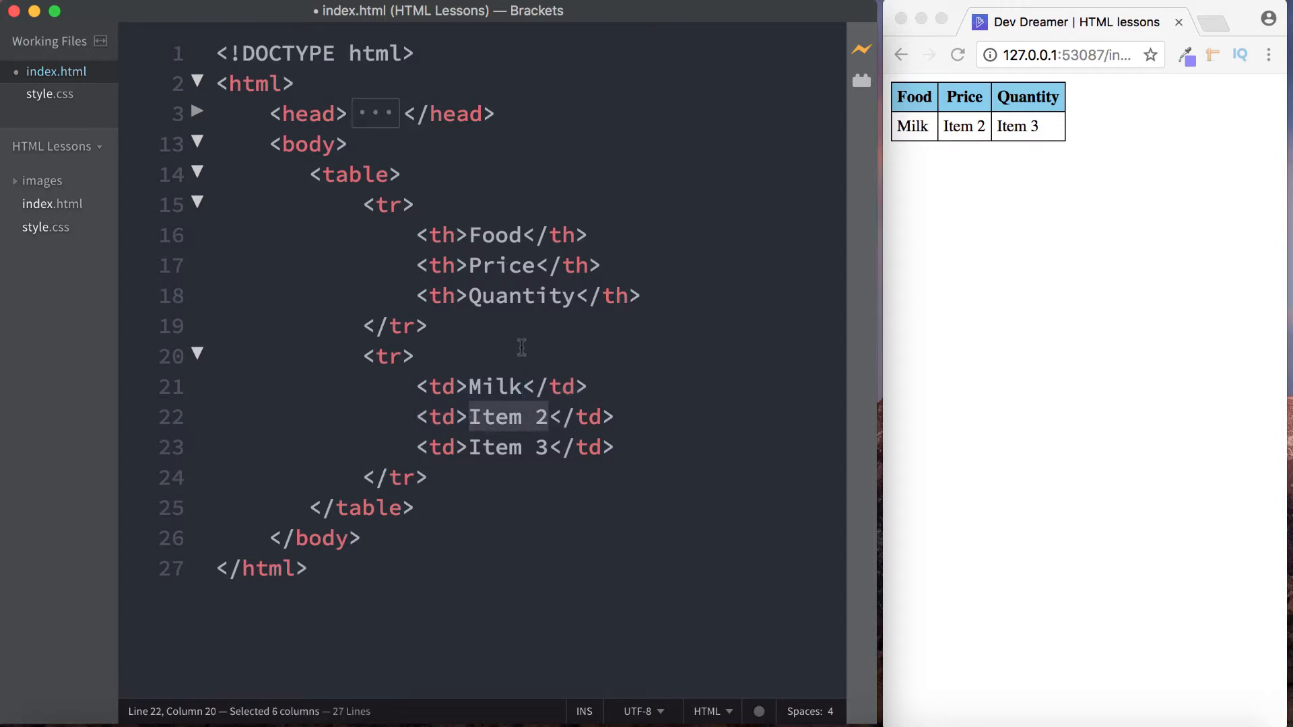
text(£1.99)
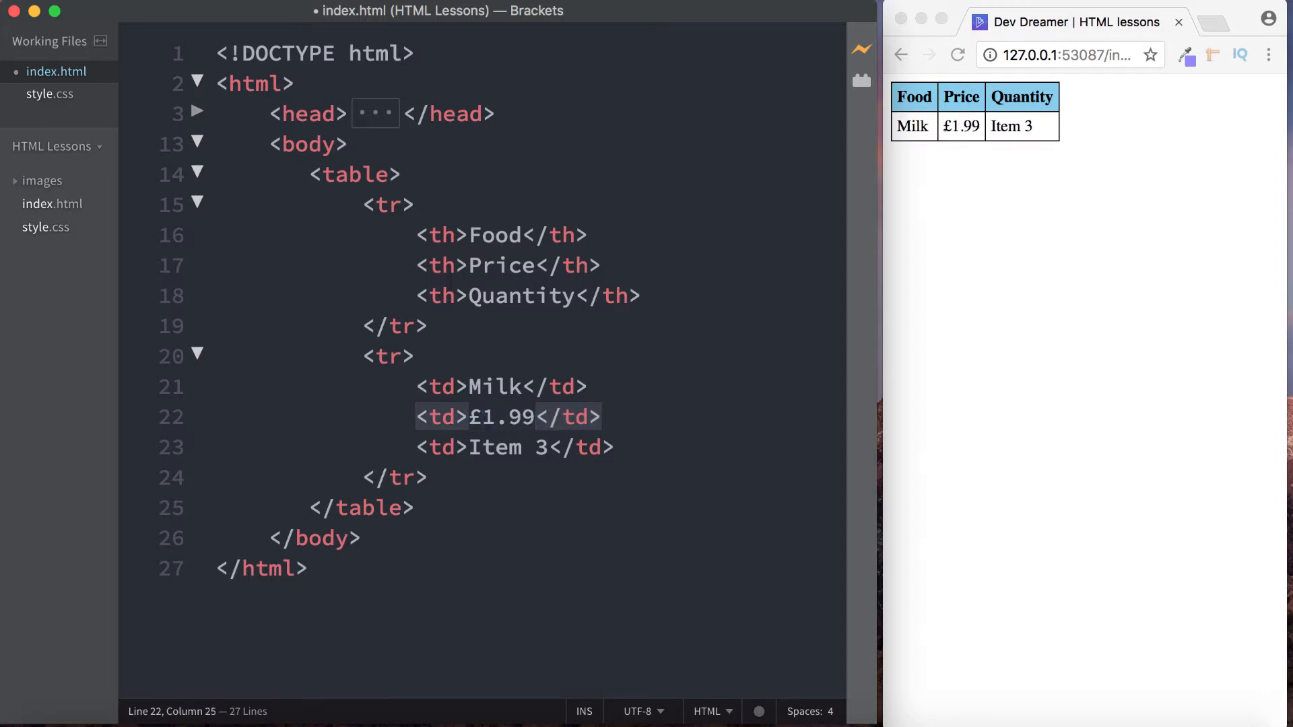
drag(467, 447, 544, 447)
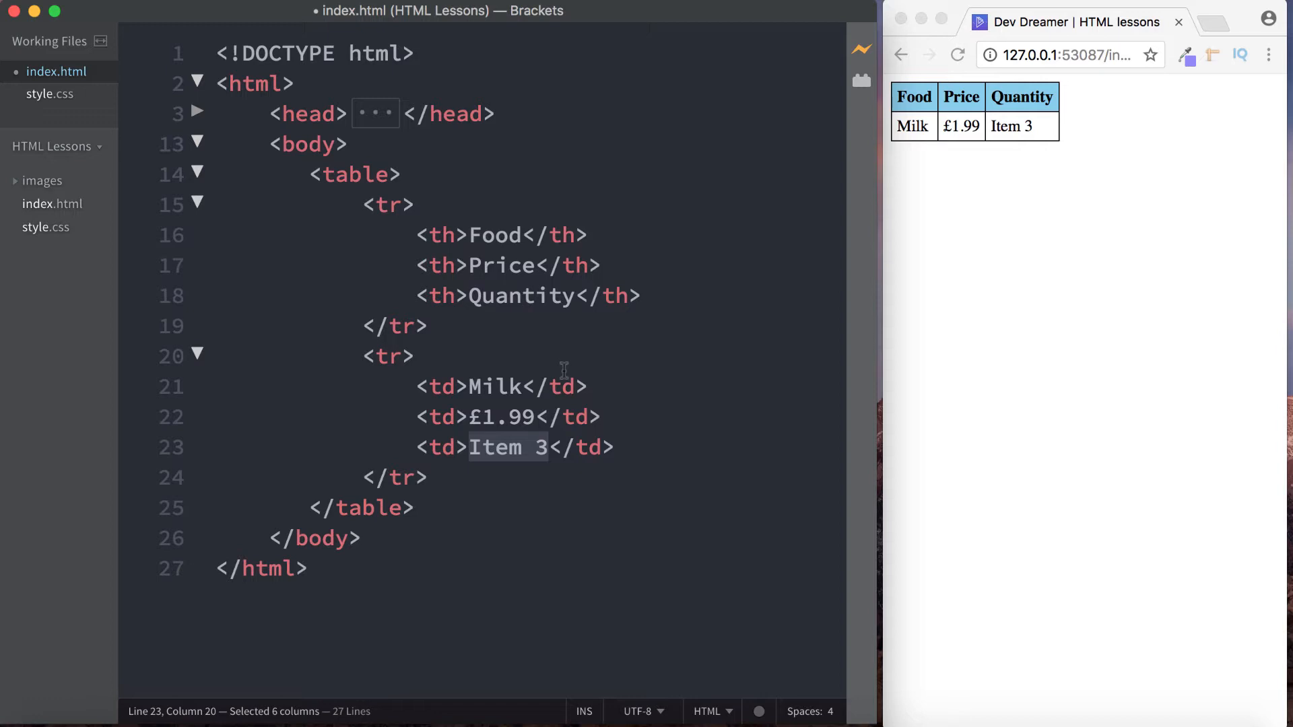
text(1)
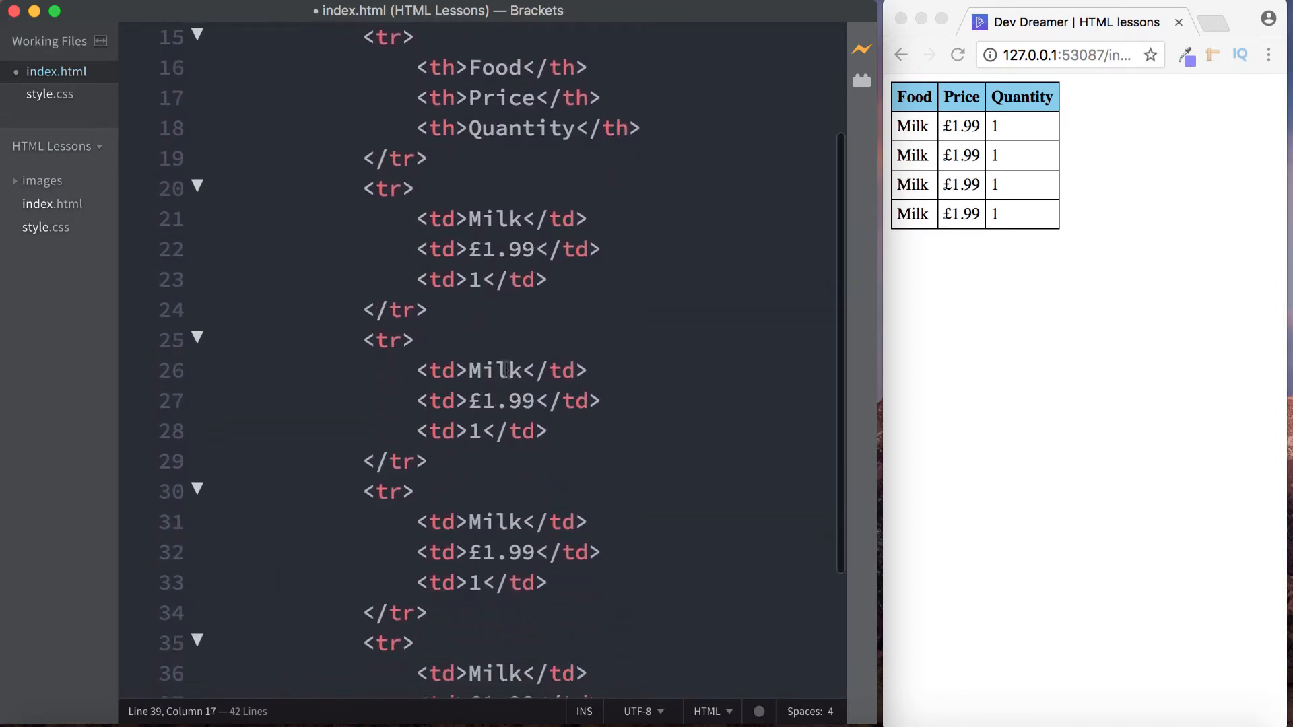
- Edit rows two and three to read Bread £1.00 1 and Cheese £1.50 2
text(bre)
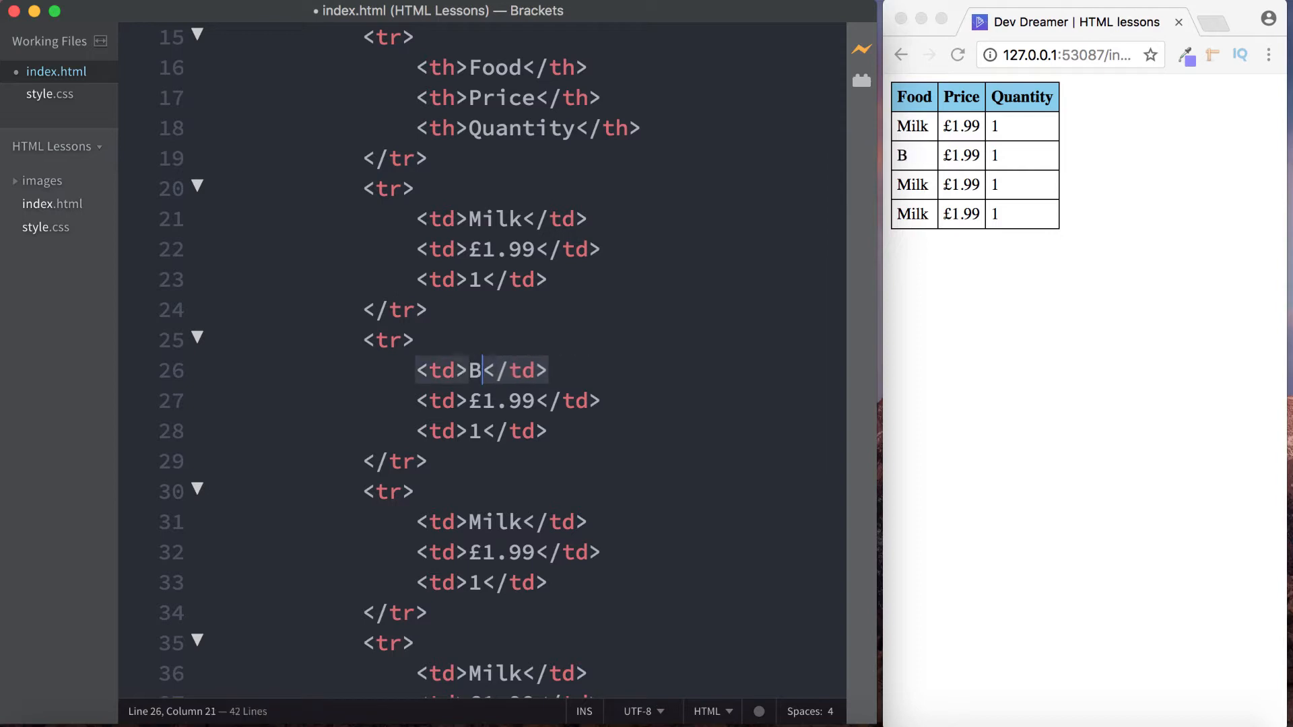
text(read)
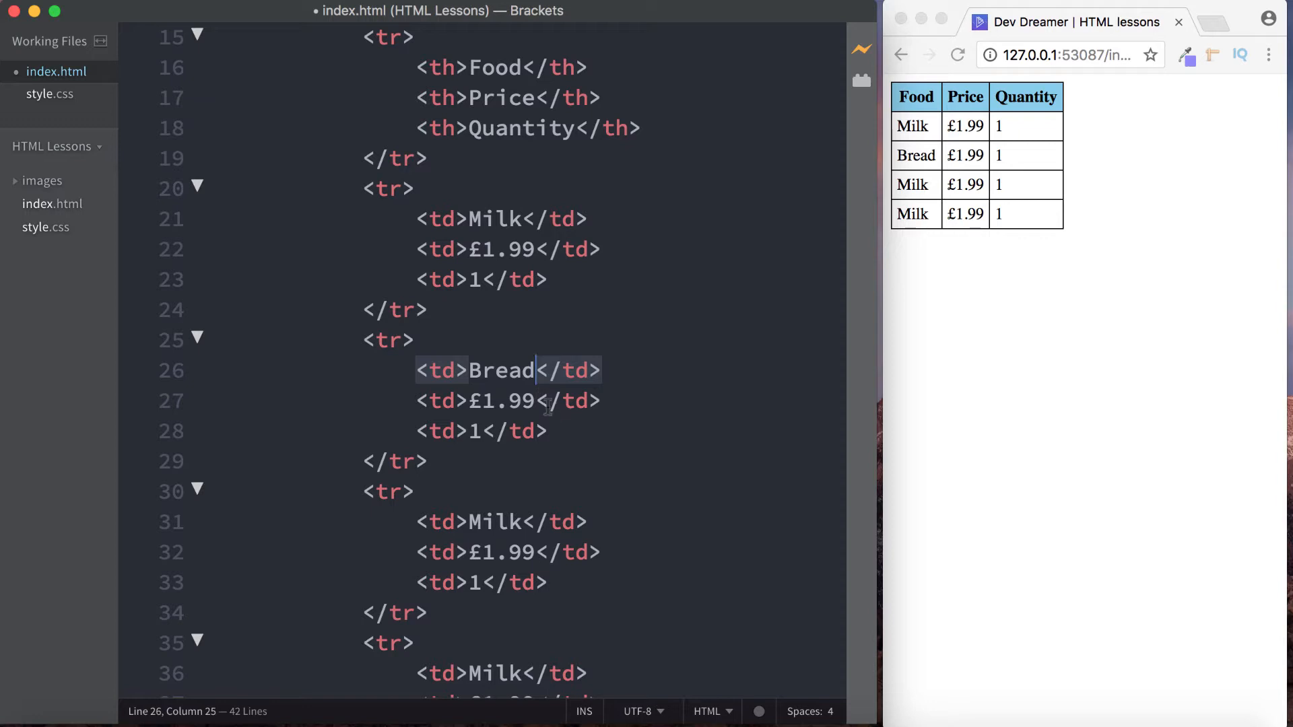
key(Backspace)
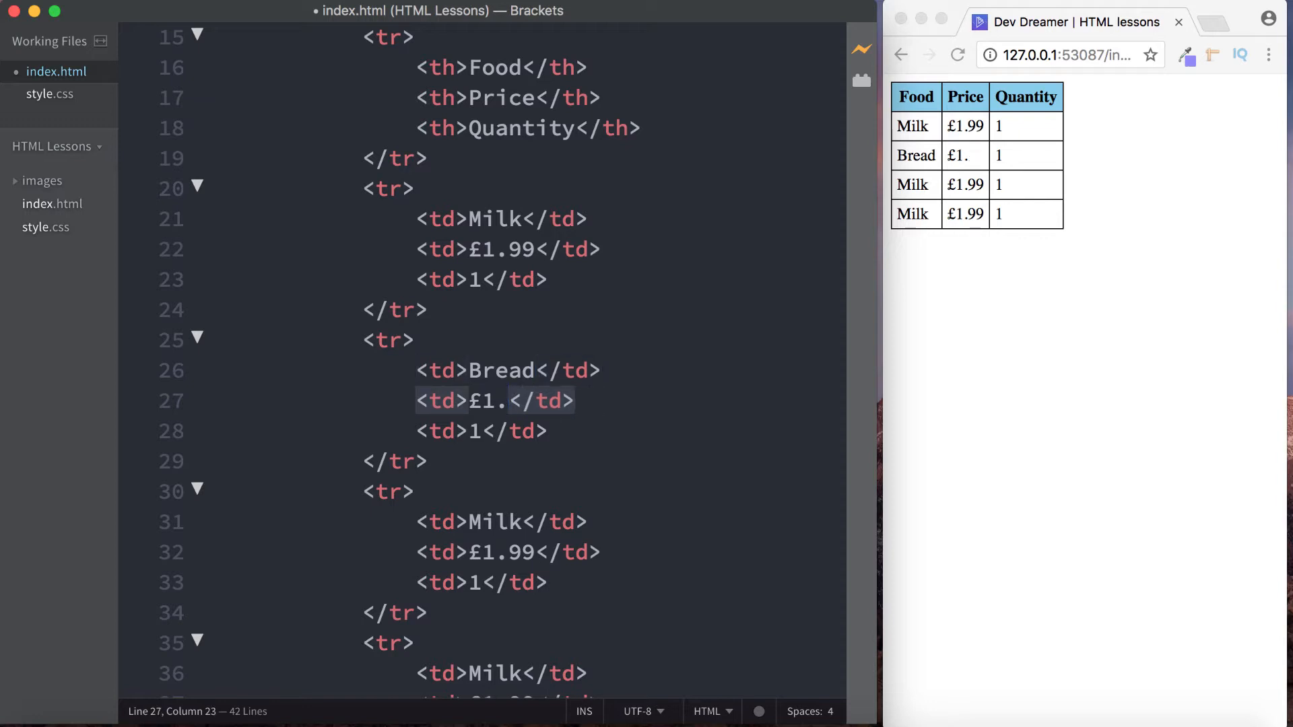
text(00)
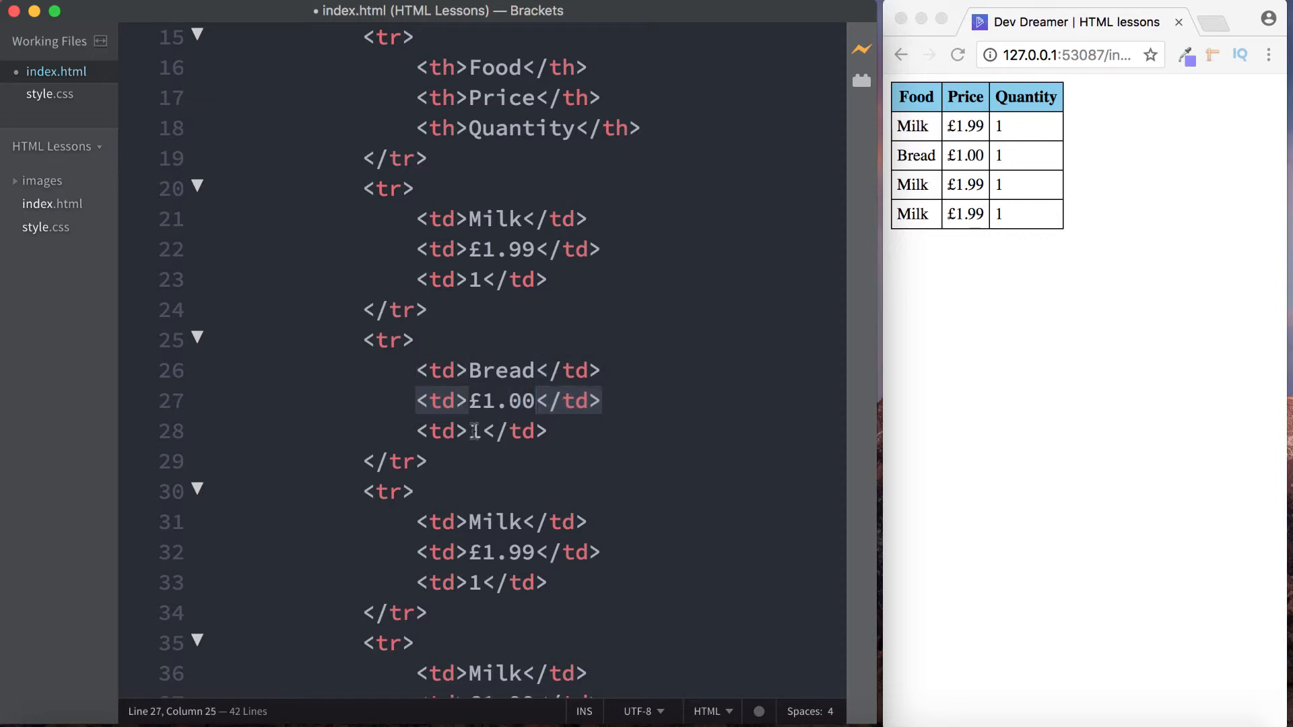
double_click(494, 522)
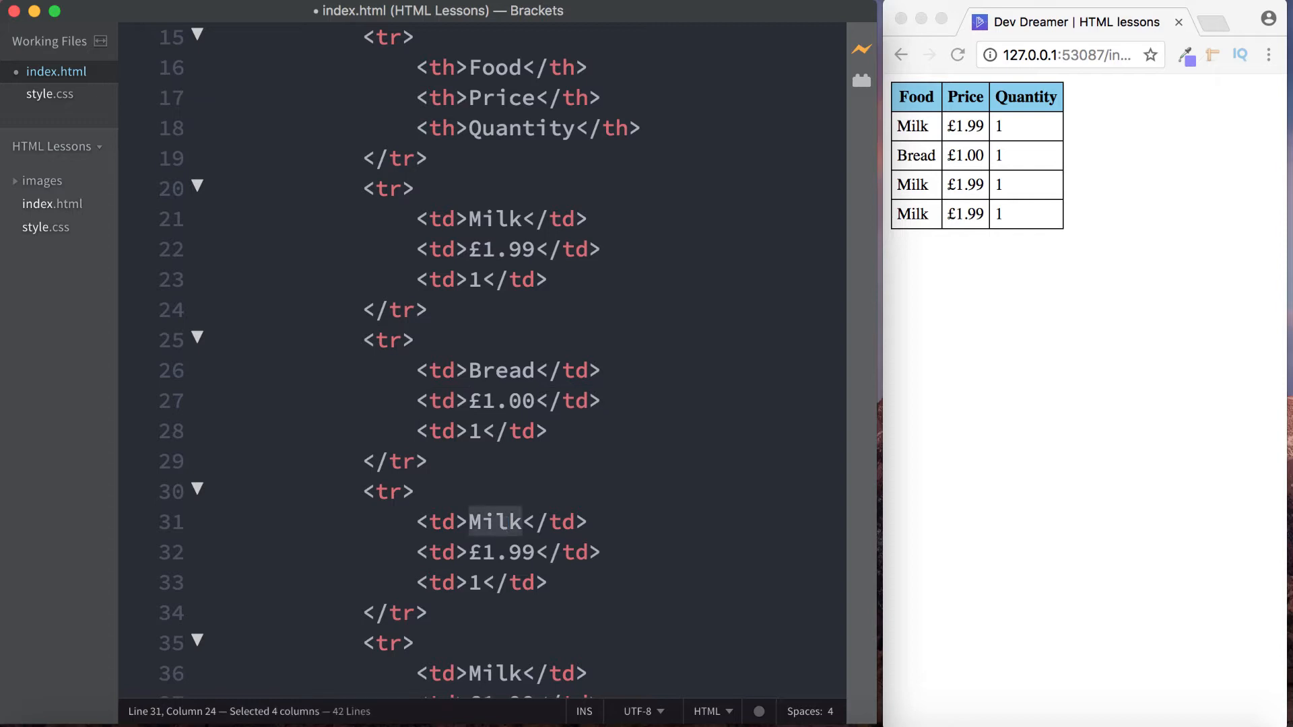
key(Delete)
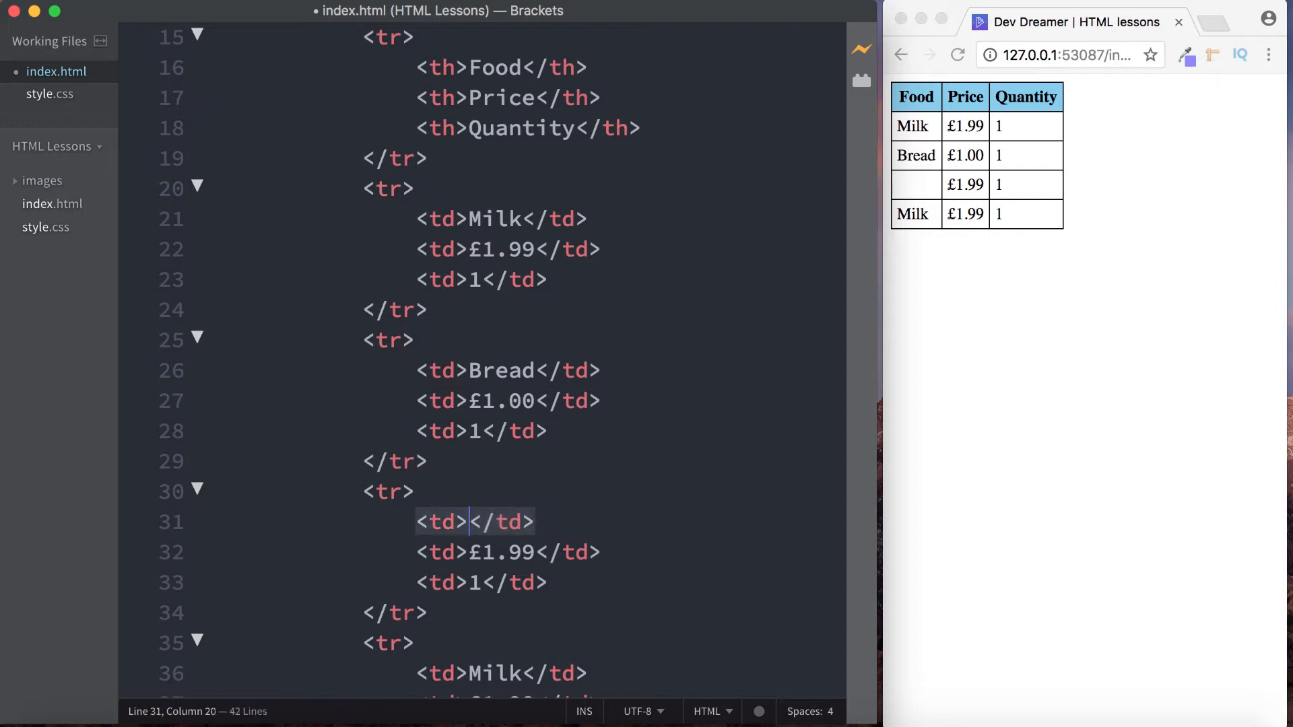
text(Cheese)
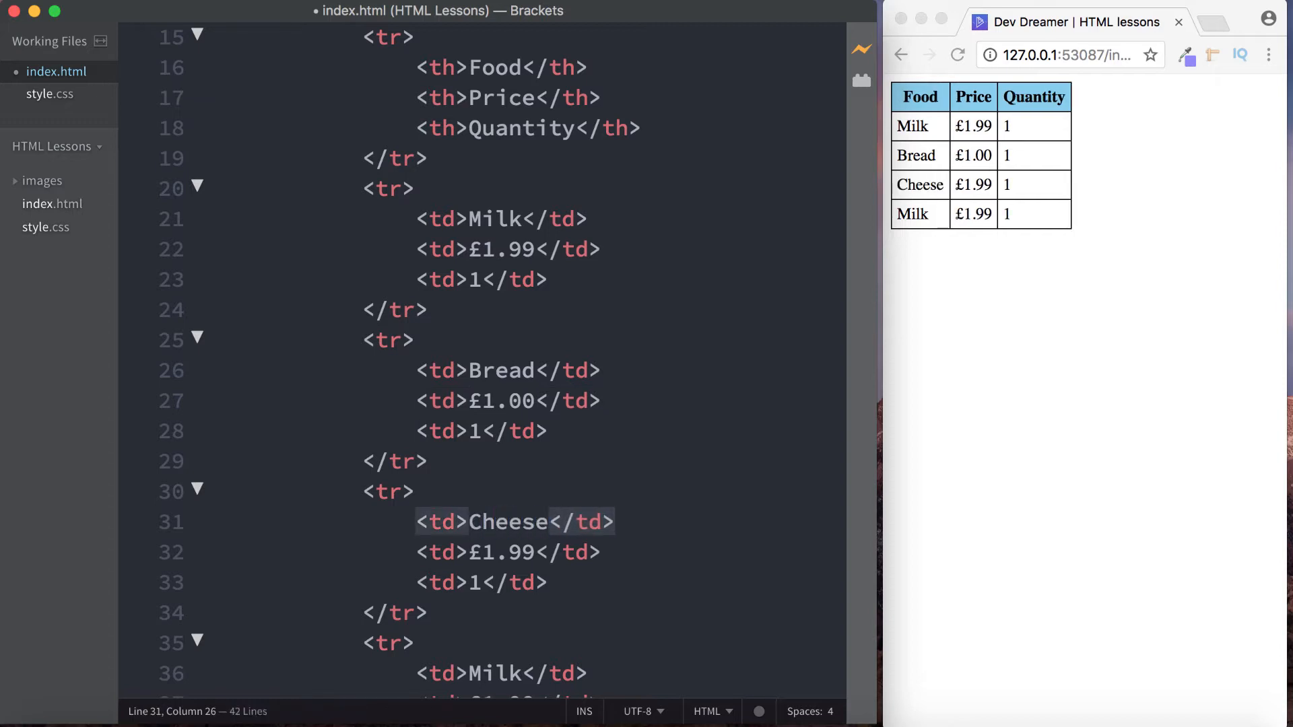
click(534, 552)
text(50)
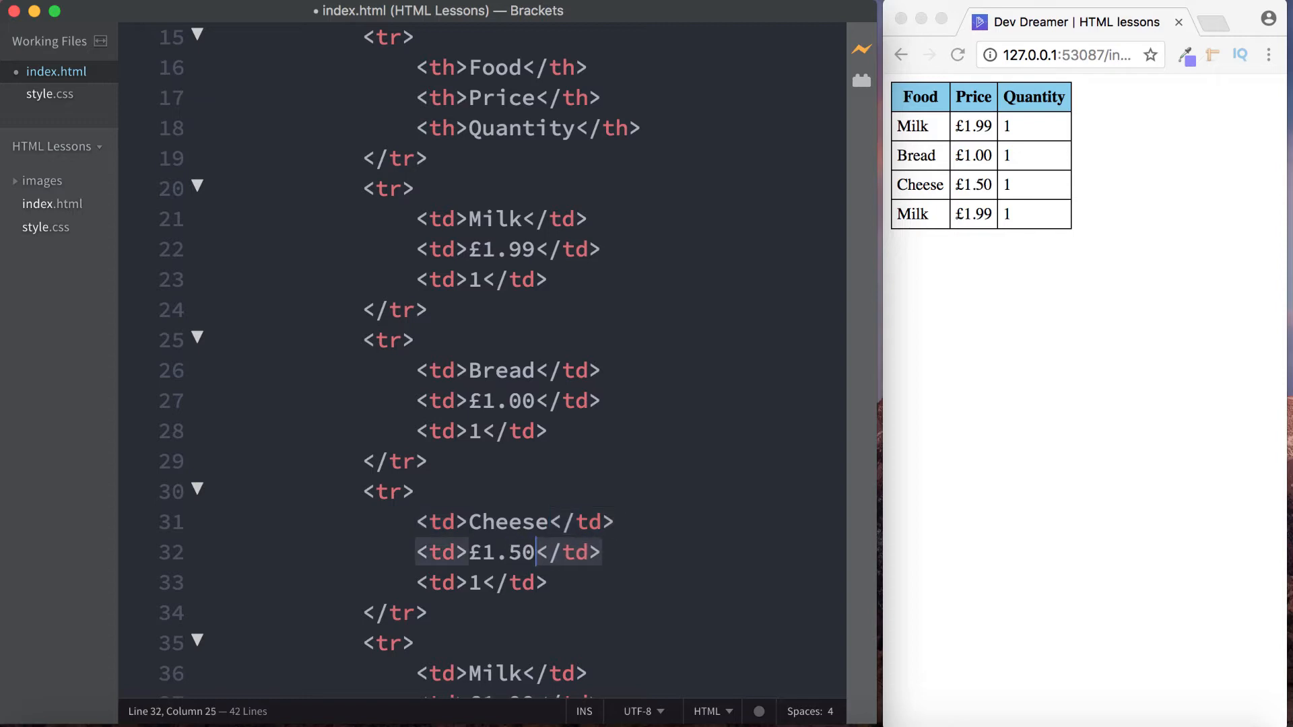
scroll(down, 3)
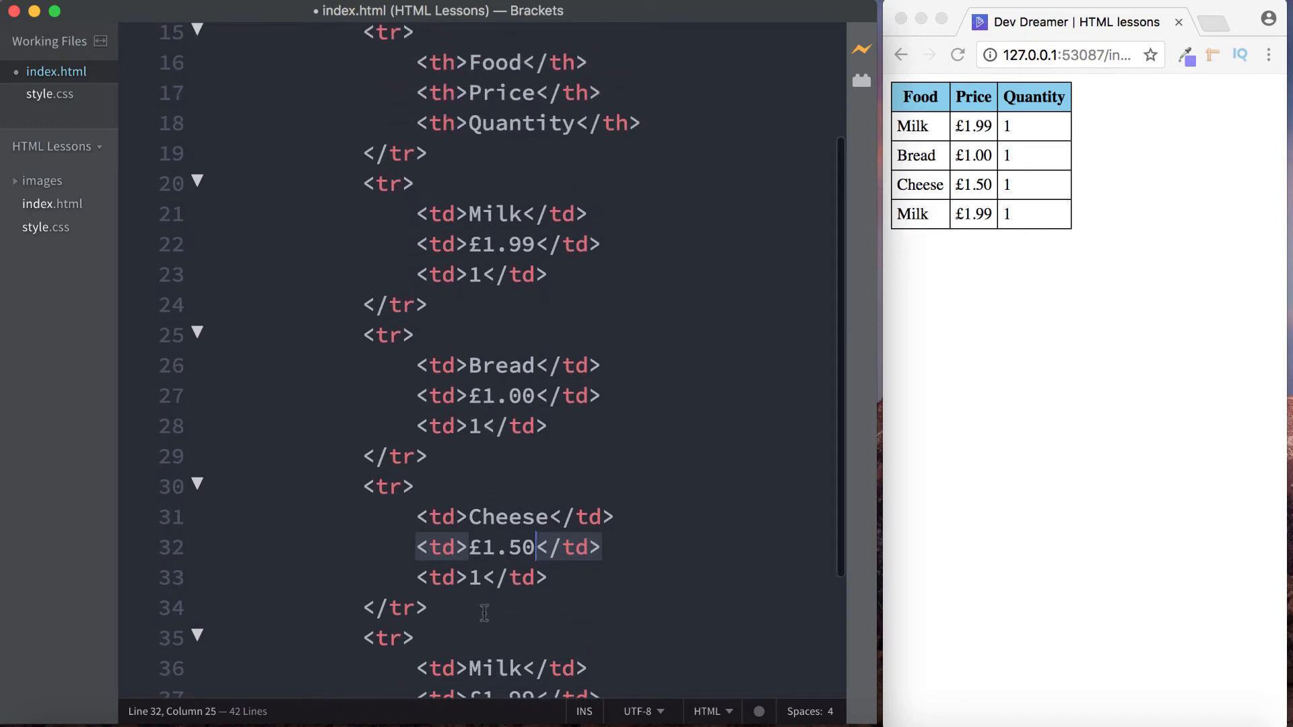
text(2)
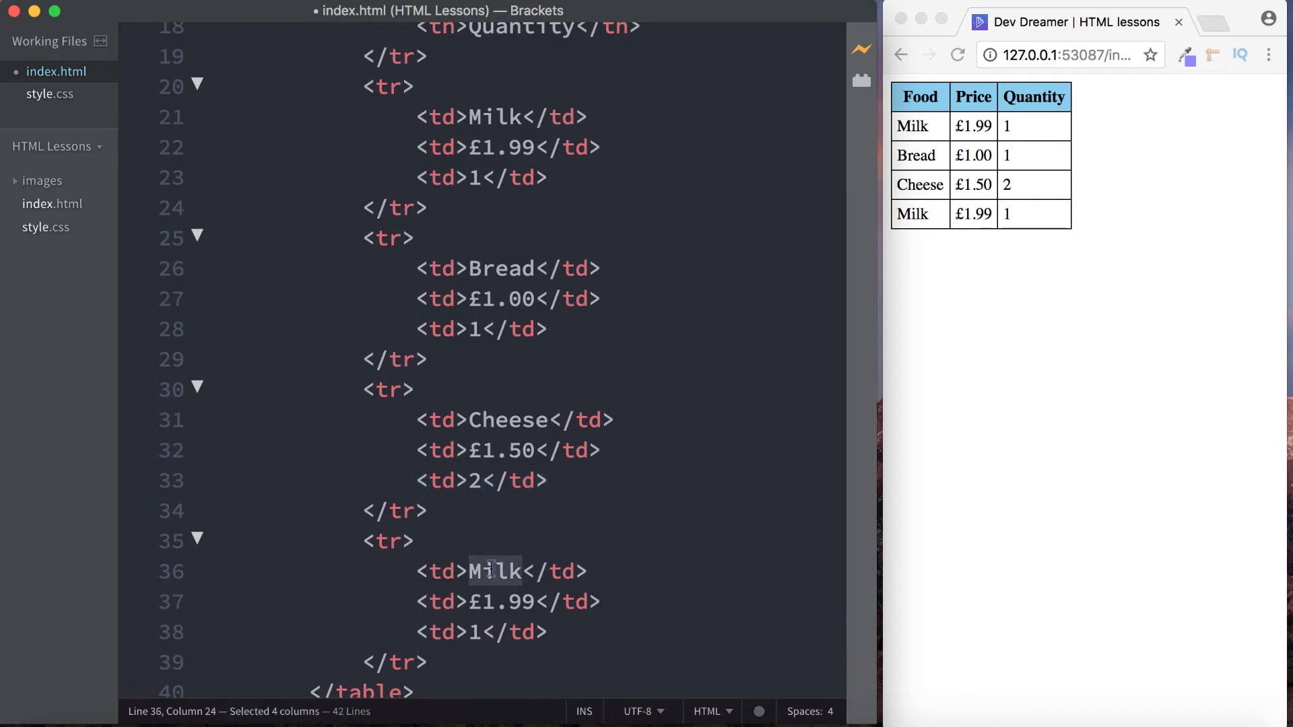
- Edit the fourth row to read Carrots £2.00 8, then switch to style.css
text(Carrots)
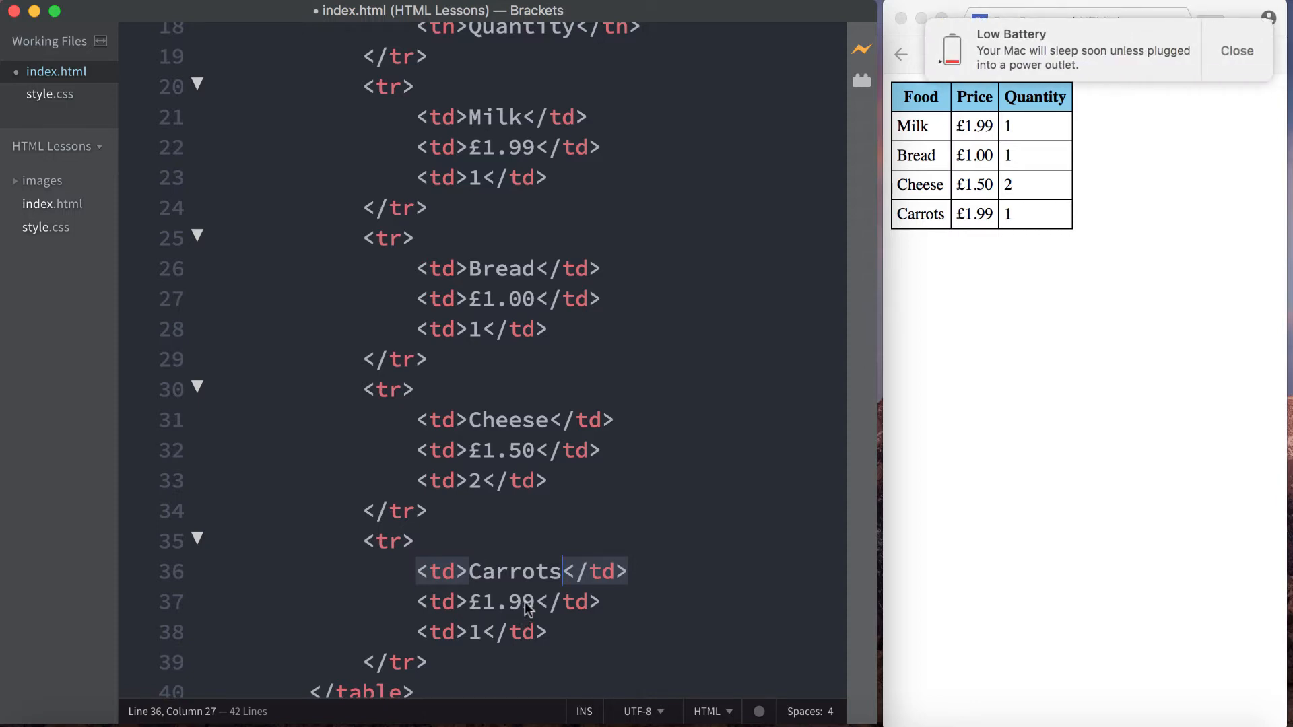
click(1234, 50)
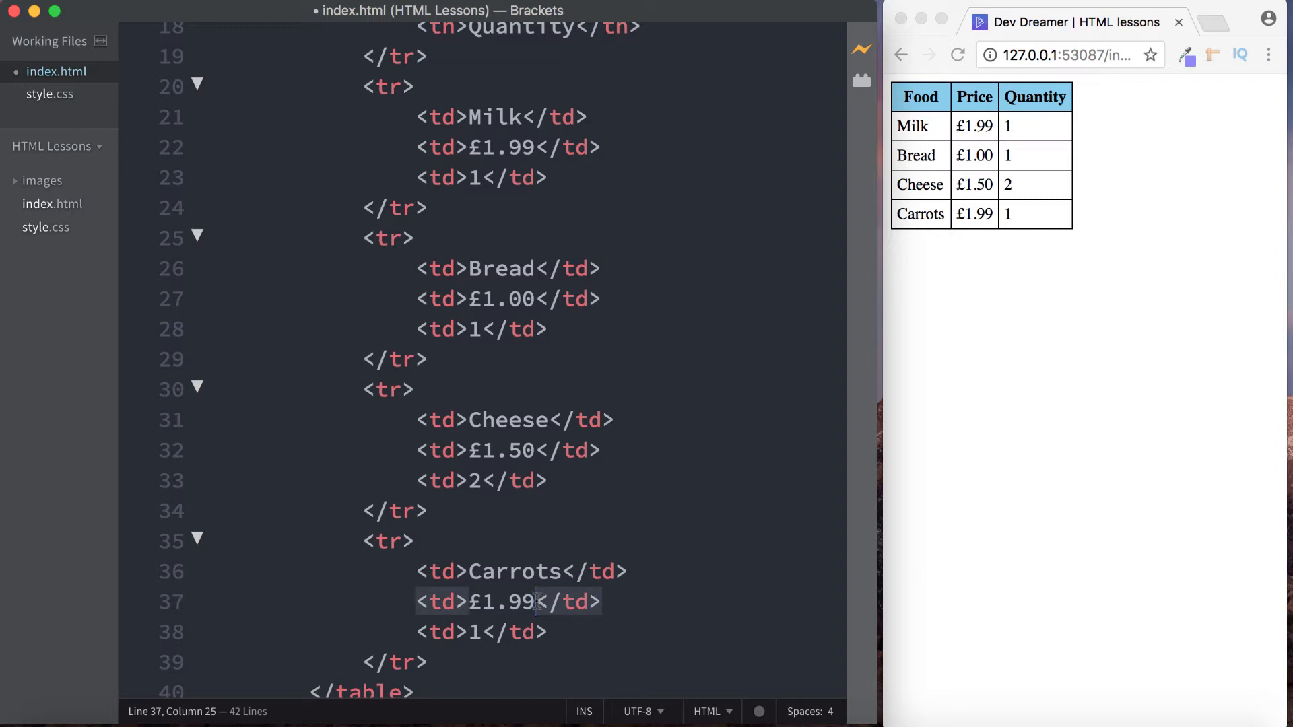
key(Backspace)
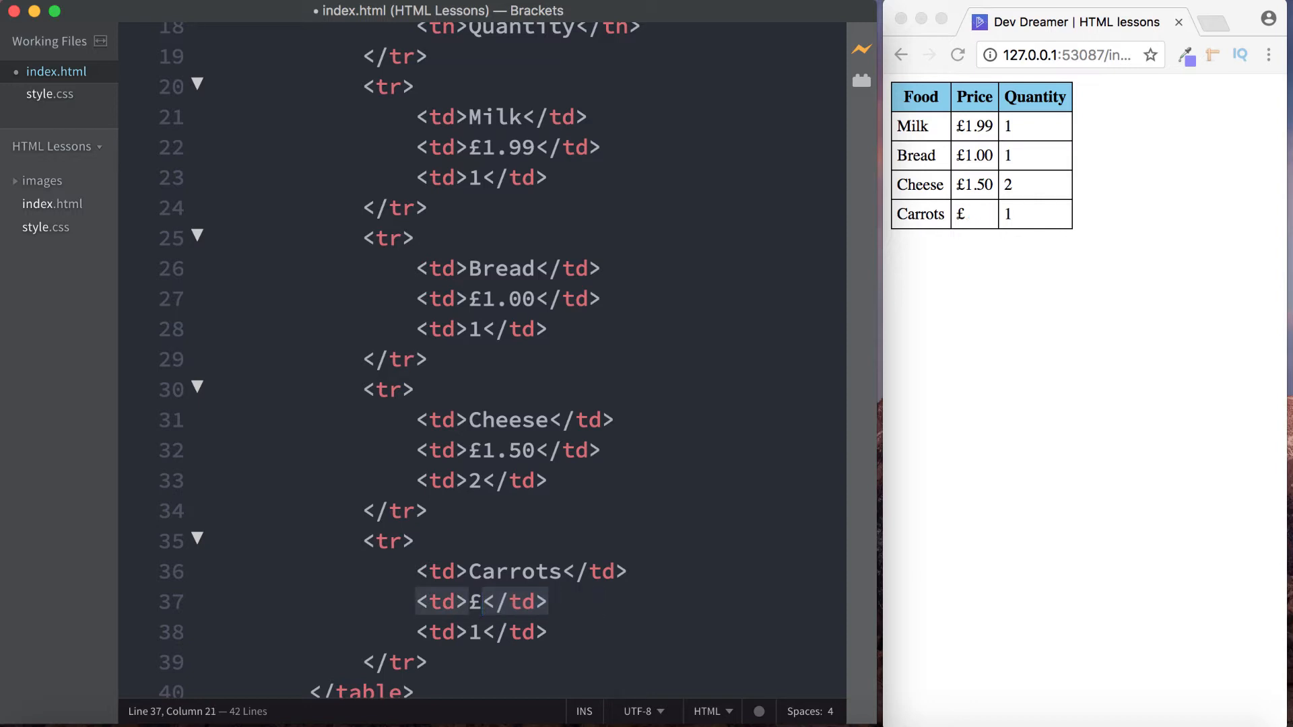
text(2.00)
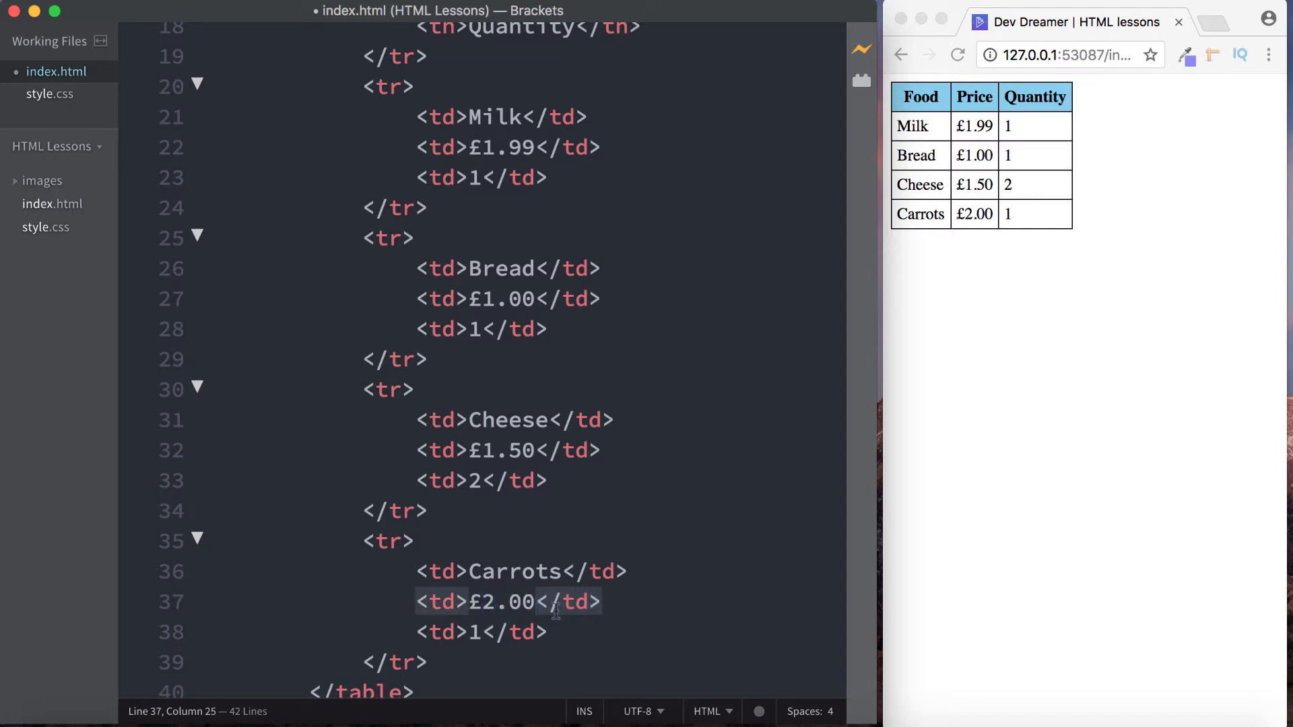
key(Backspace)
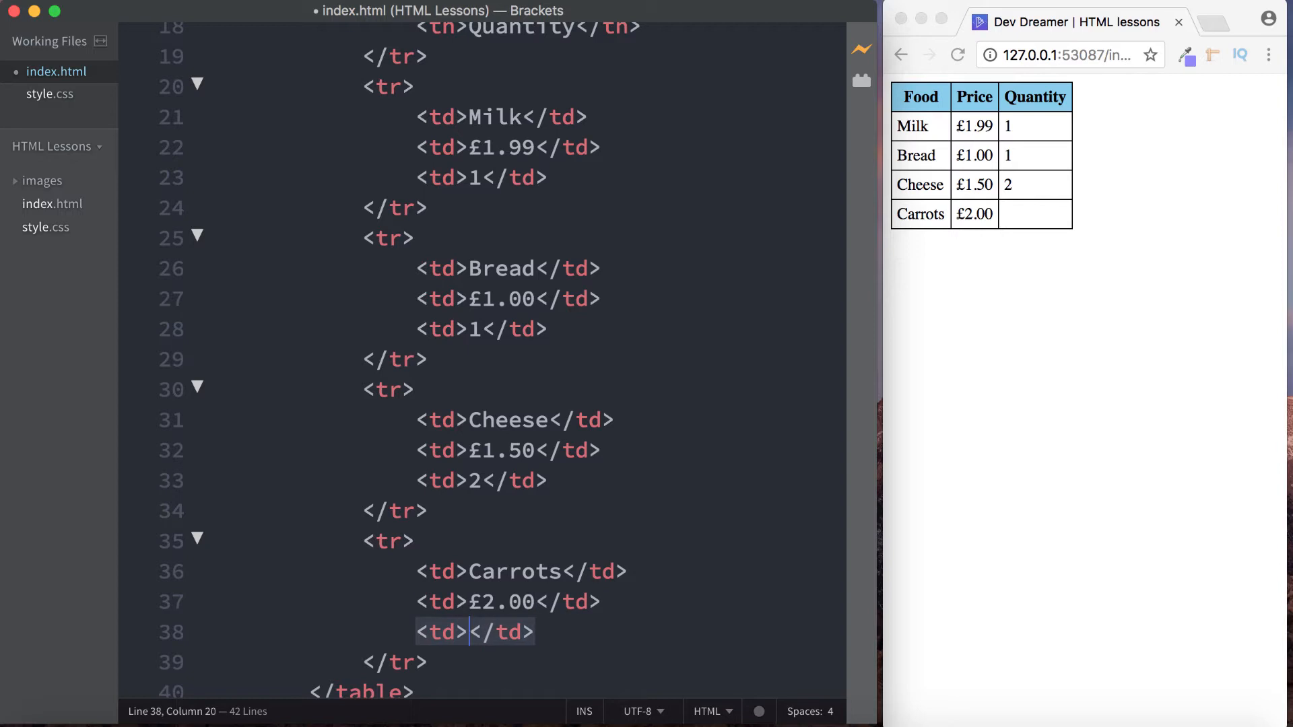
text(8)
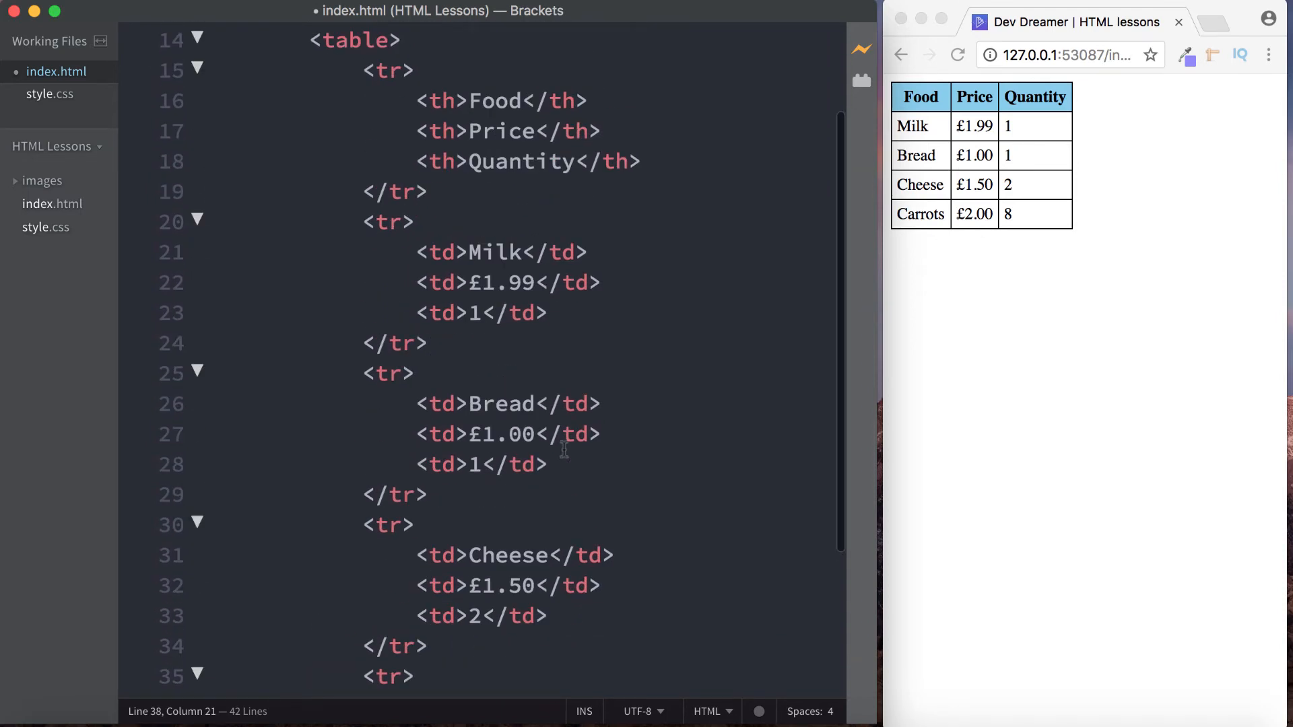
click(49, 95)
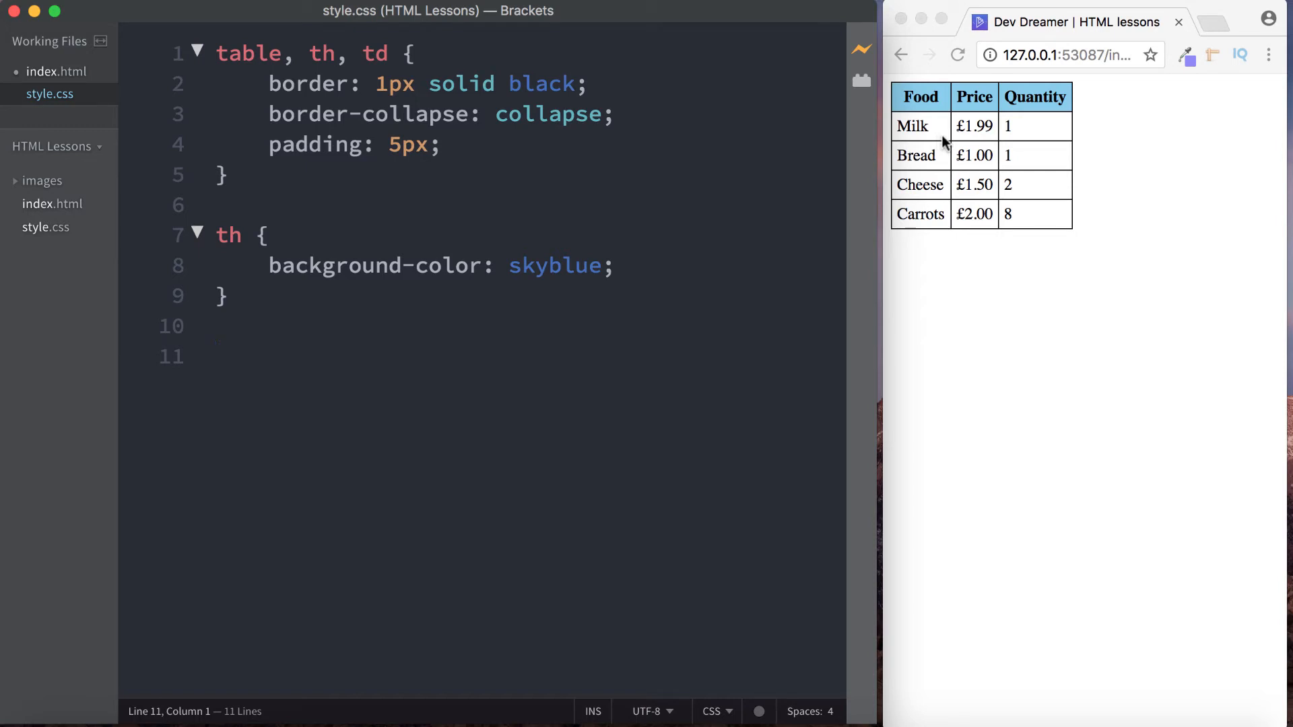
- Type the selector table tr:nth-child(odd) td starting an empty odd-row rule
text(td)
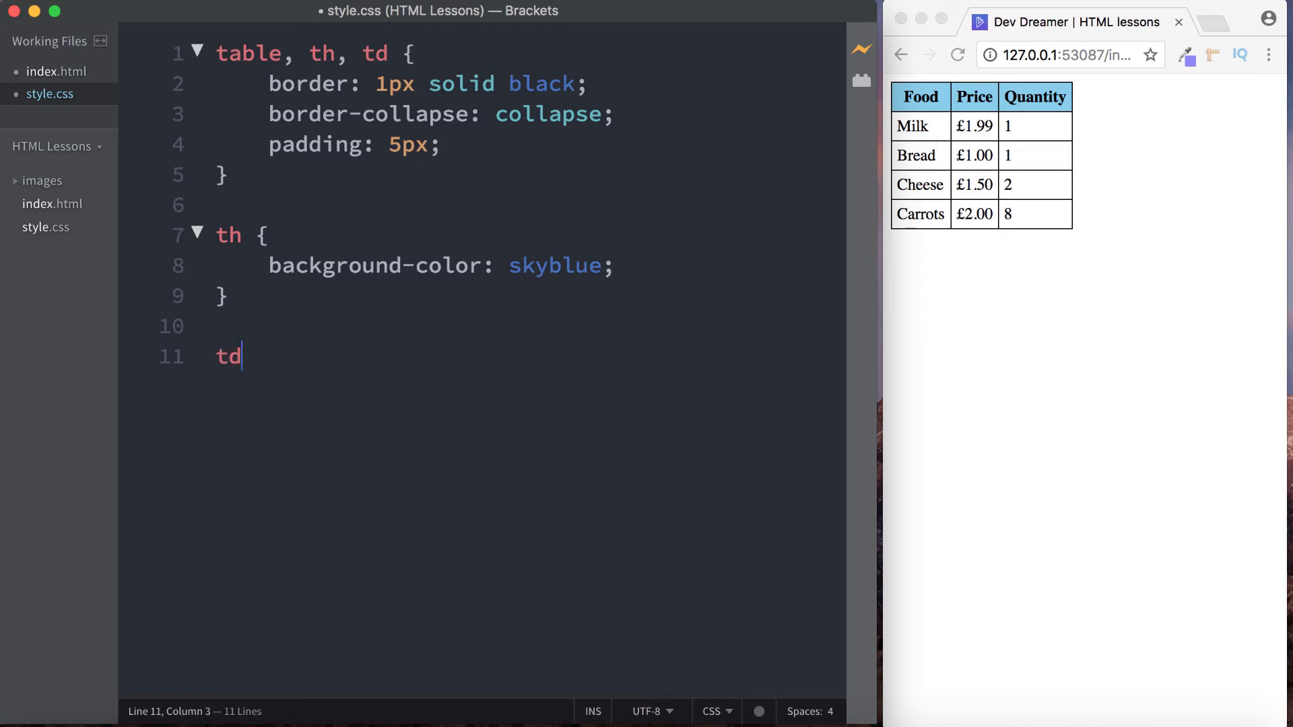
text({)
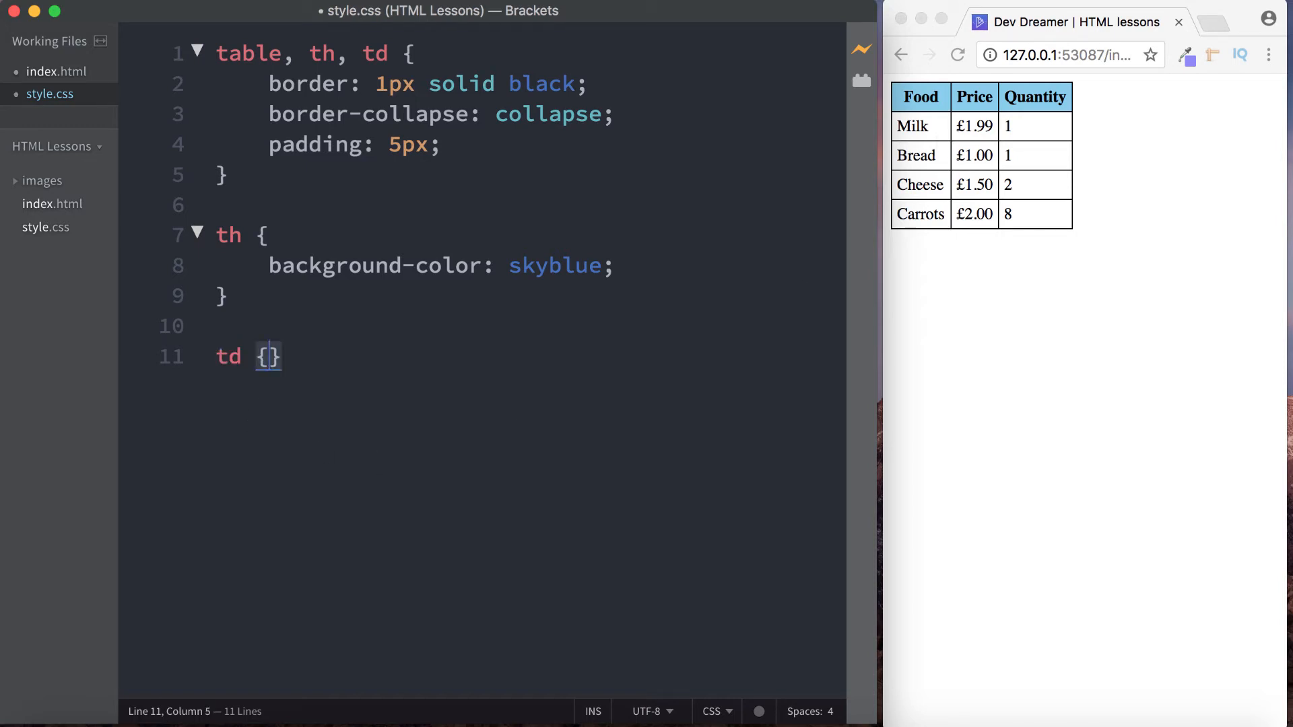
text(tabl)
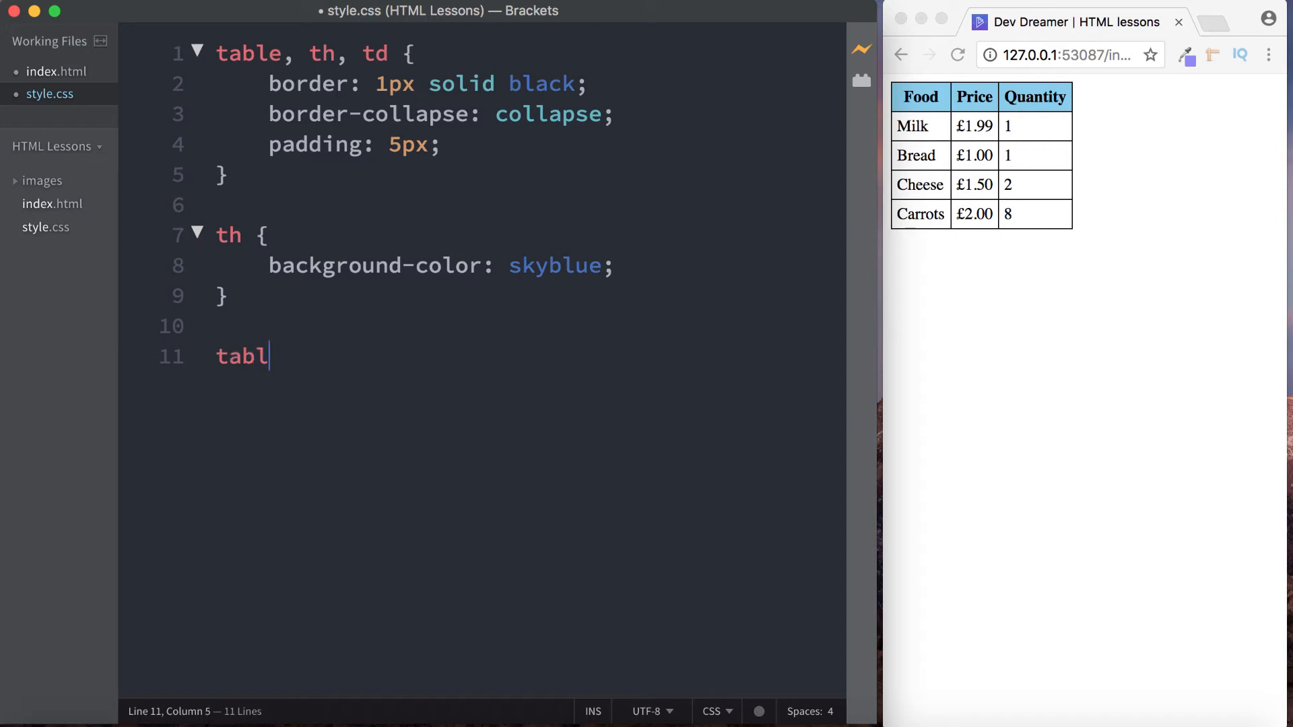
text(e)
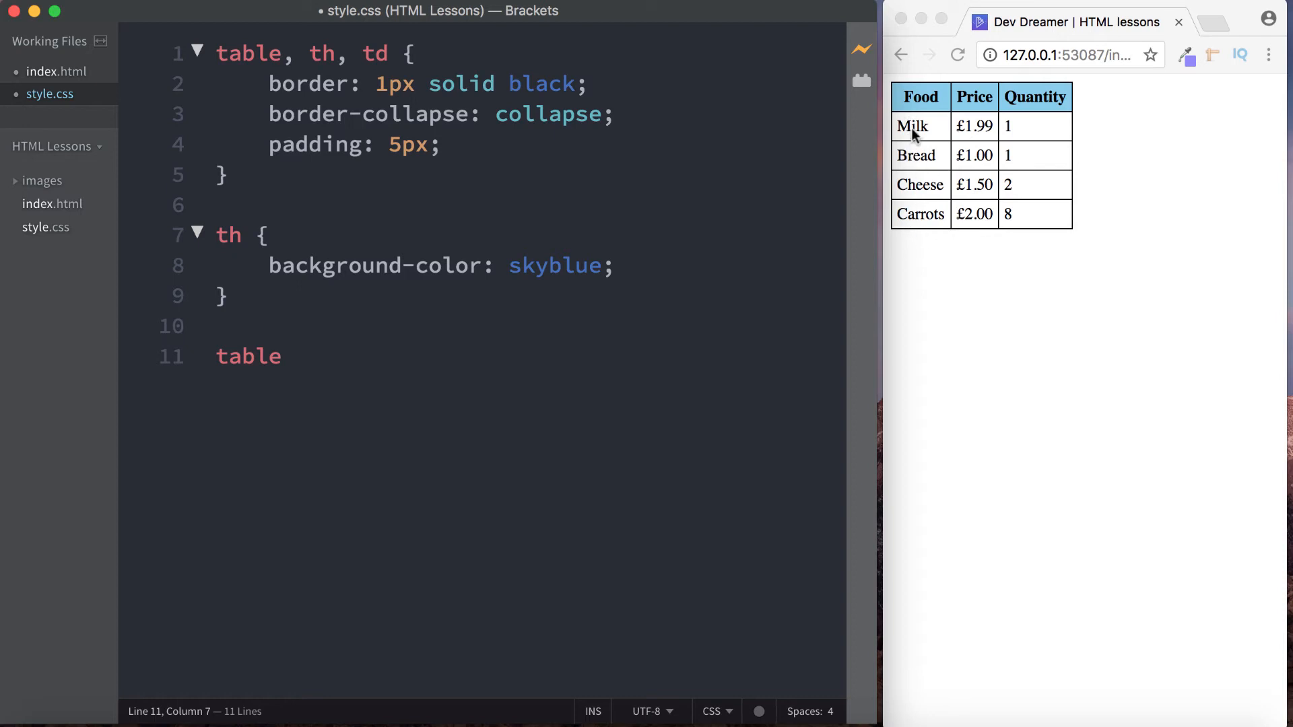
mouse_move(968, 254)
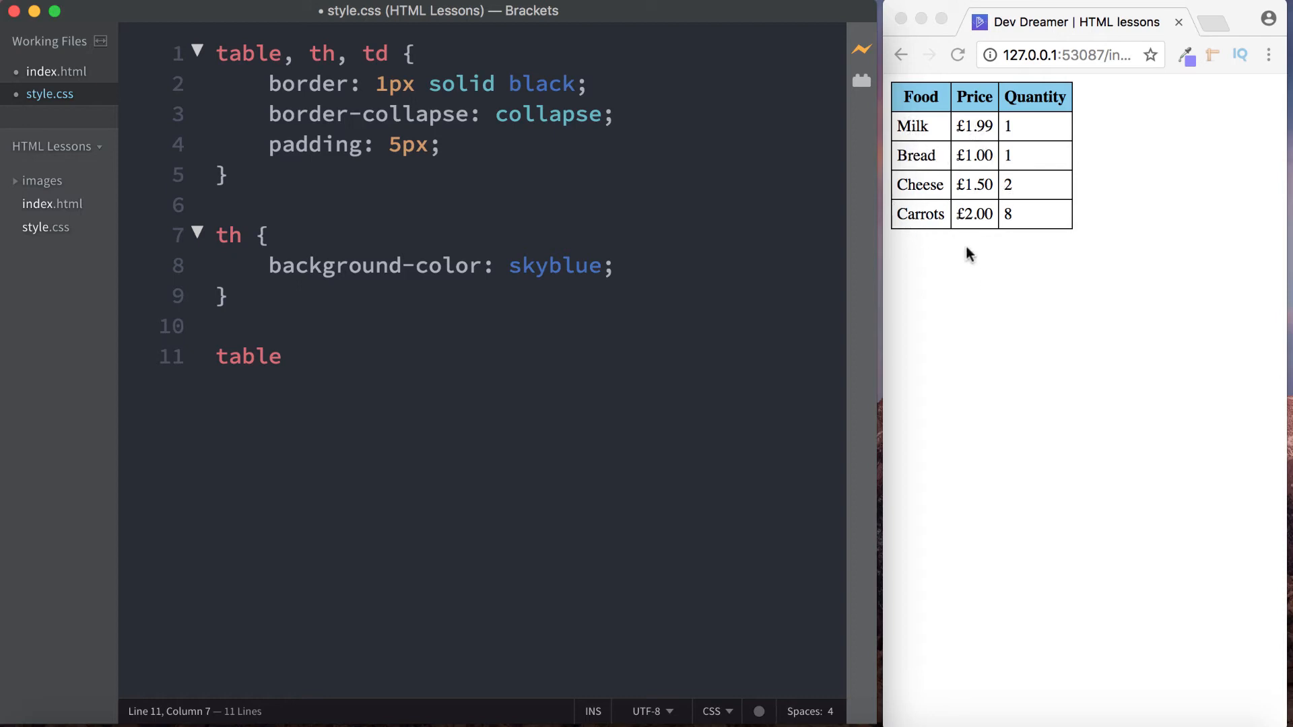
mouse_move(465, 279)
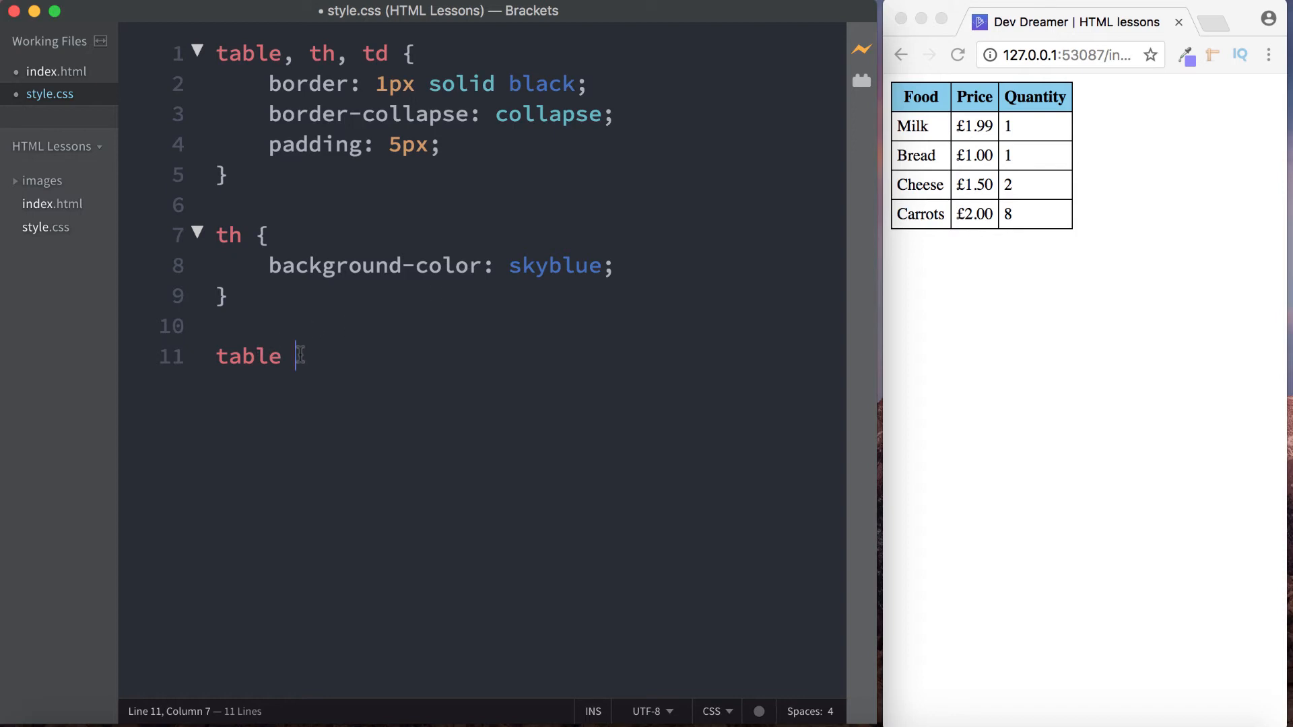
text(tr:)
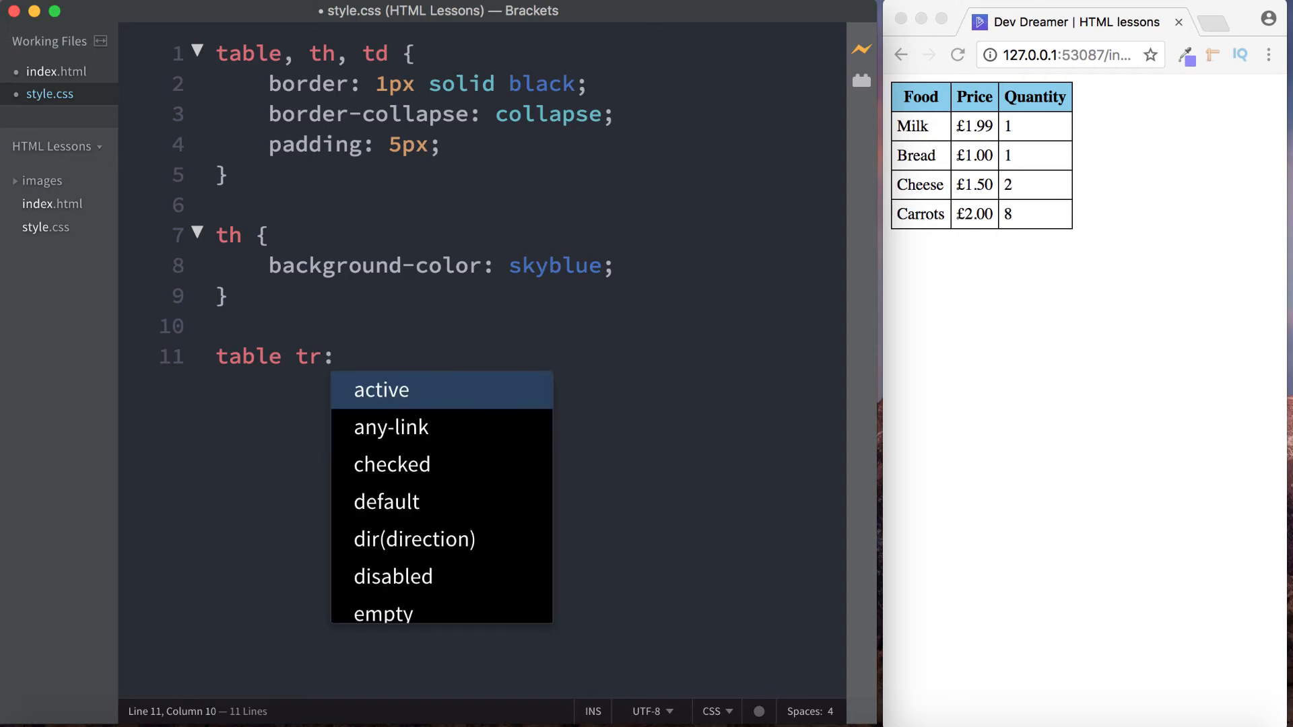
text(nth-child()
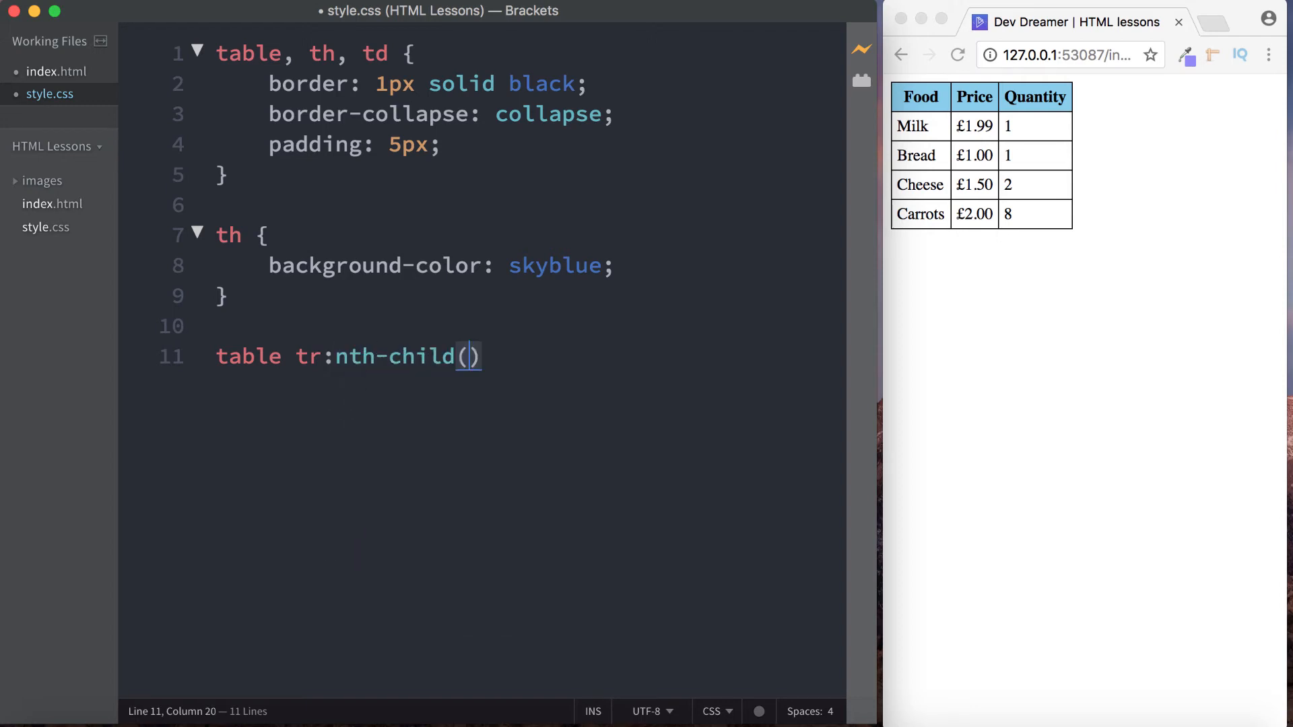
text(odd)
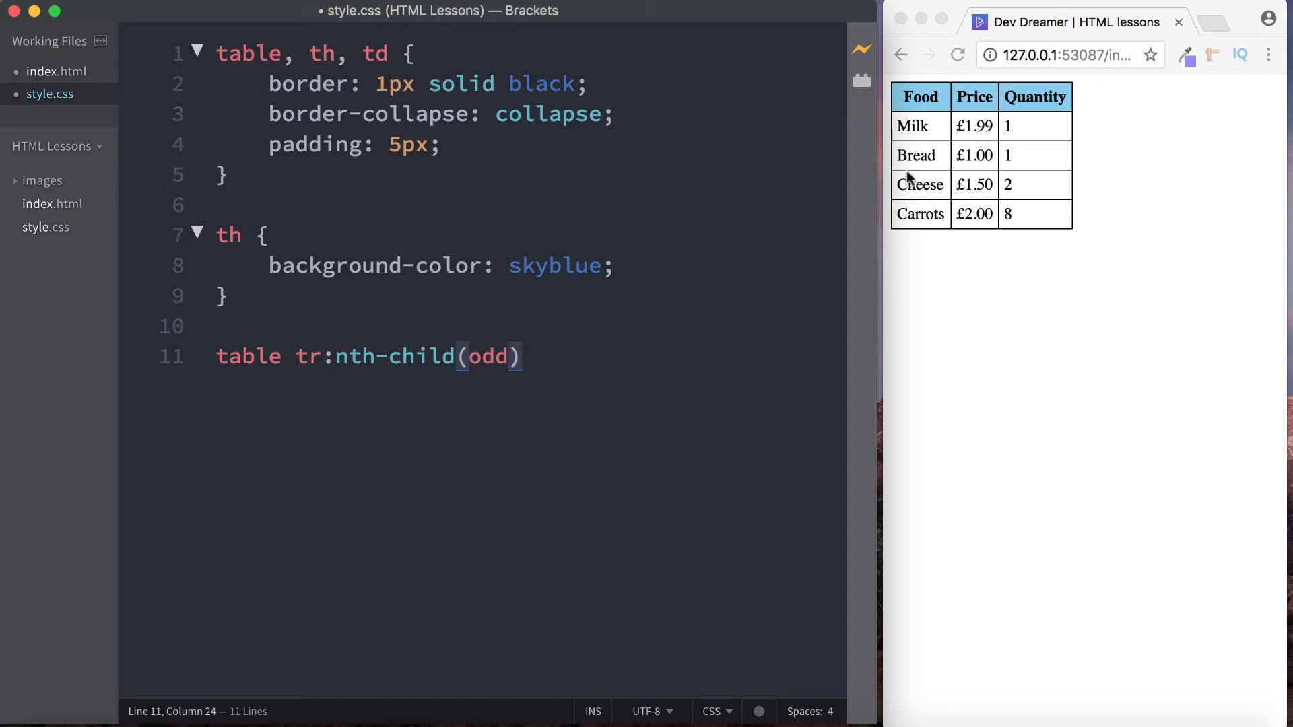
mouse_move(938, 172)
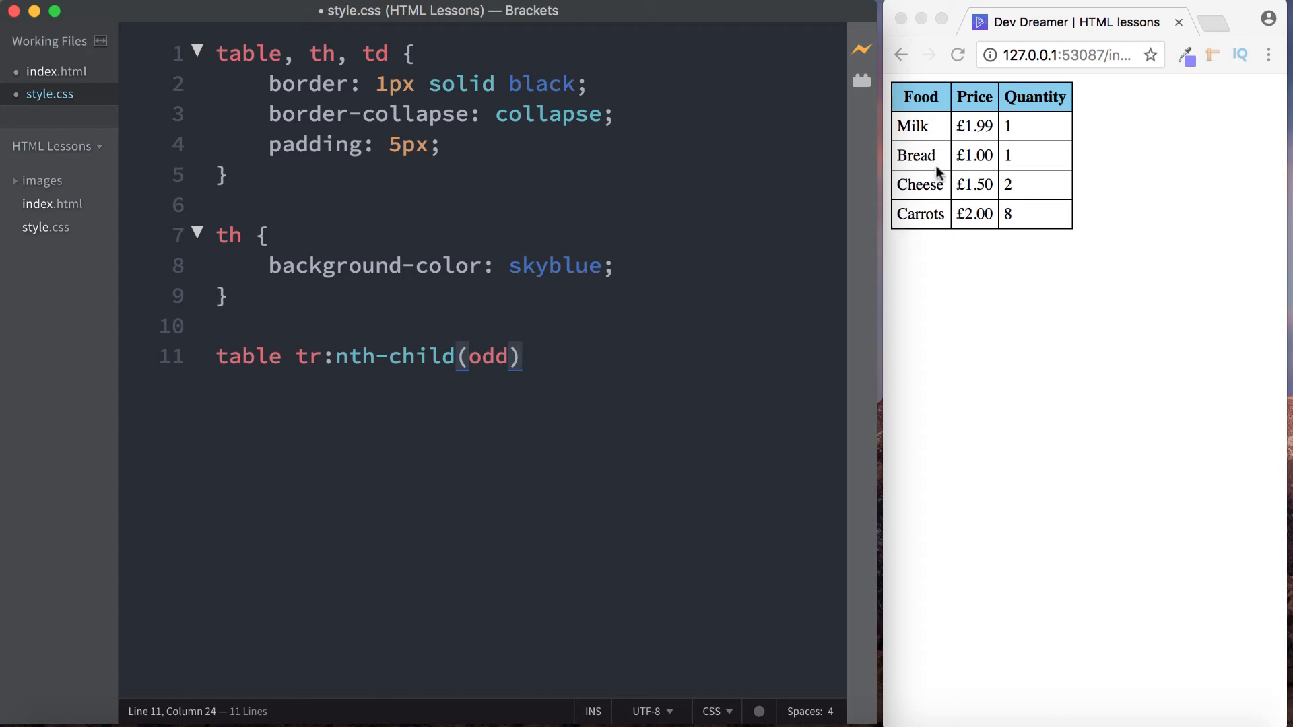
text(td {)
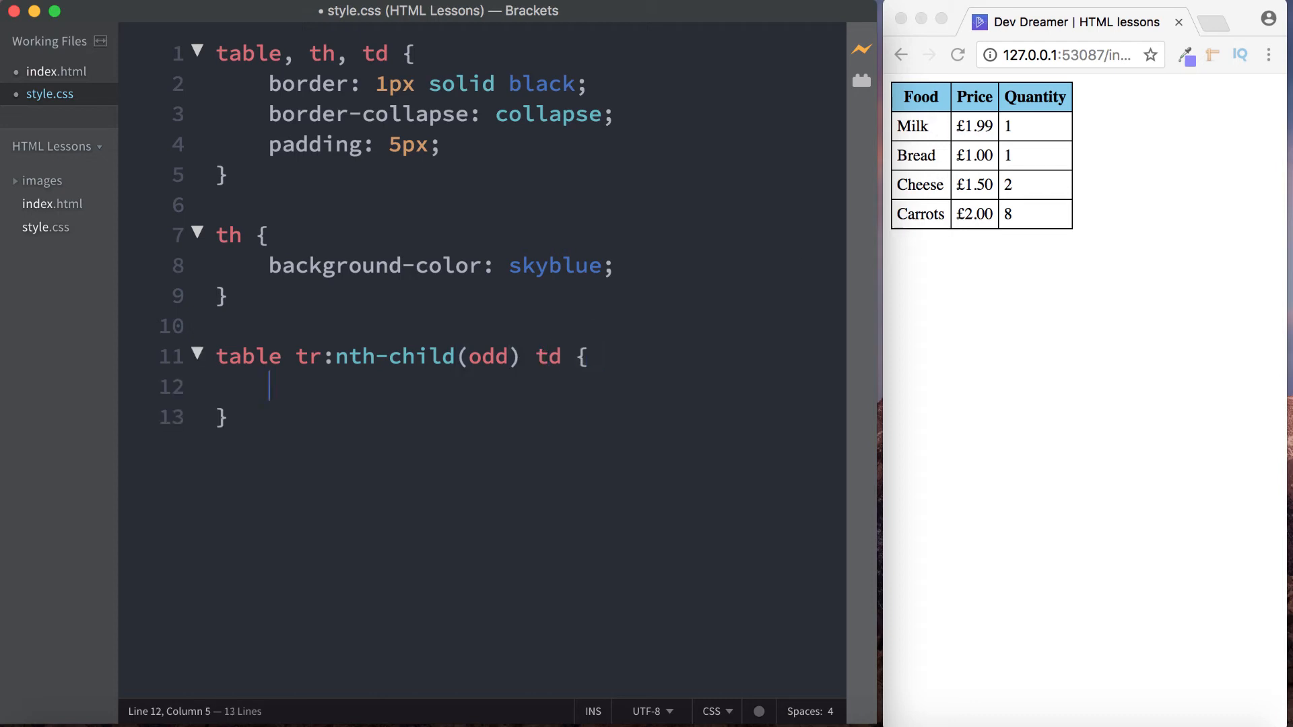
- Add background-color skyblue to the odd-row td rule and recolor the th header dodgerblue
text(back)
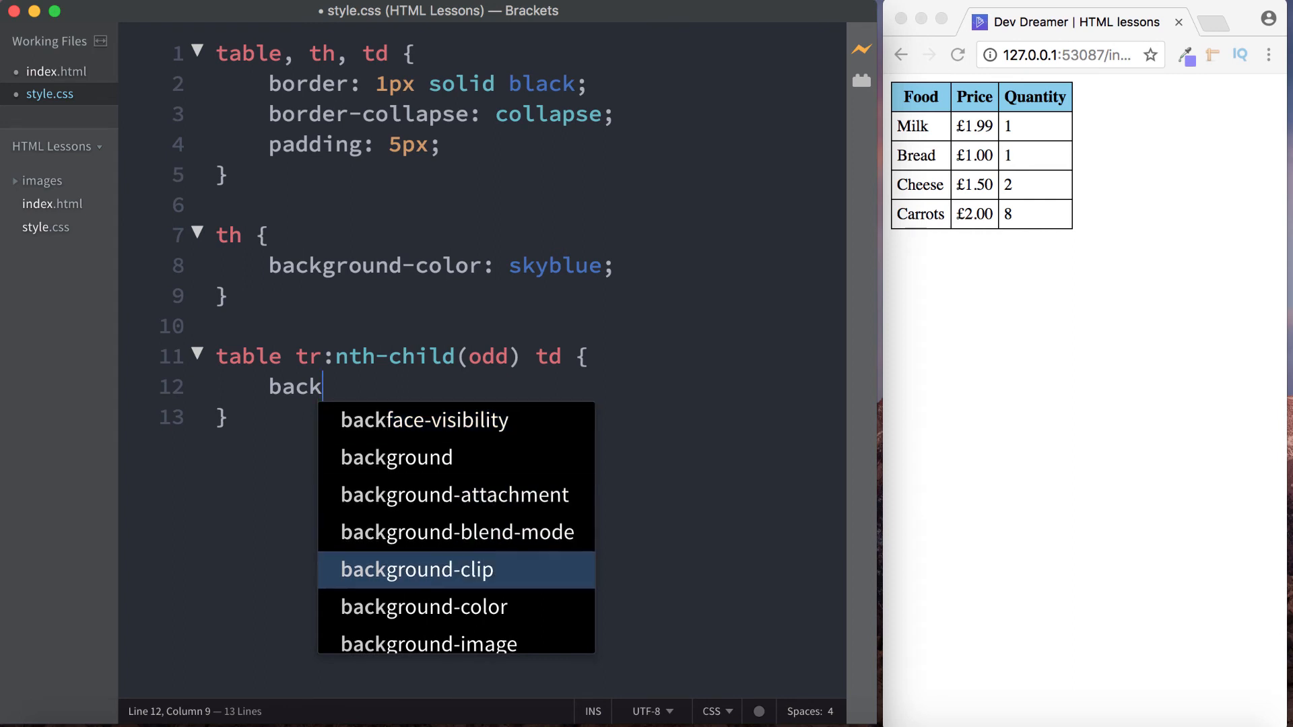
key(Down)
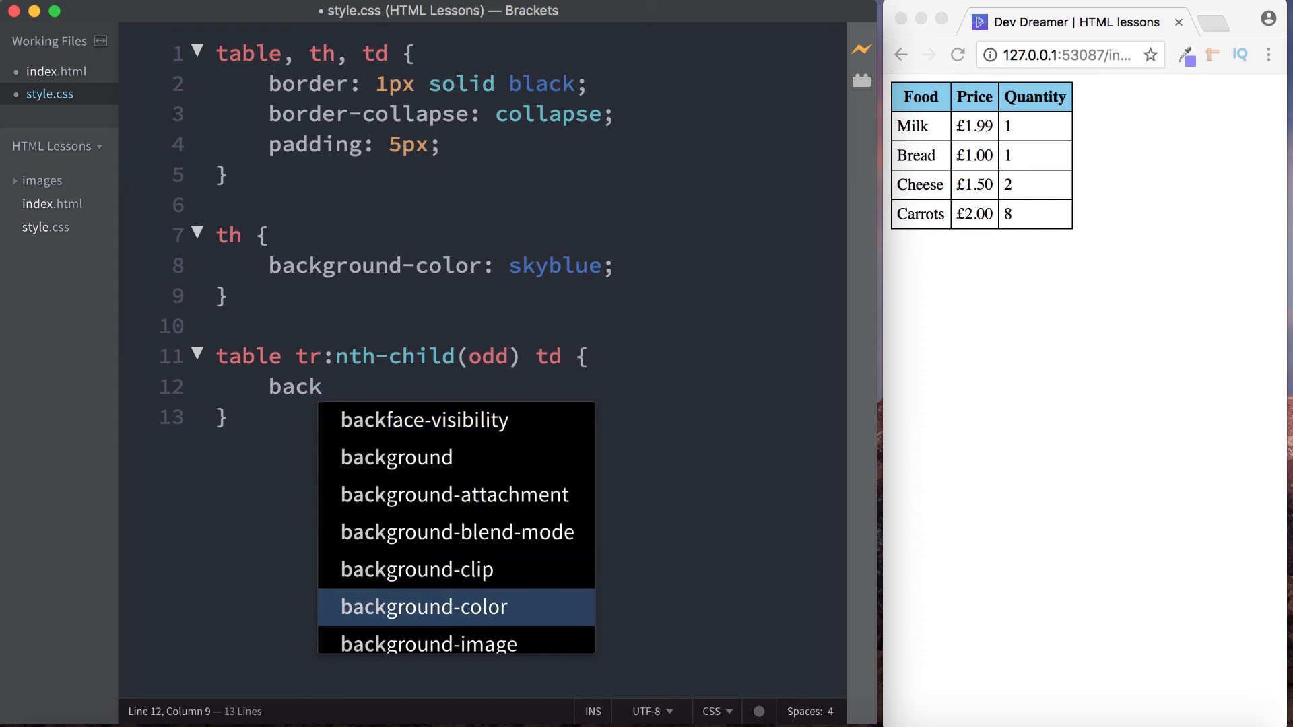
click(425, 606)
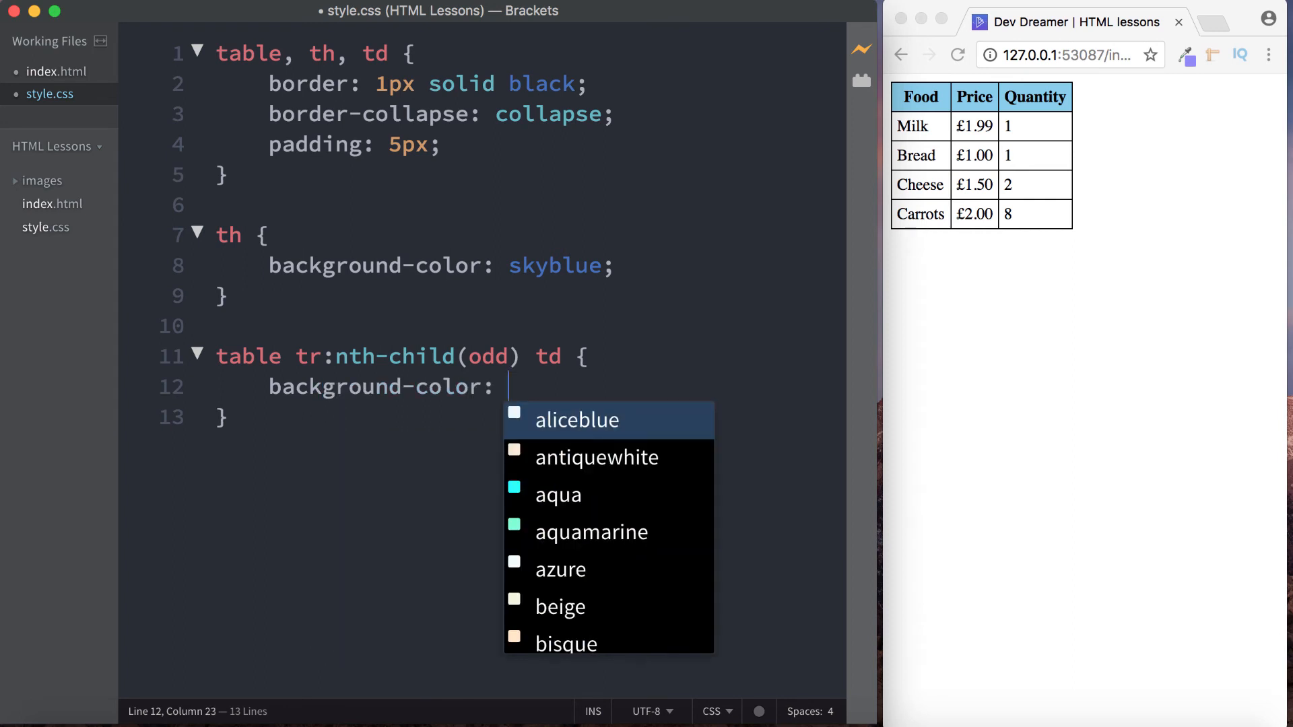
text(do\)
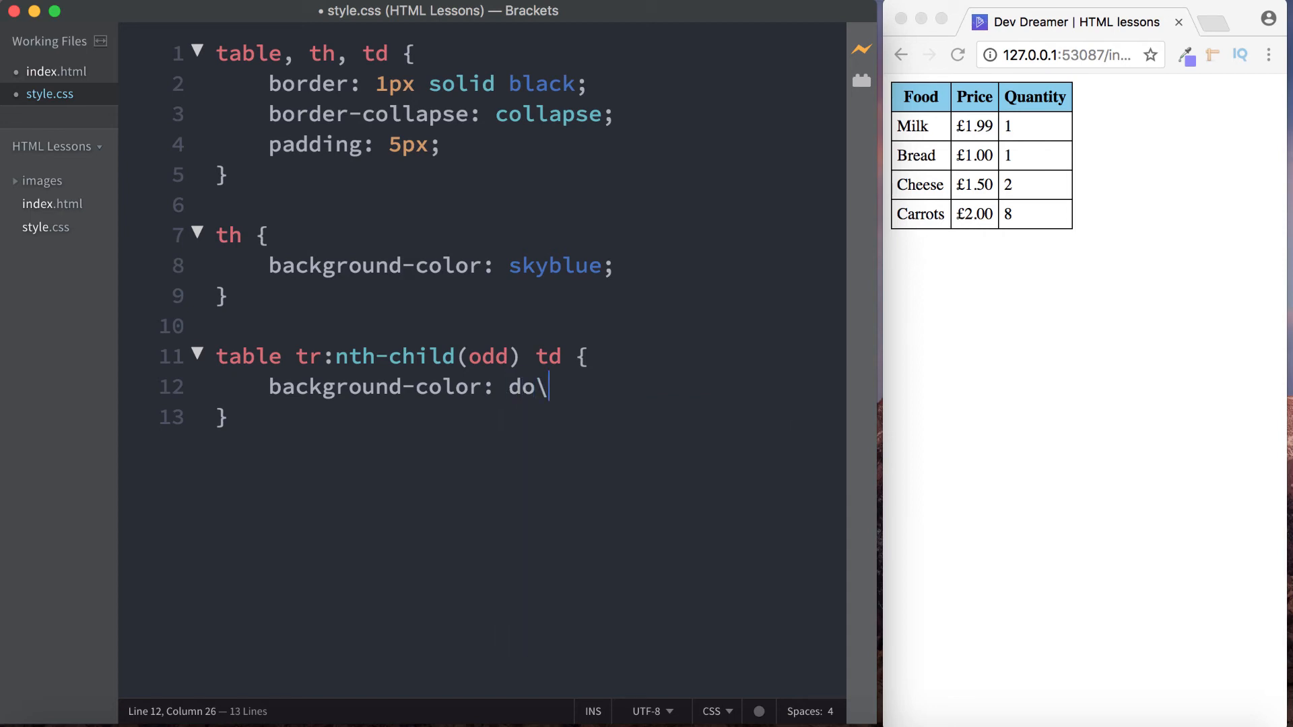
text(dgerblue;)
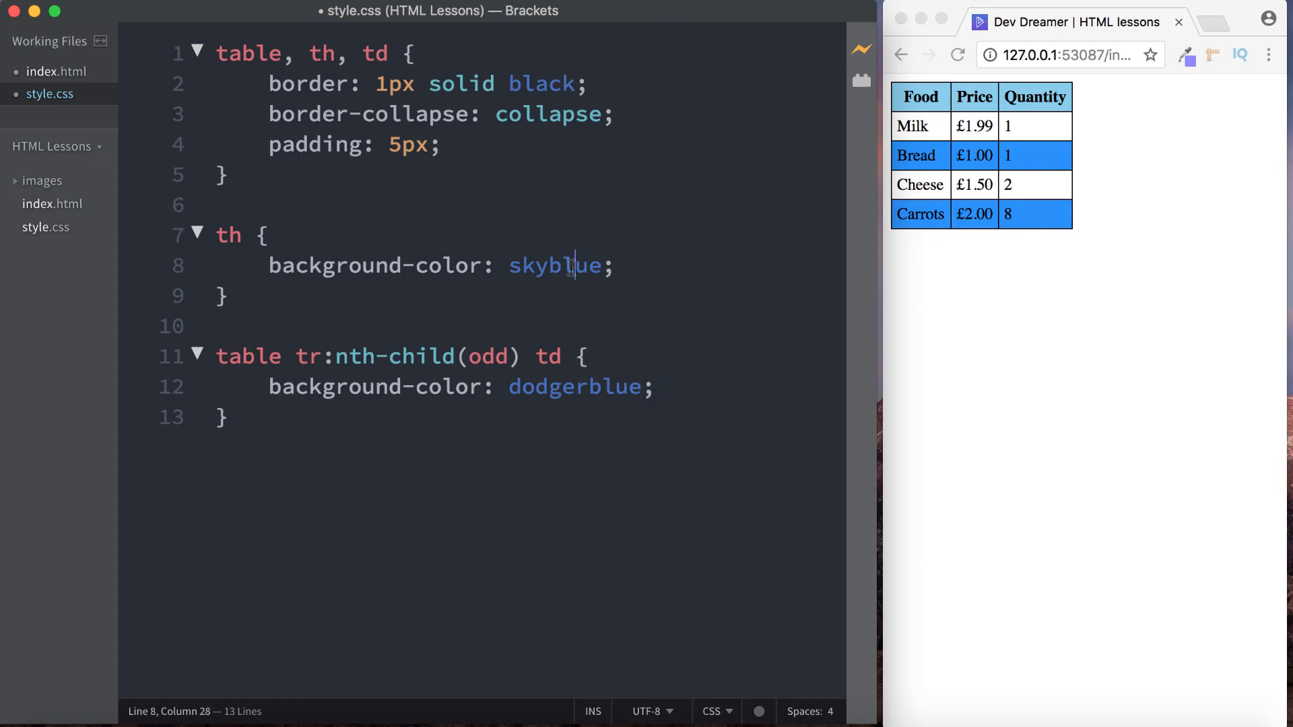
text(dodger)
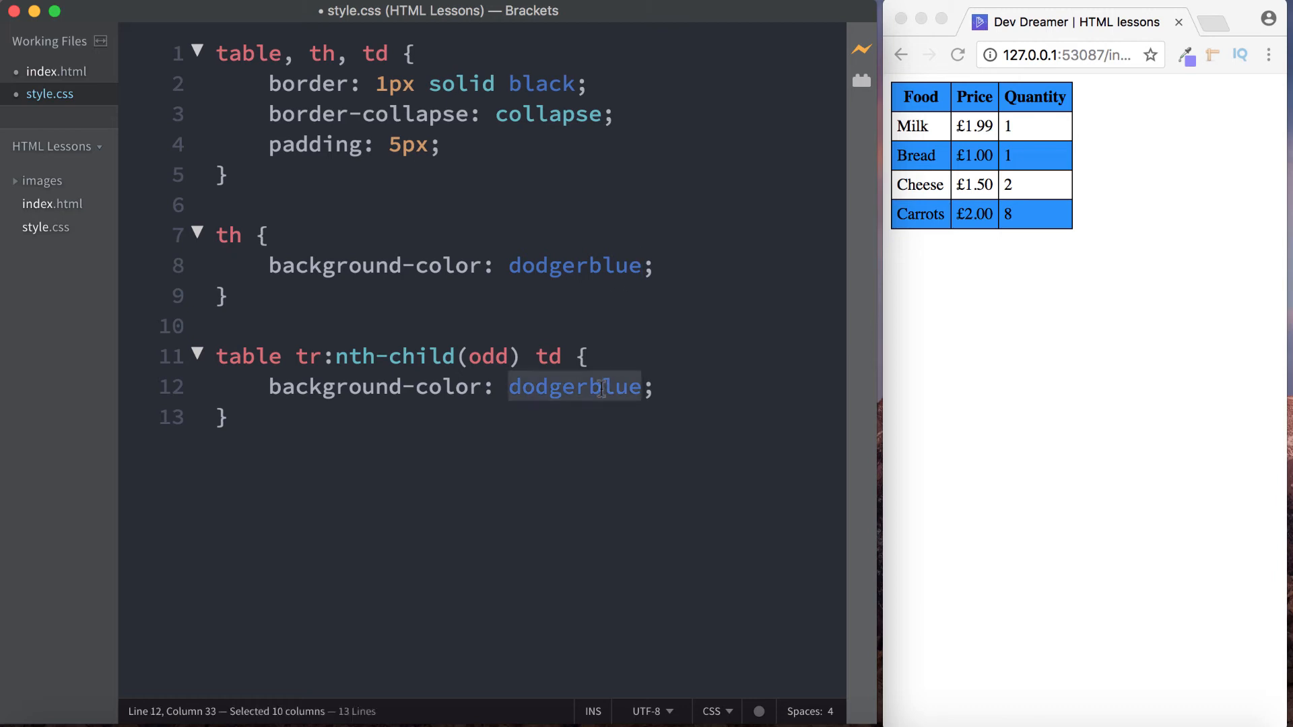
text(sky)
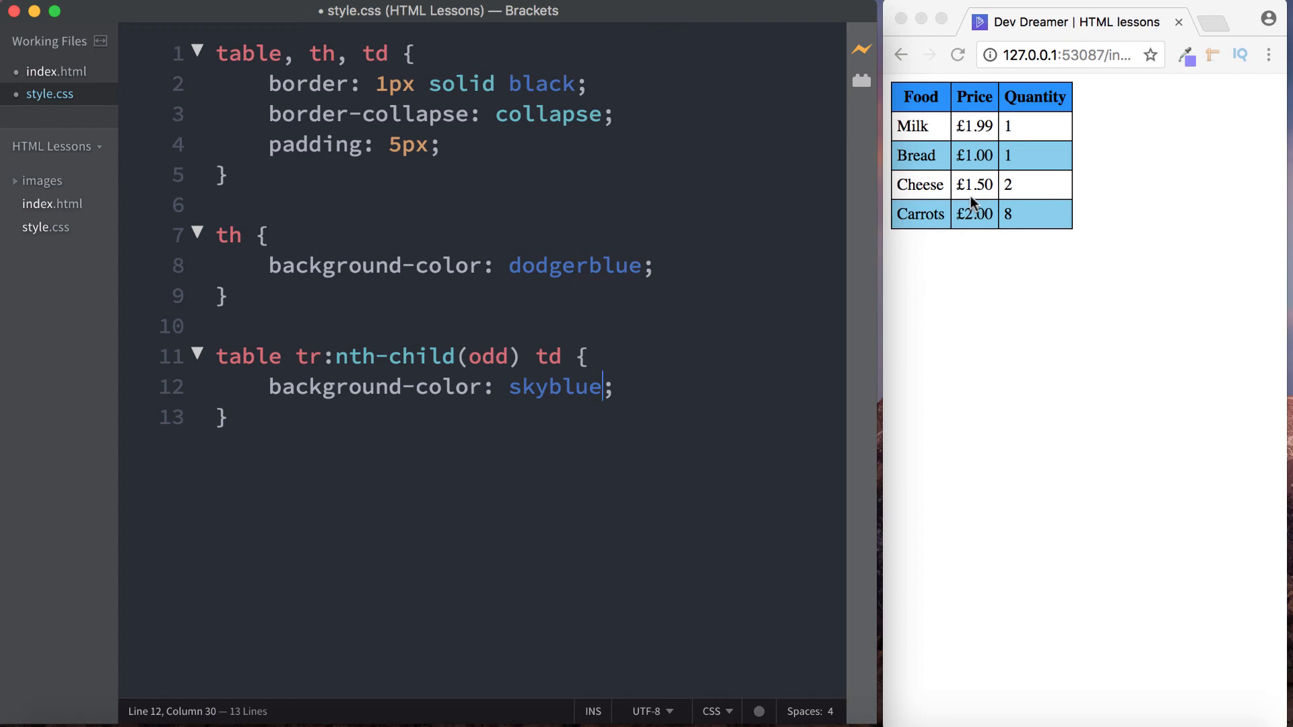
mouse_move(921, 144)
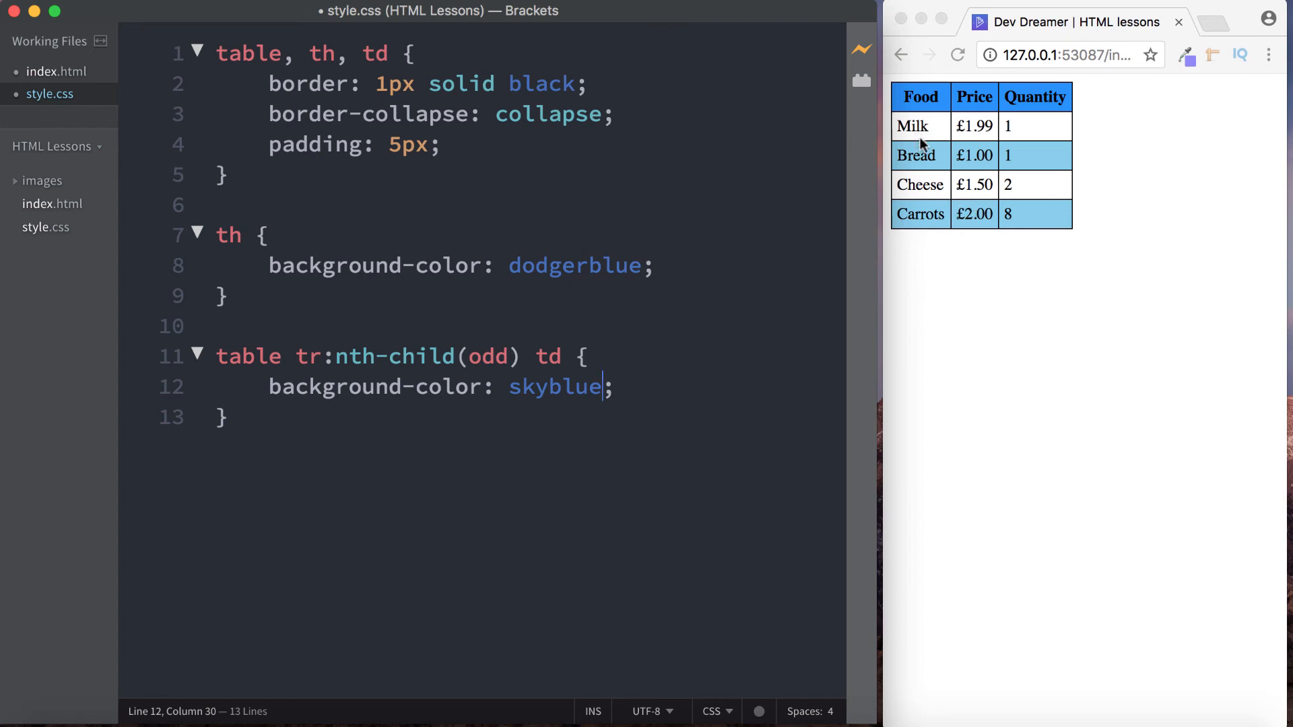
mouse_move(912, 125)
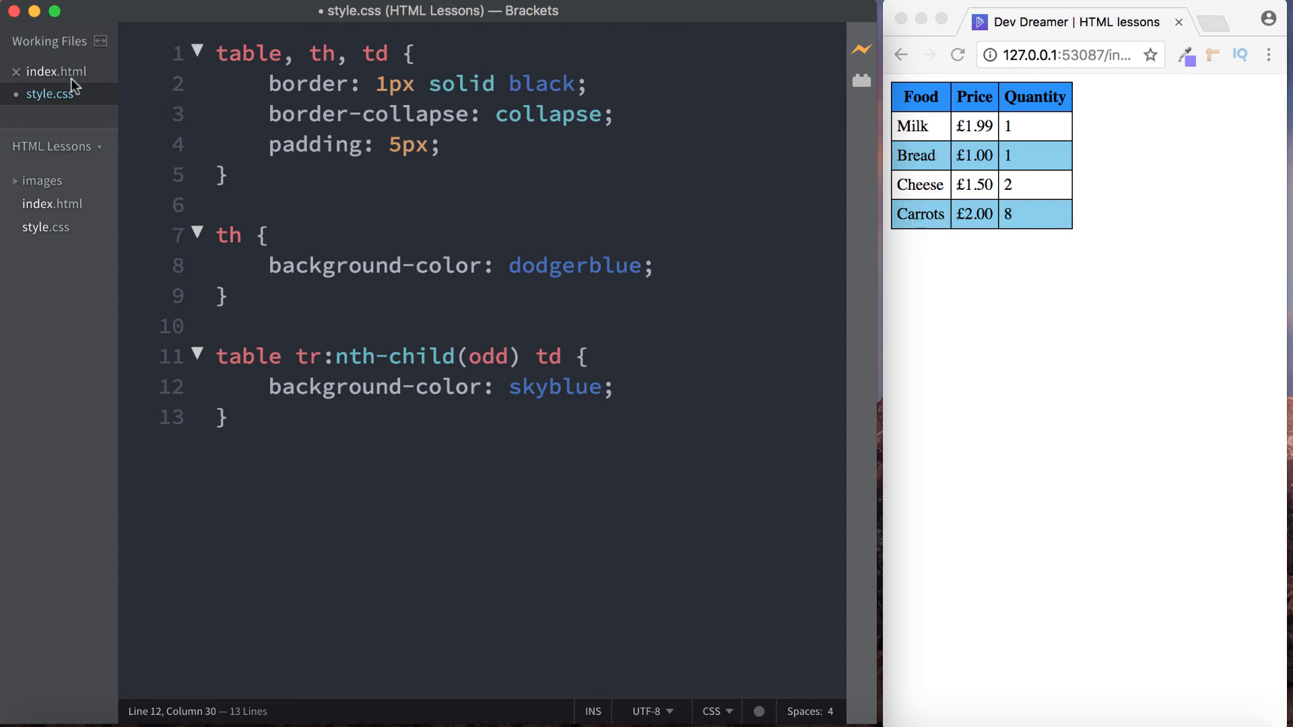
- Duplicate the Milk, Bread, Cheese and Carrots rows in index.html for eight striped rows
click(57, 72)
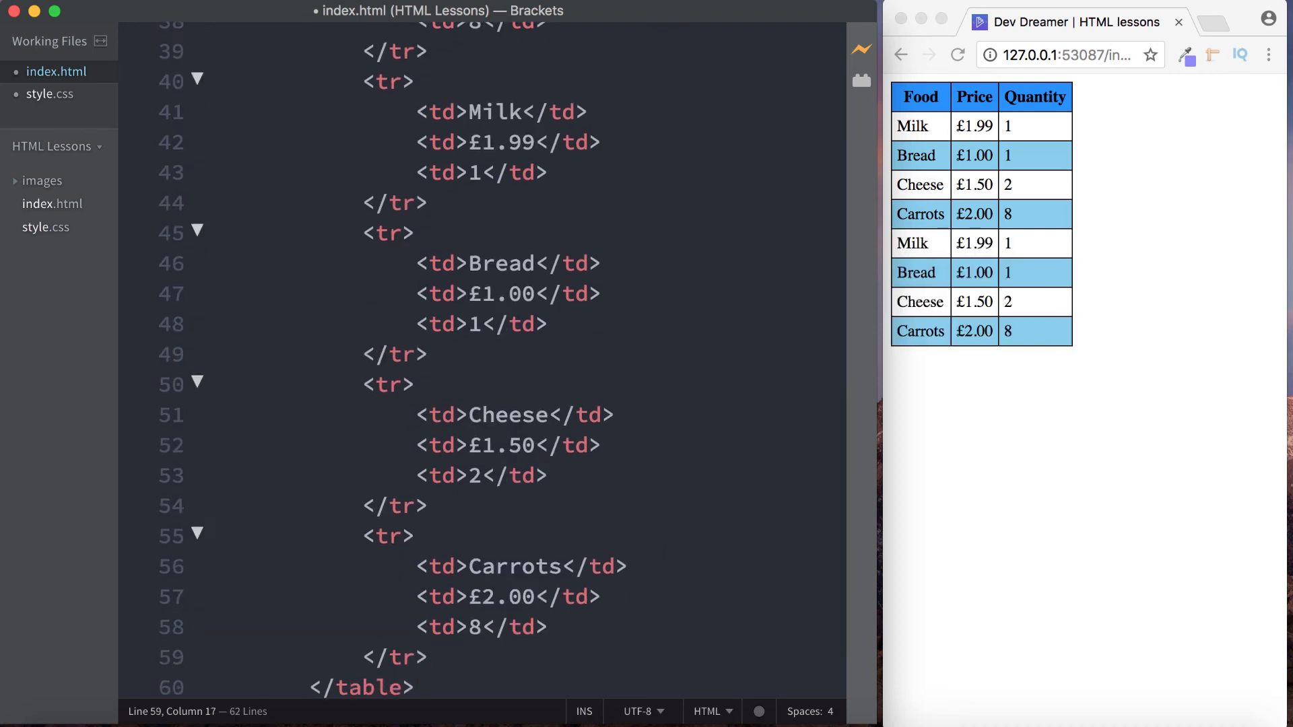
scroll(down, 3)
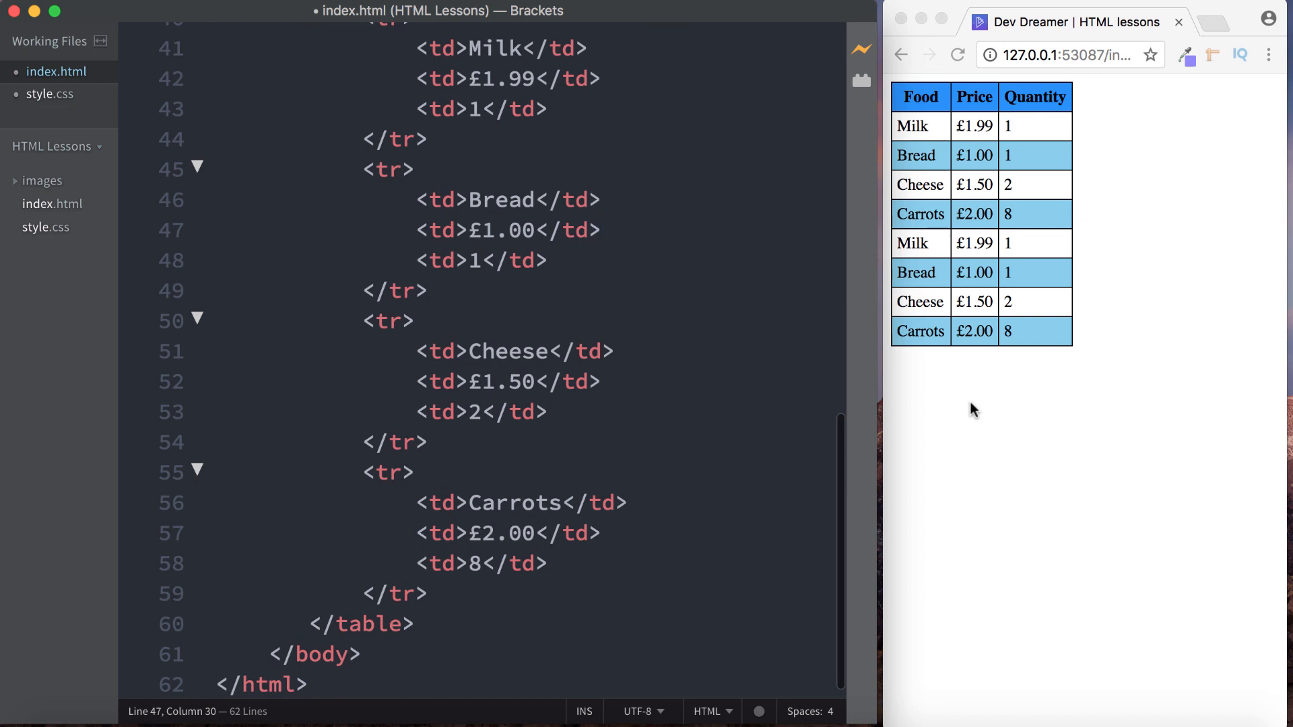
click(603, 230)
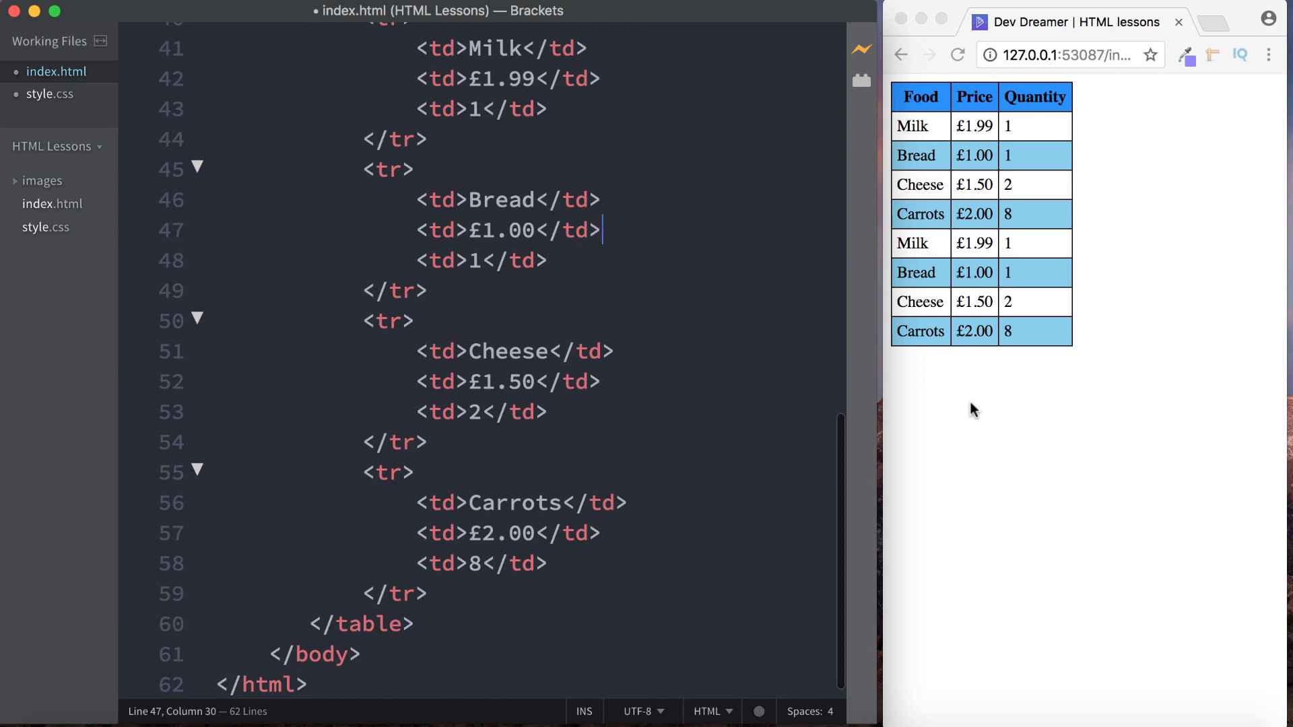